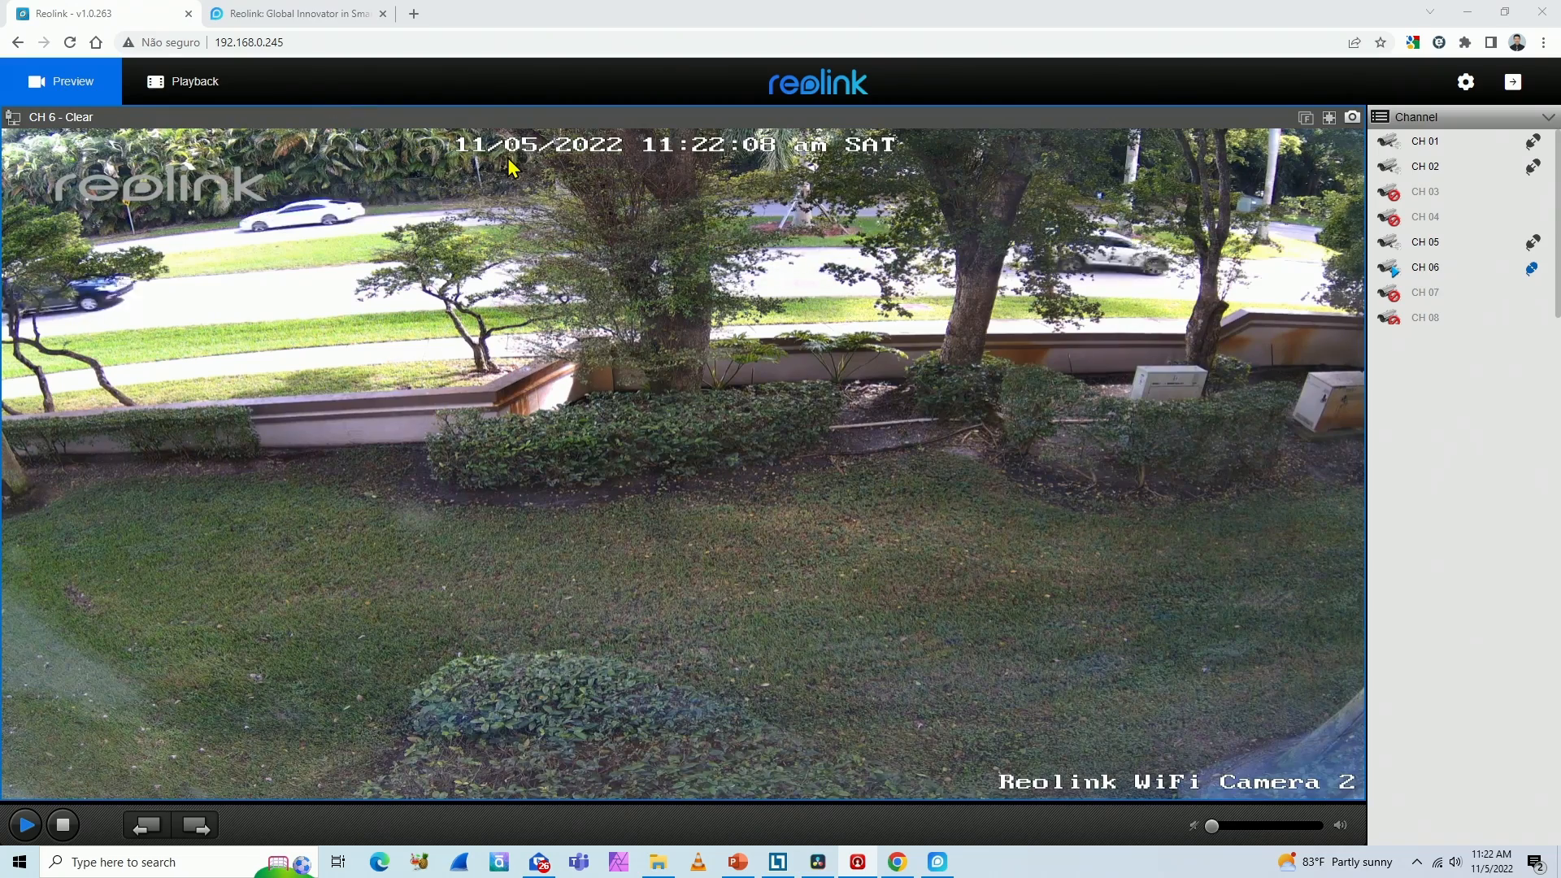
- Bring up the Reolink desktop client showing WiFi Camera 2 live
left_click(937, 861)
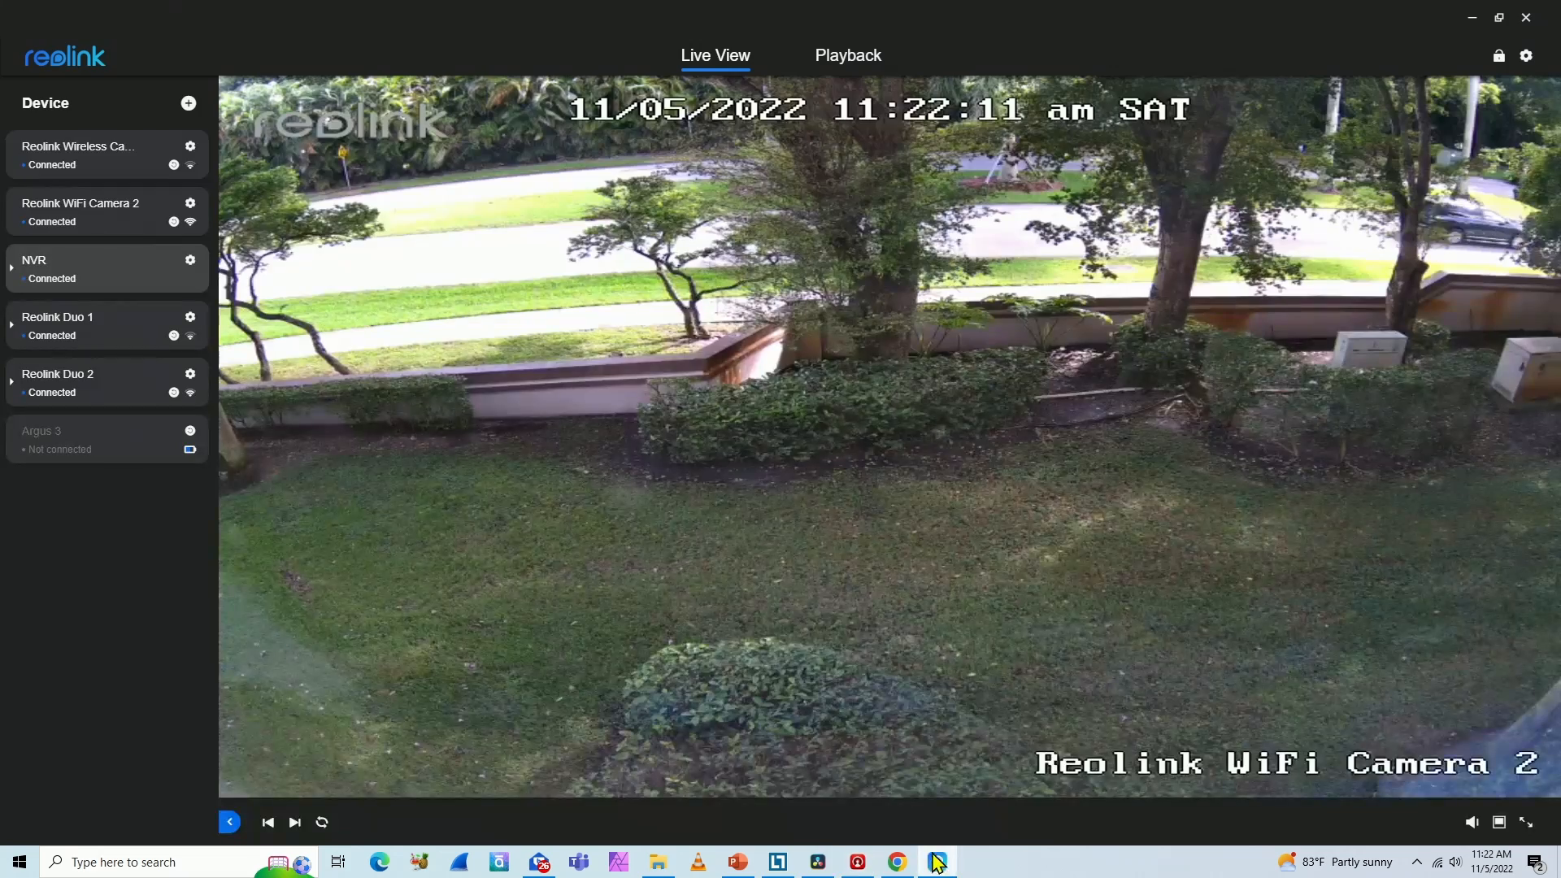
mouse_move(707, 317)
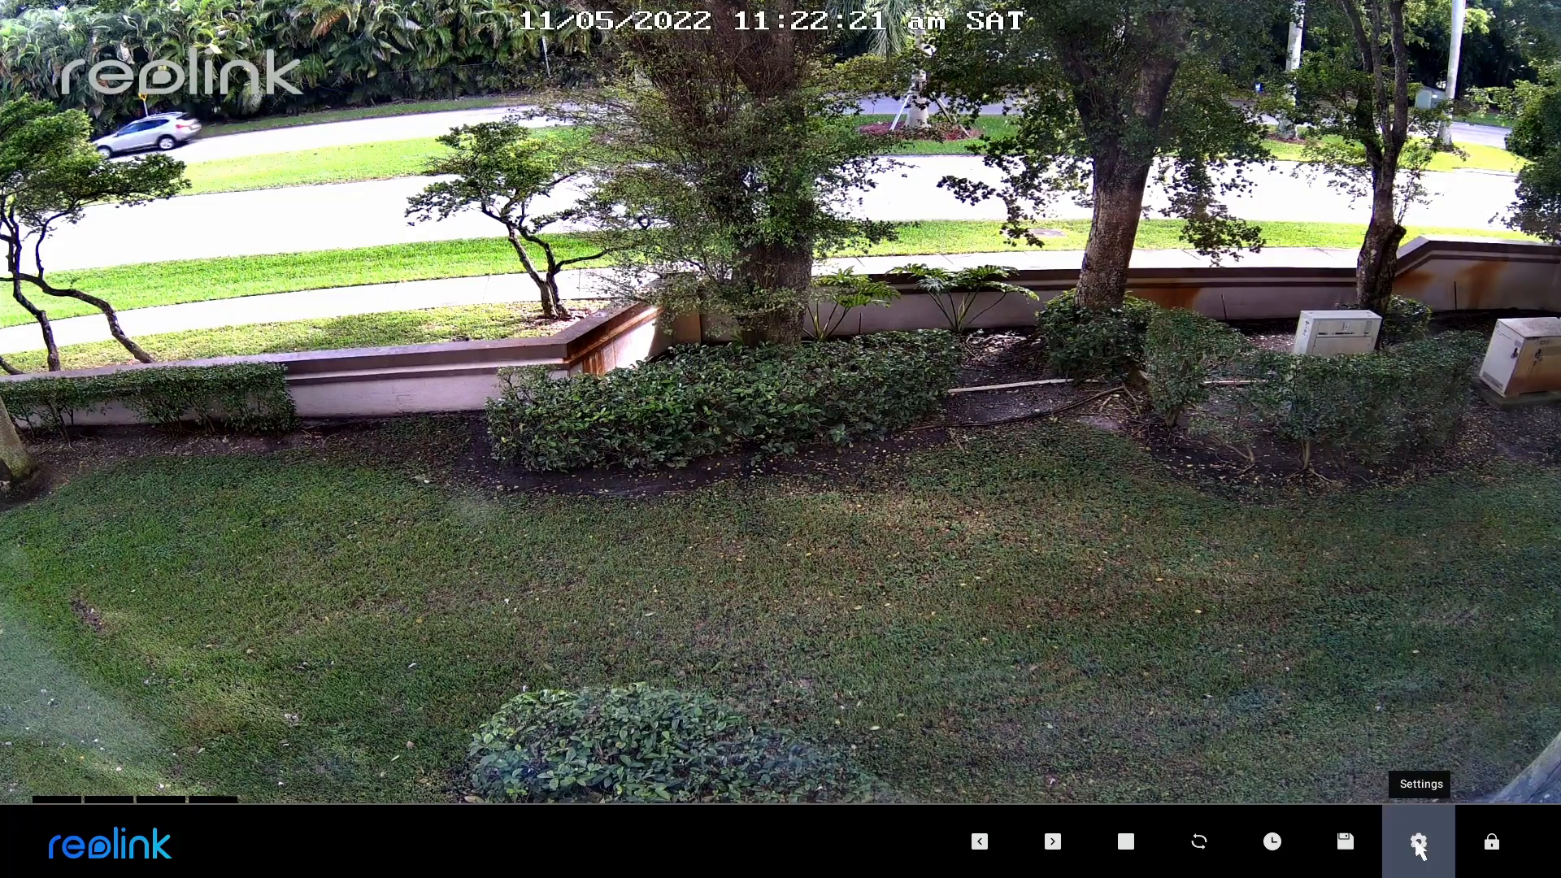
- Show the NVR's System > Maintenance settings with auto reboot, export and upgrade options
left_click(1417, 841)
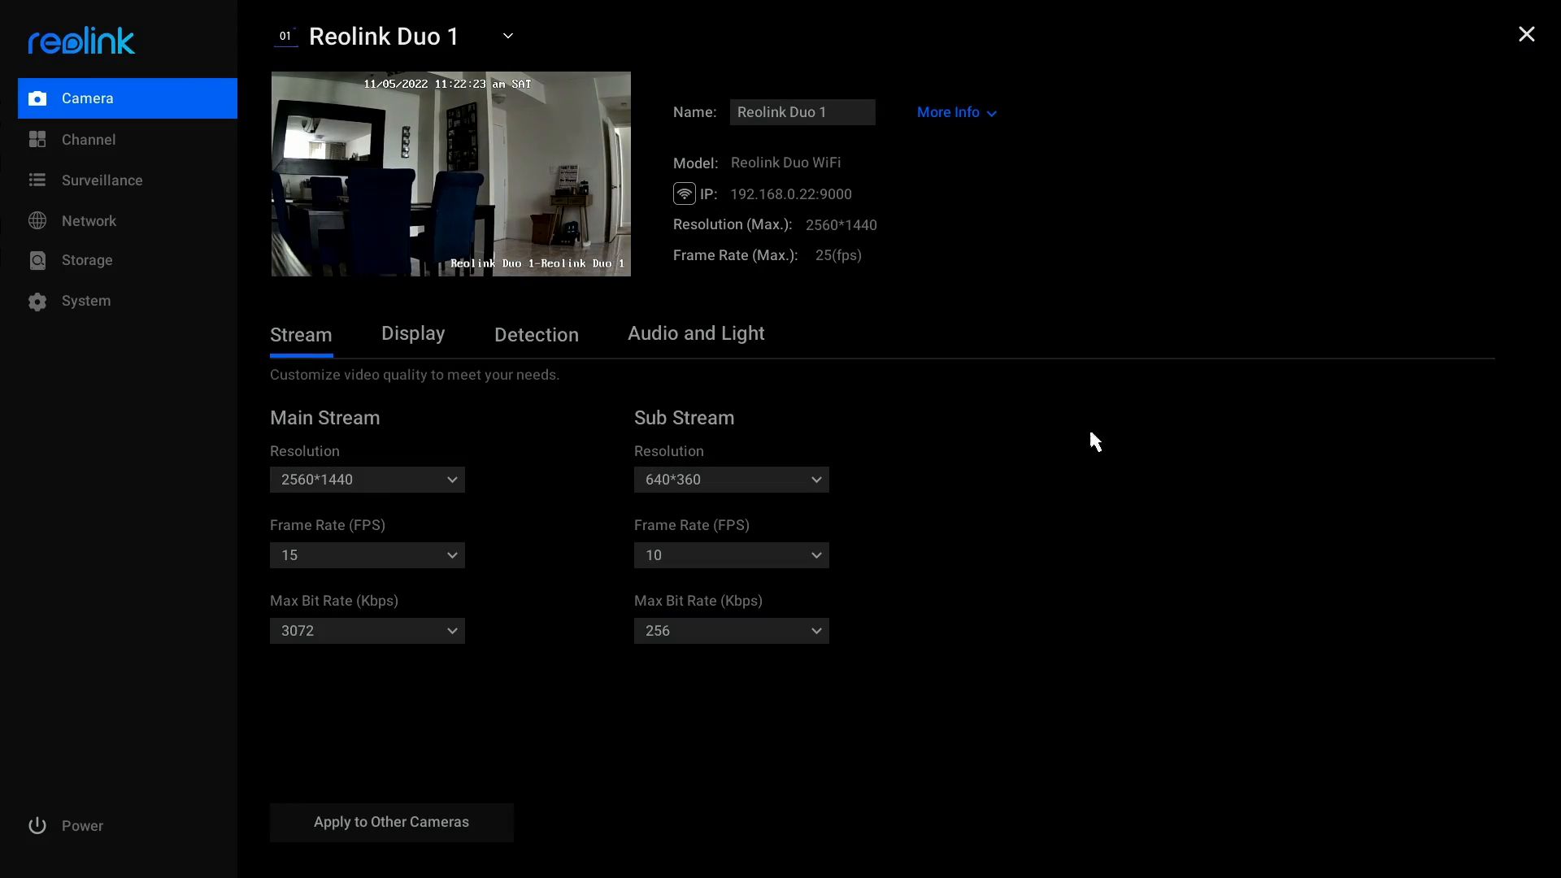
left_click(127, 300)
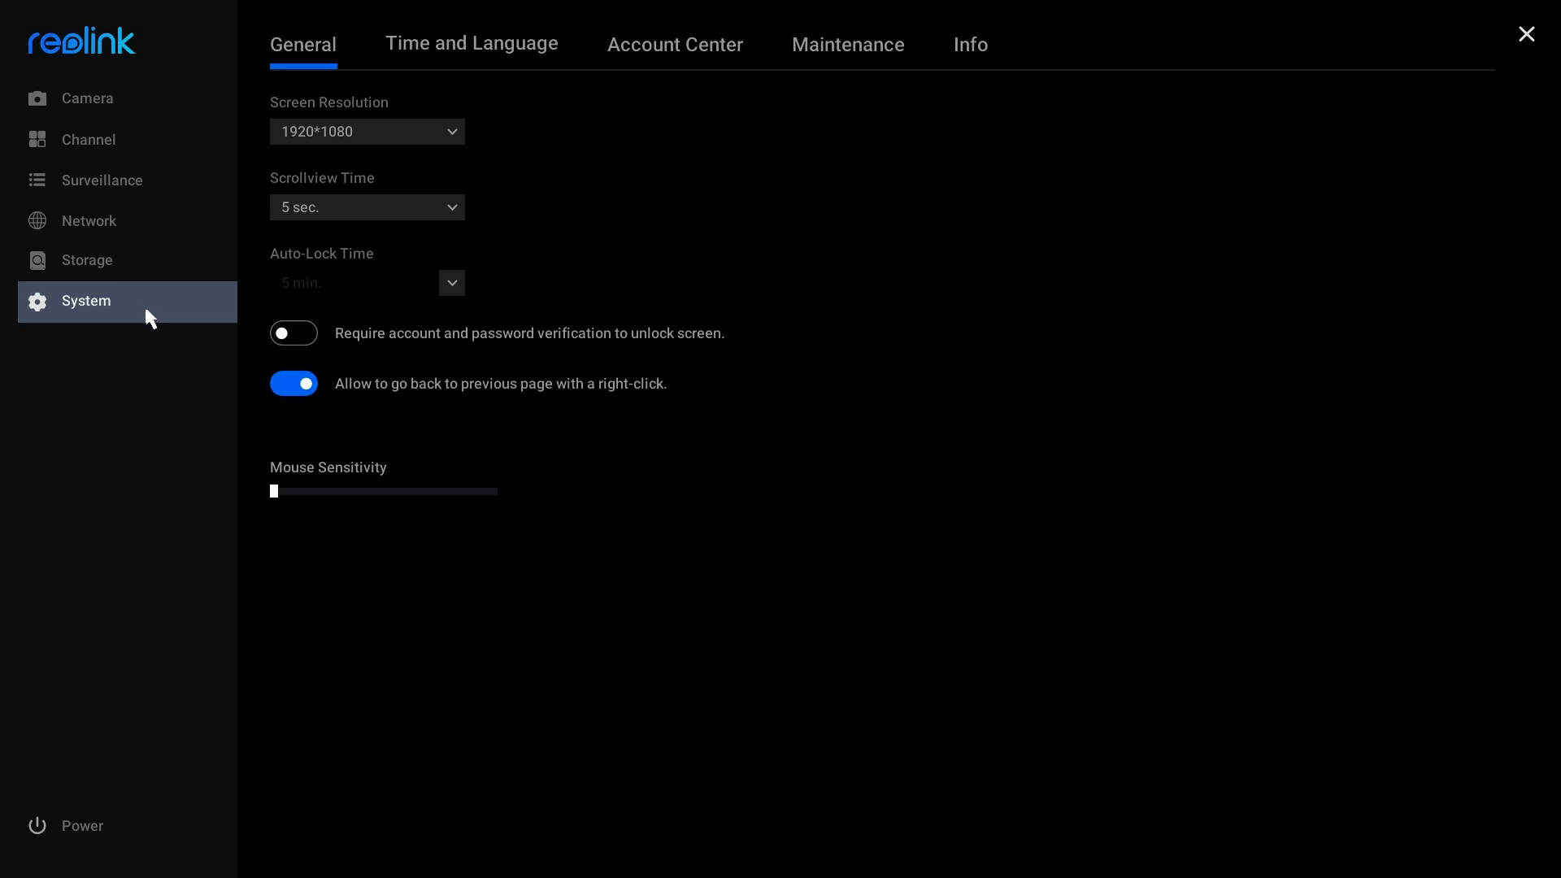
left_click(847, 44)
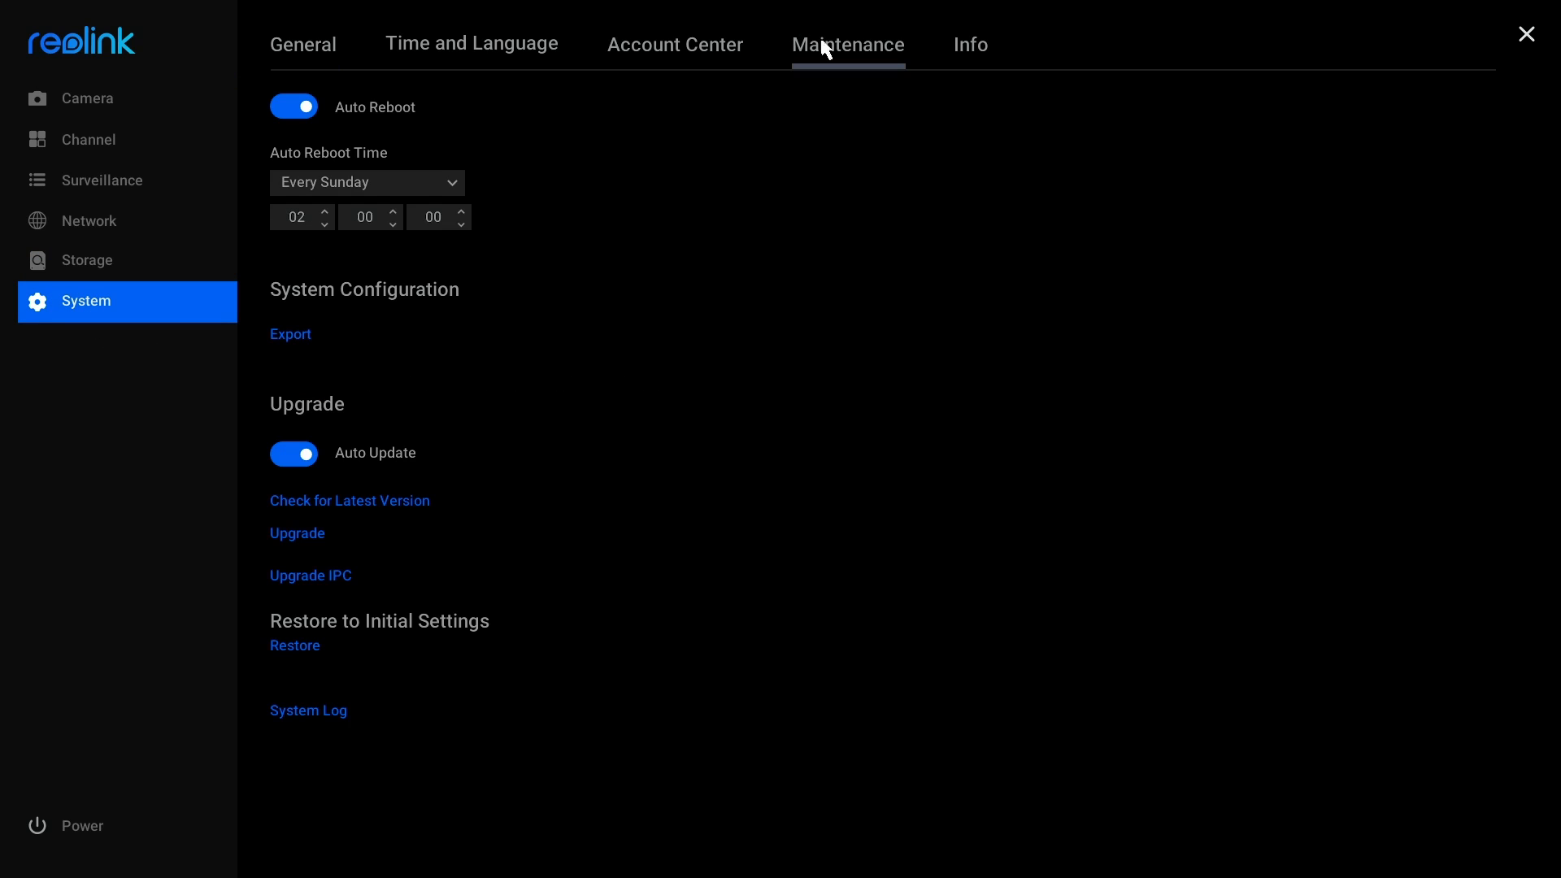
left_click(847, 44)
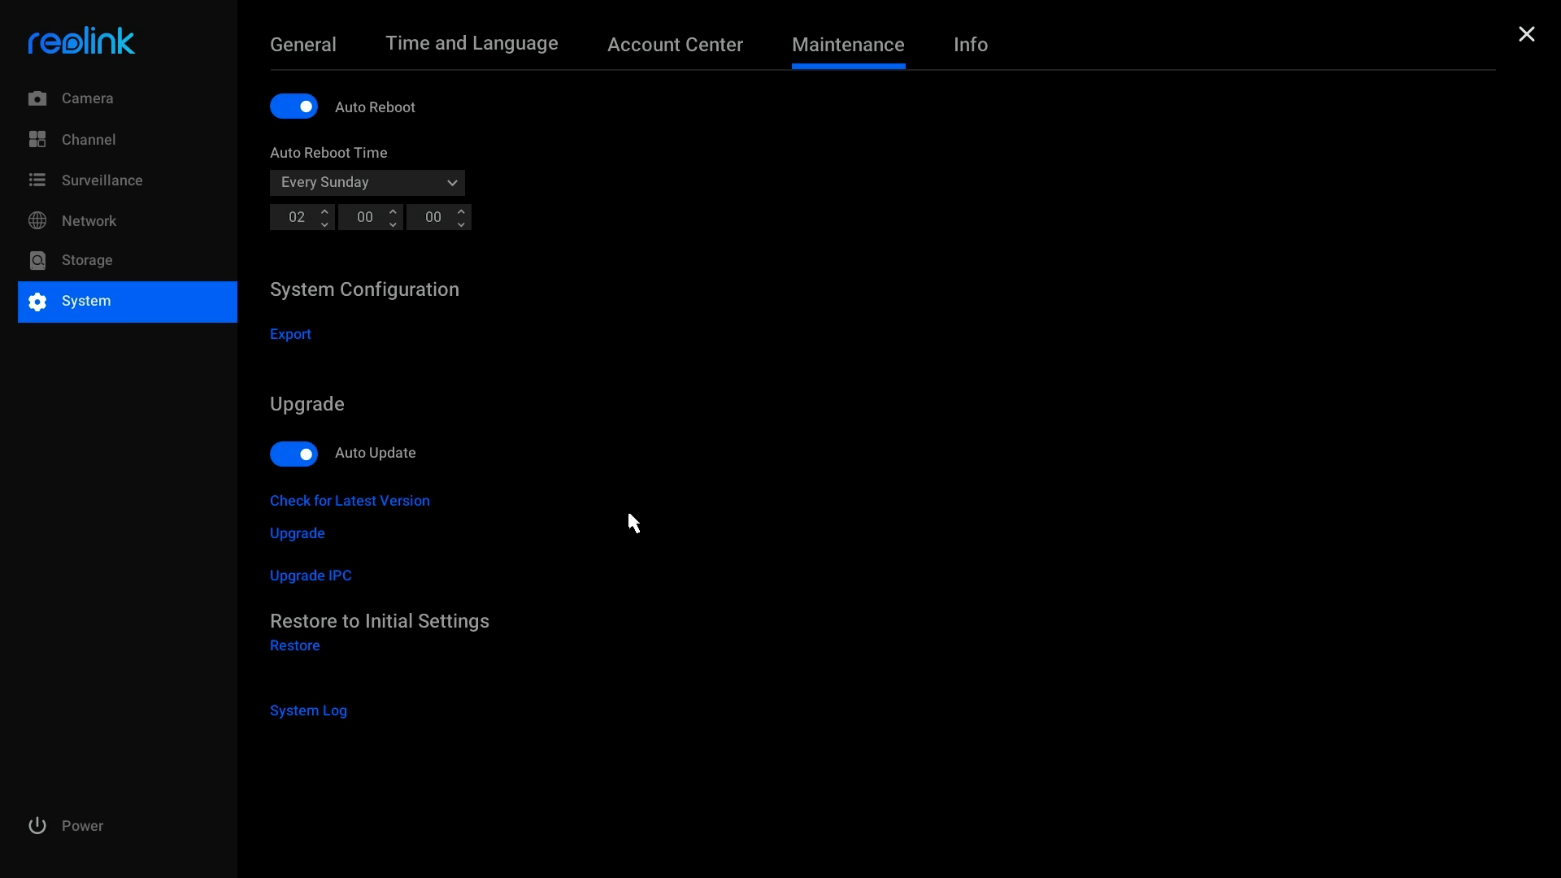
mouse_move(639, 517)
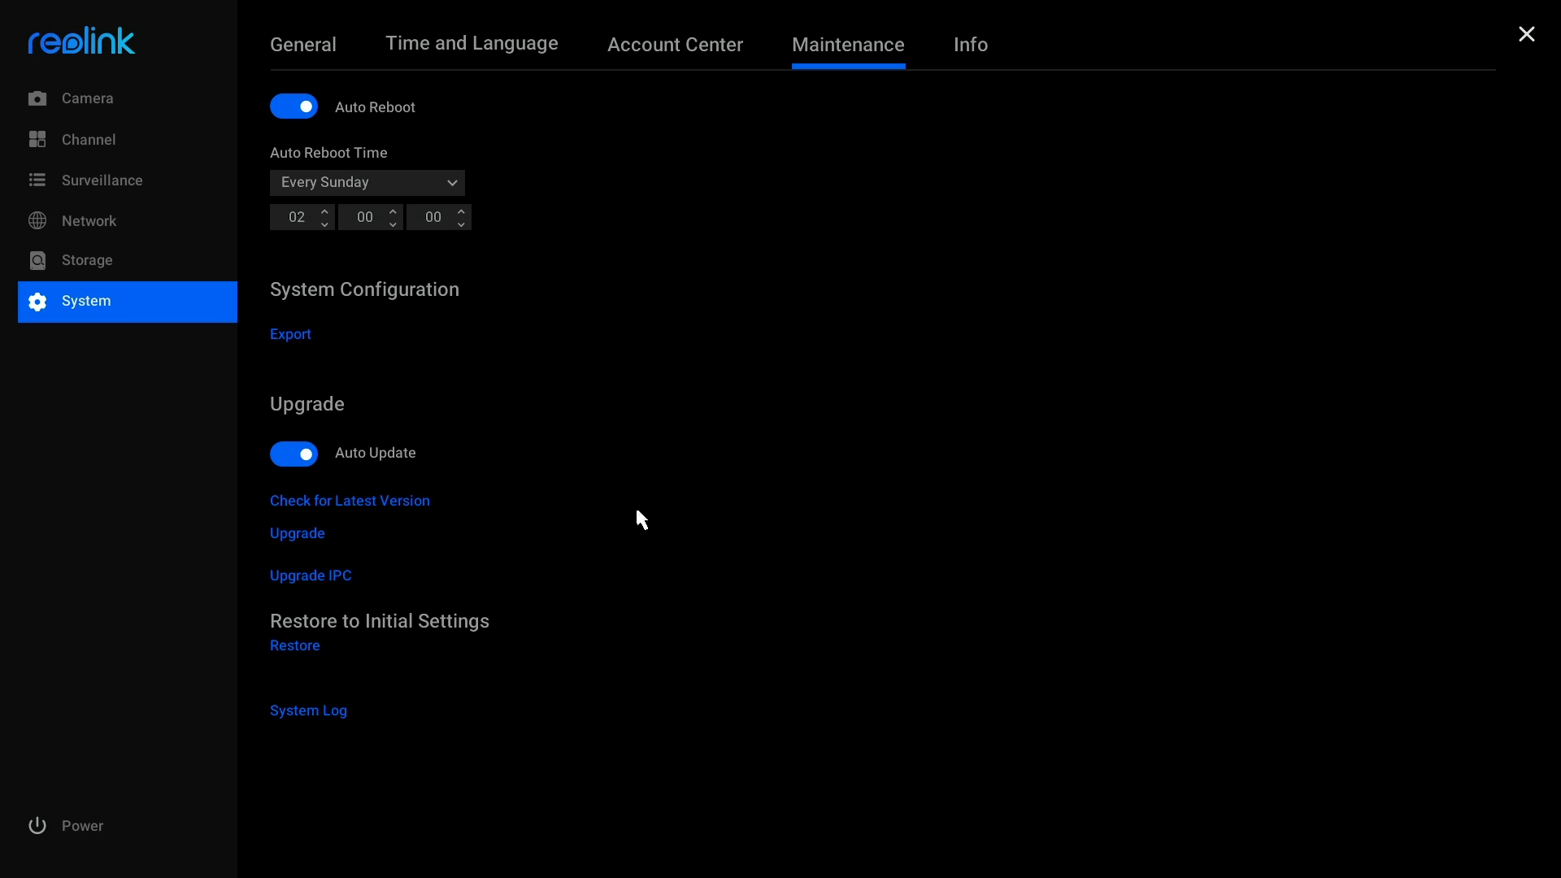
left_click(1524, 32)
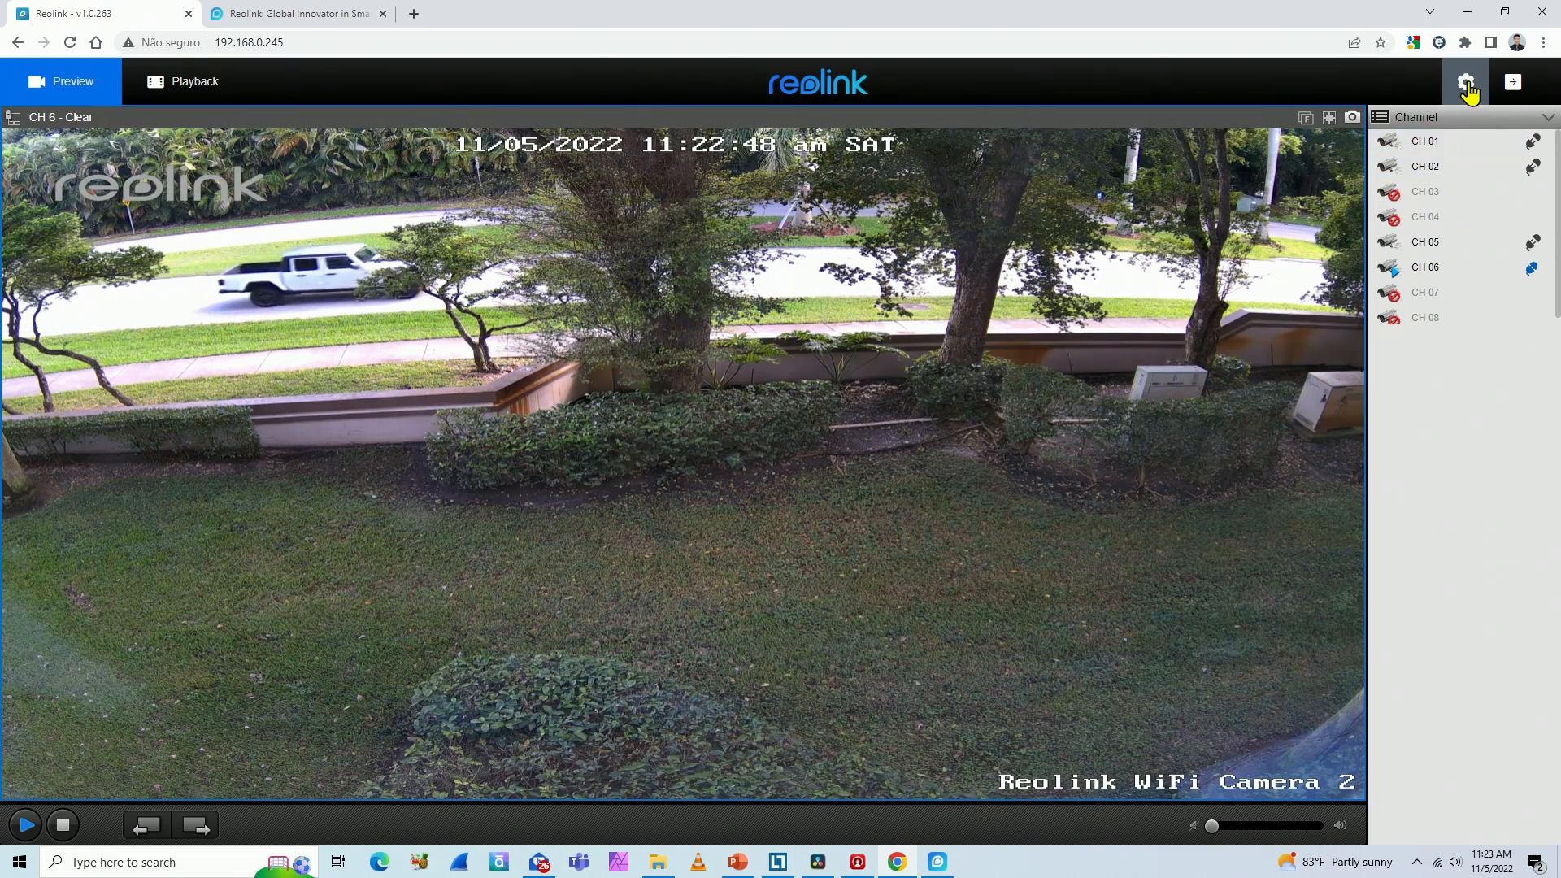
- Navigate the web UI to the NVR's System > More maintenance page
left_click(1465, 81)
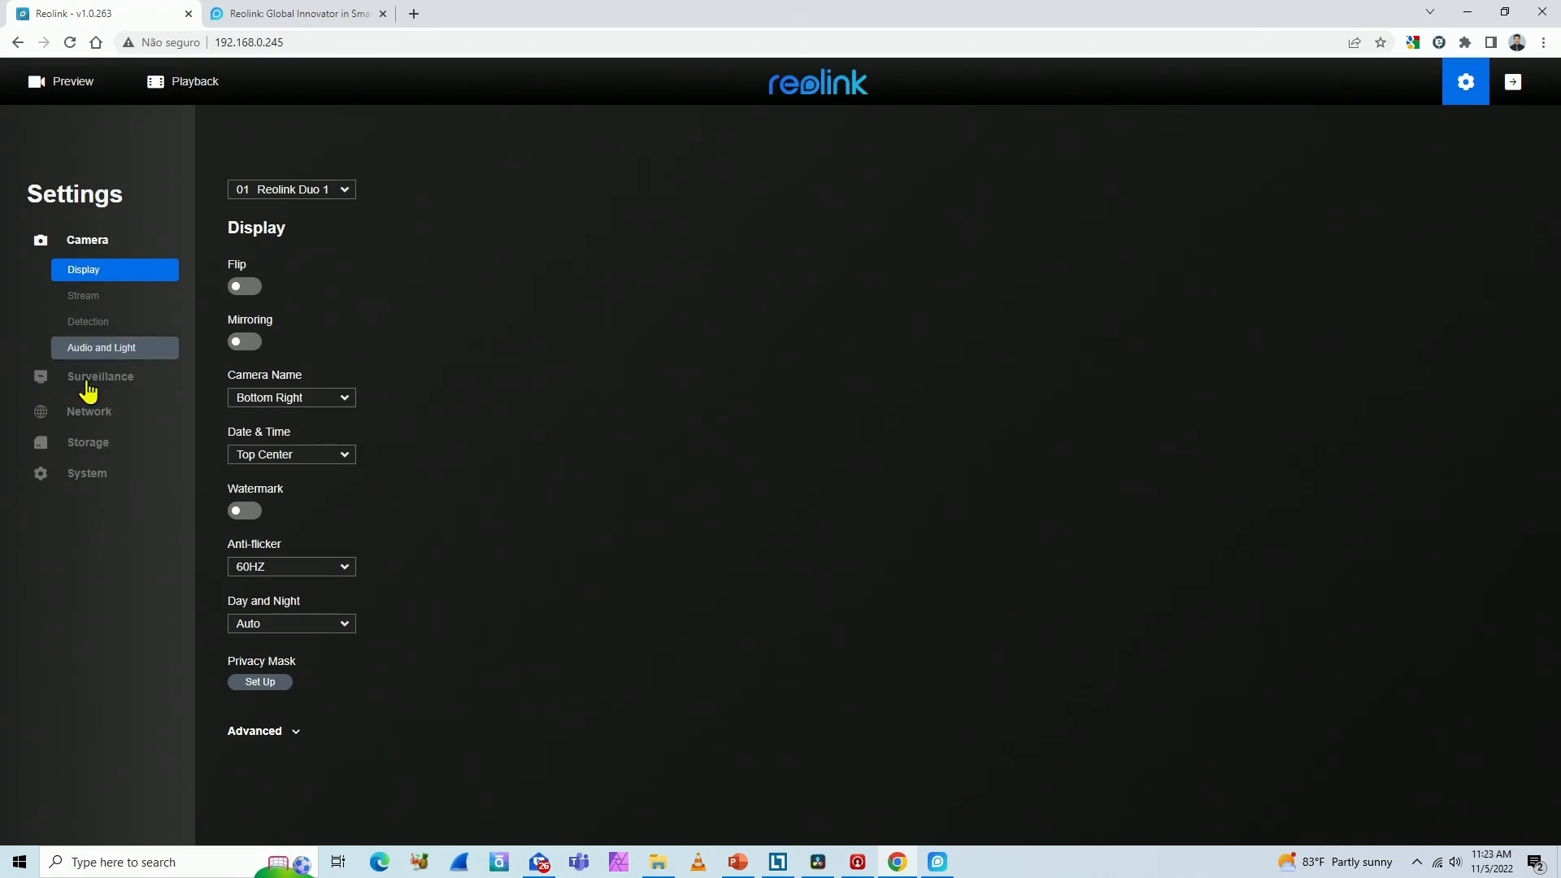
left_click(86, 473)
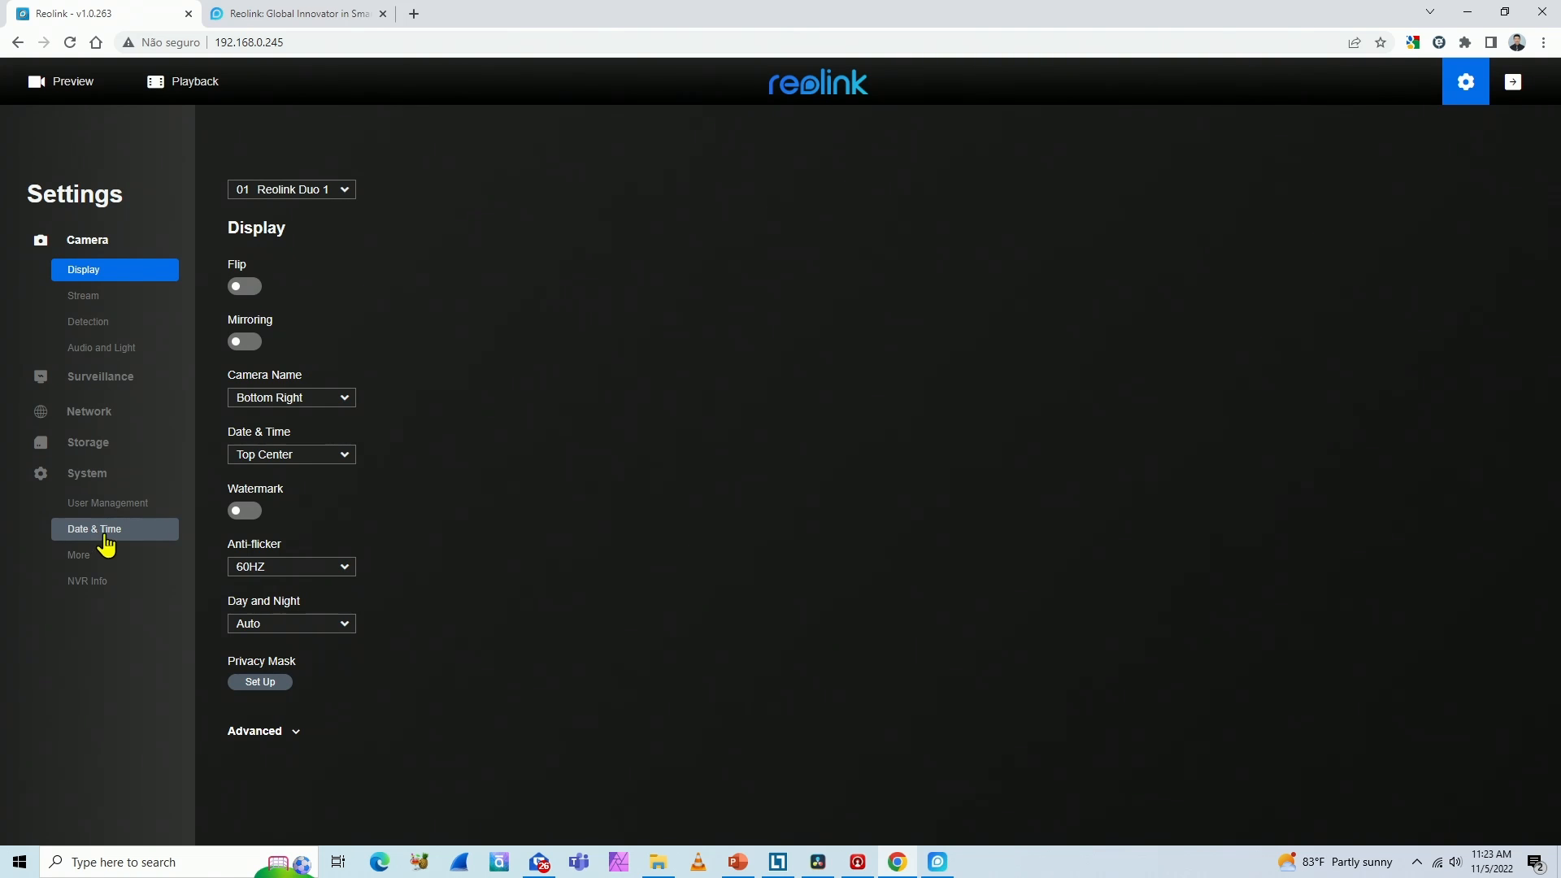
left_click(78, 554)
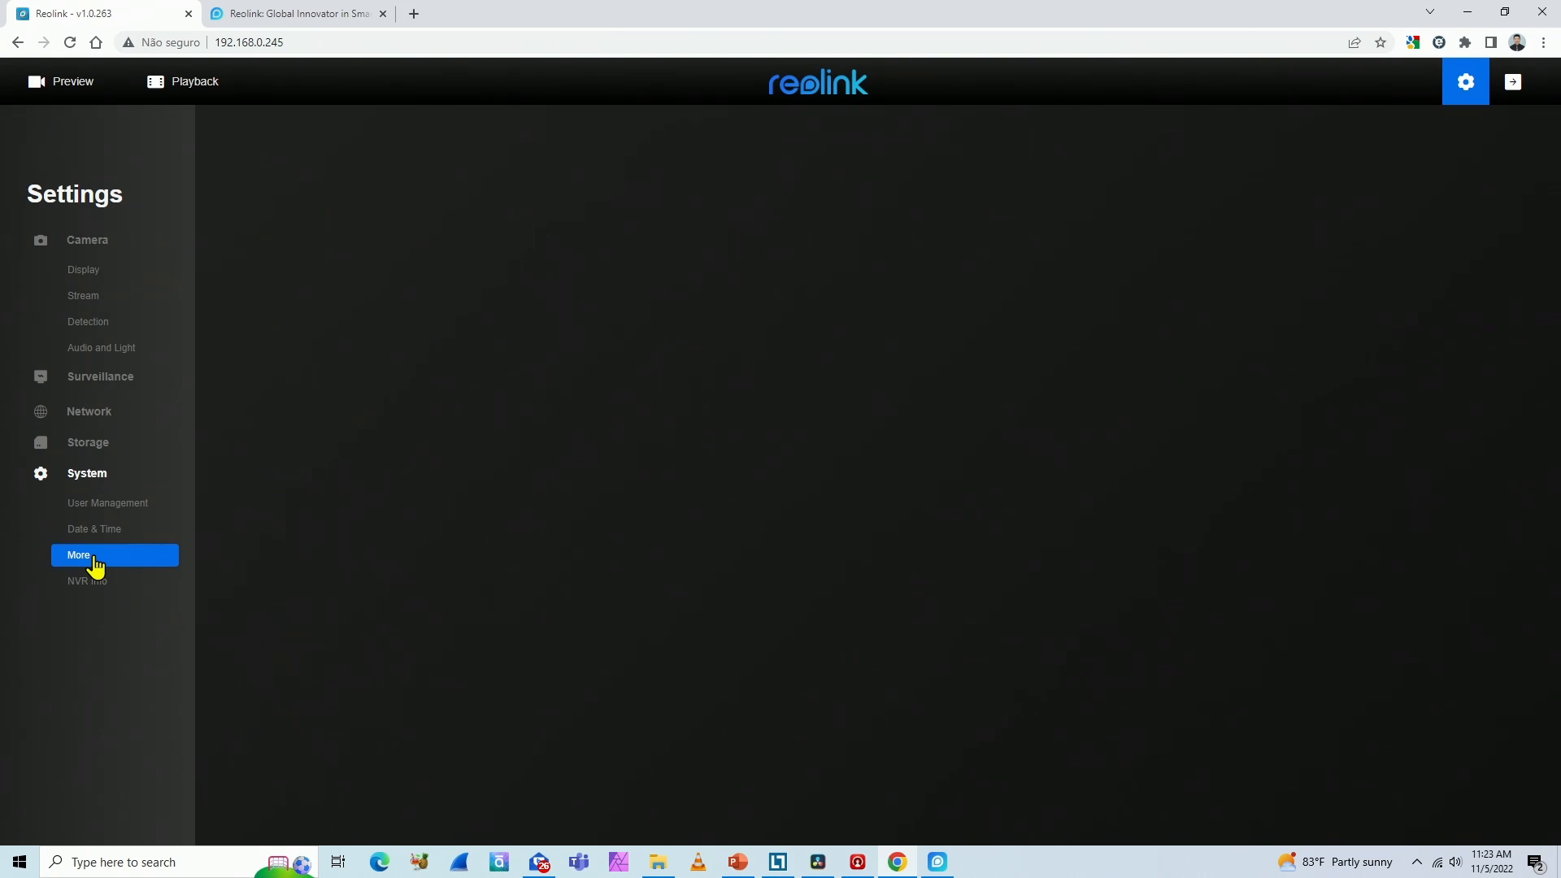
left_click(78, 555)
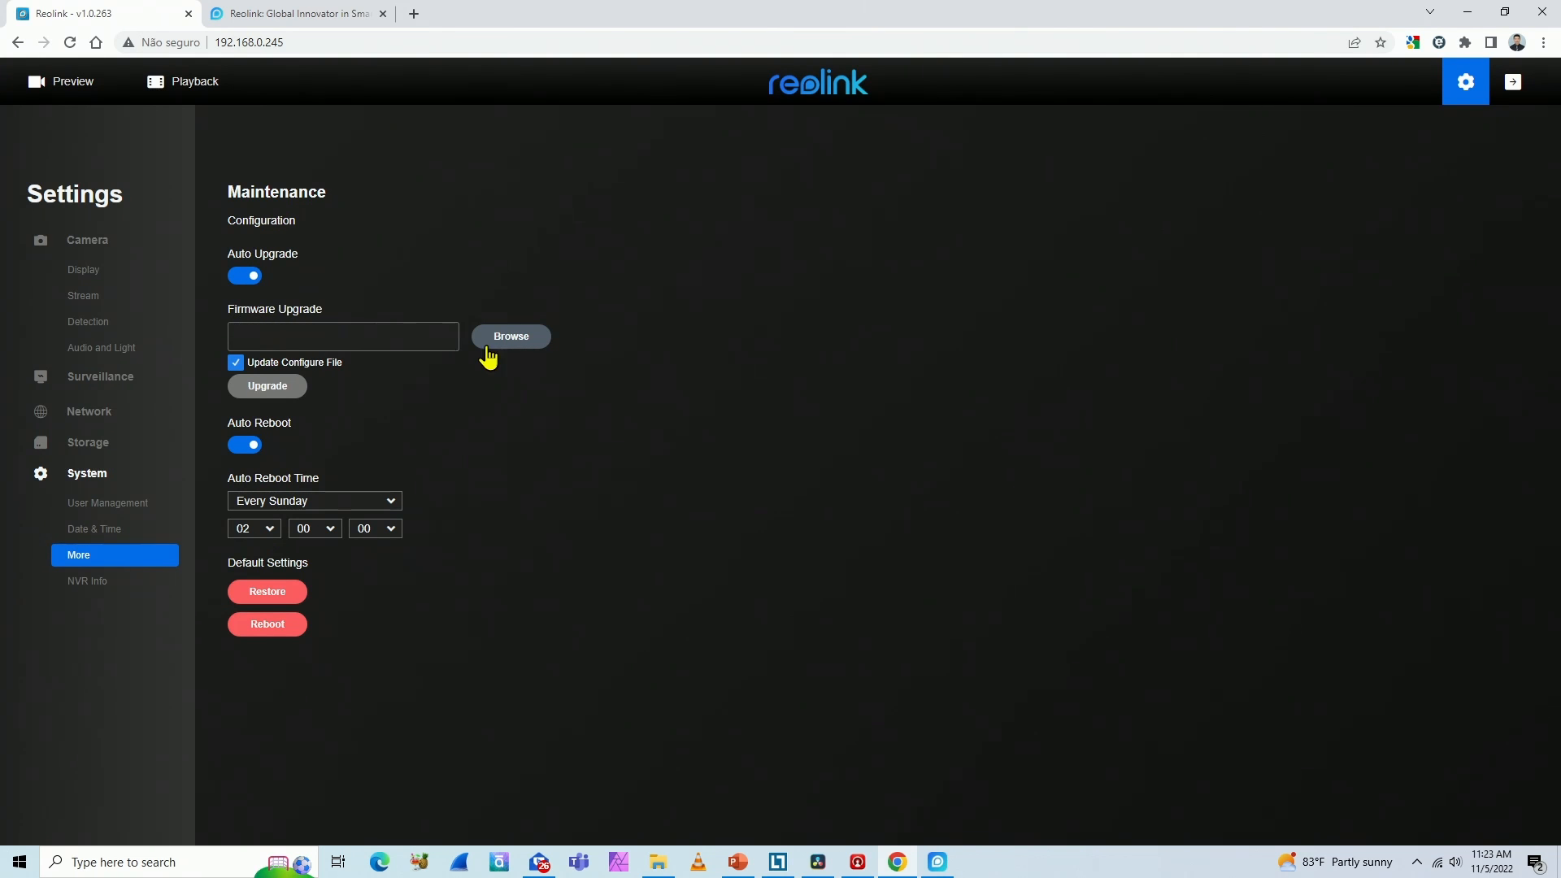
- Browse for a firmware file under Firmware Upgrade, then cancel without choosing one
left_click(511, 336)
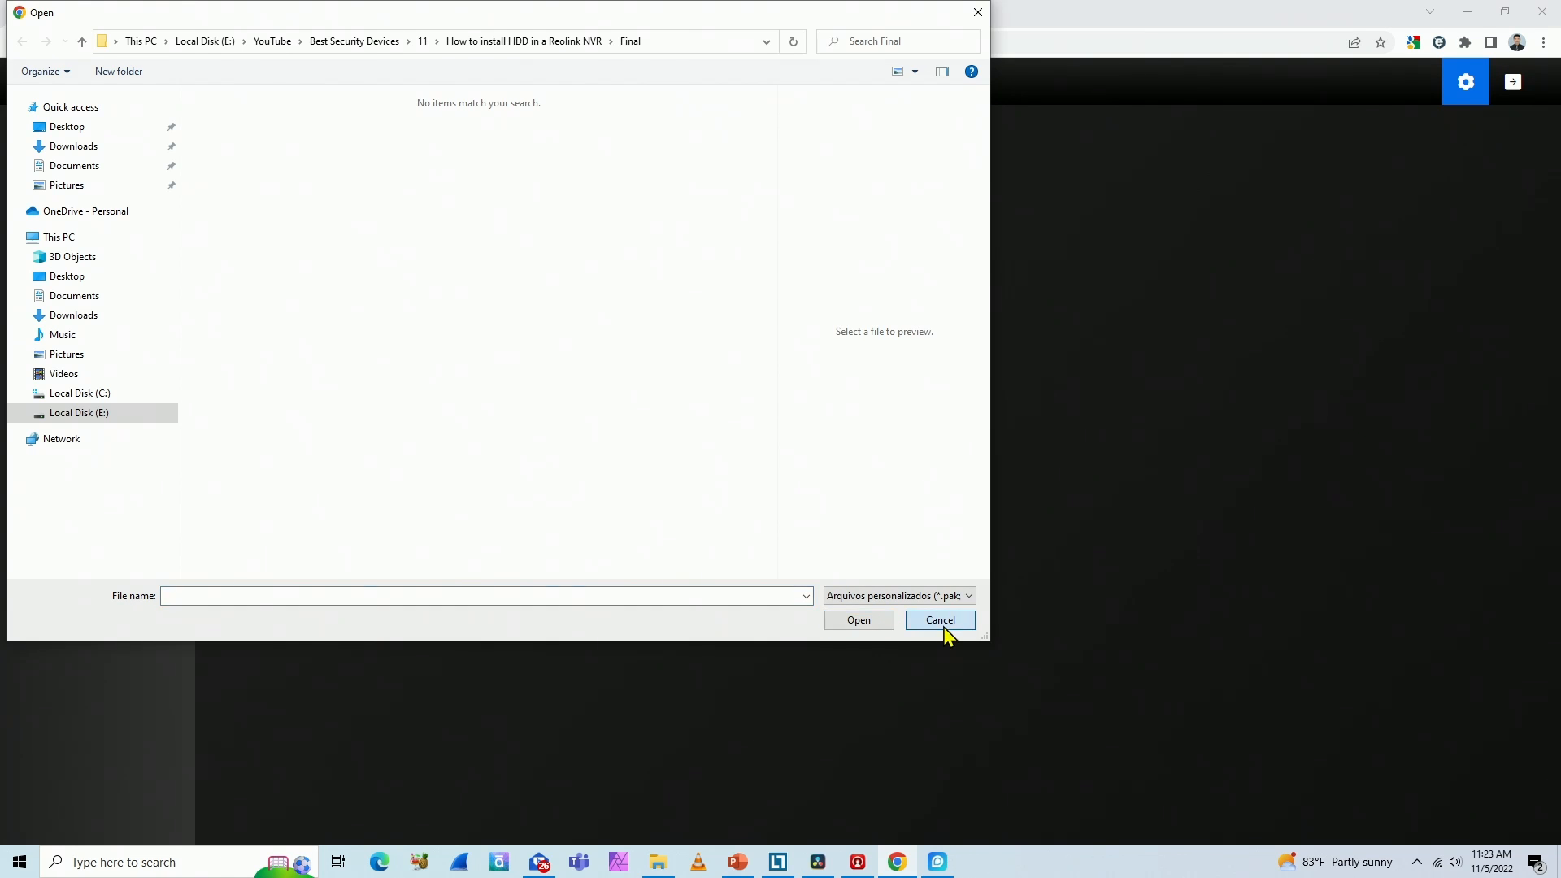
left_click(938, 619)
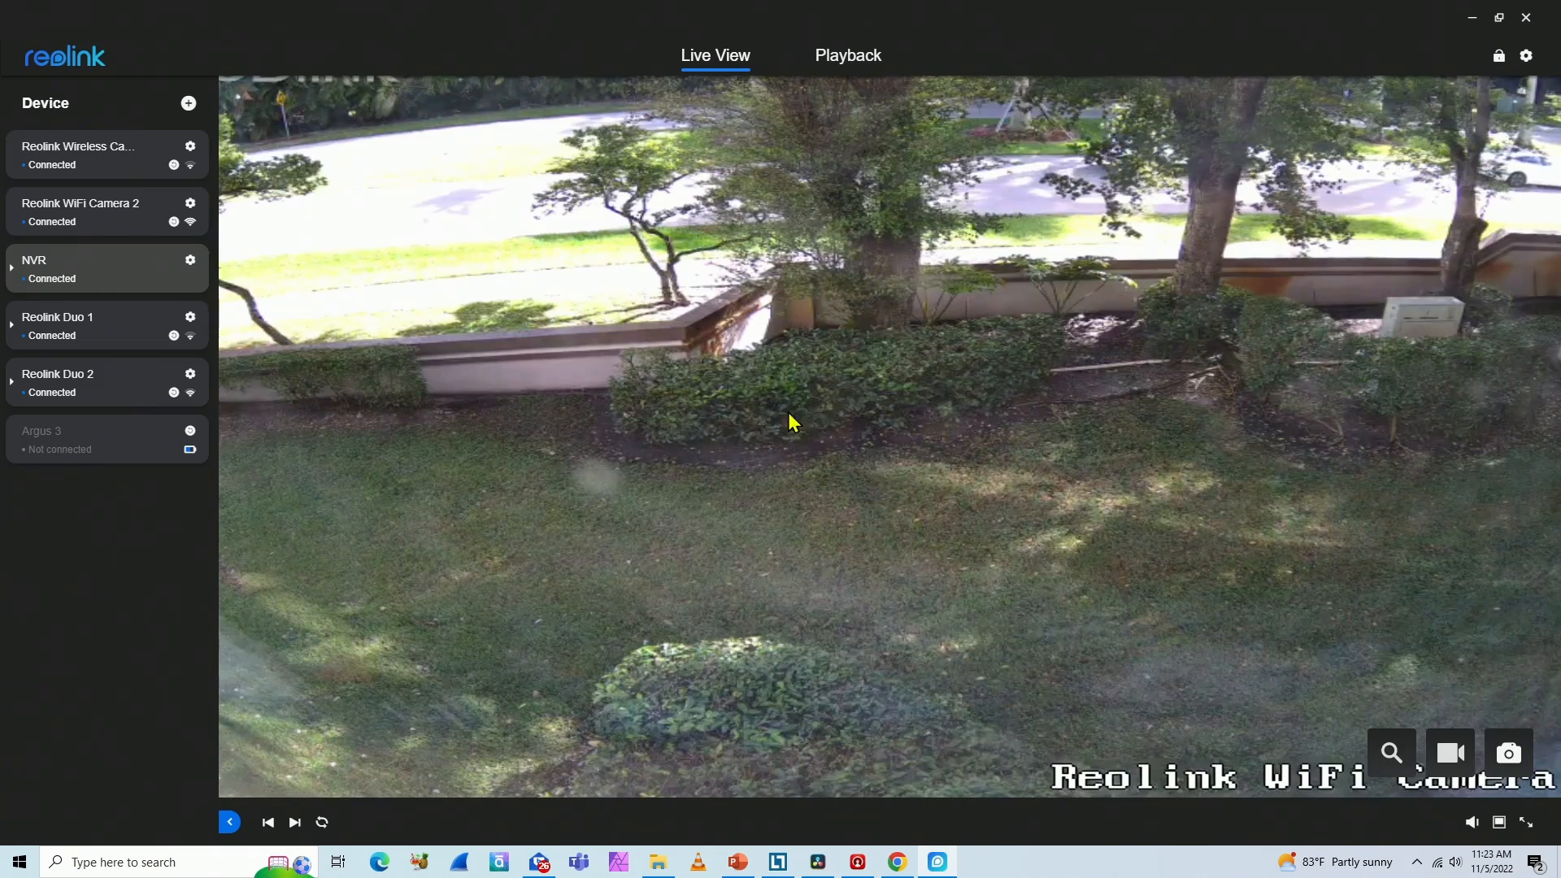
mouse_move(221, 268)
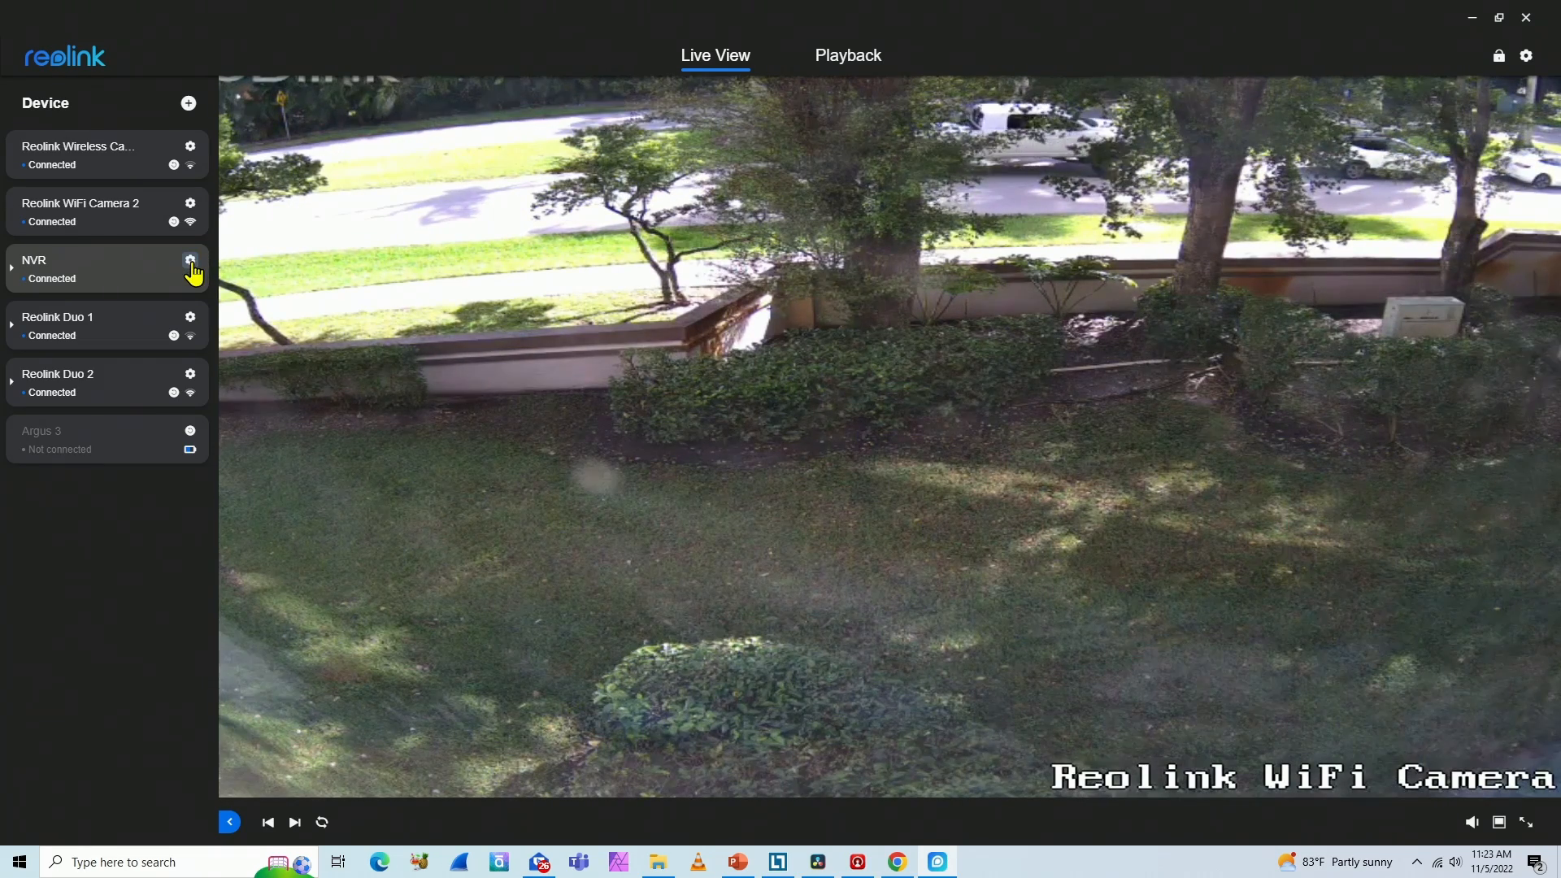
- Run Check for Latest Version from the NVR's Maintenance page in Reolink Client
left_click(190, 260)
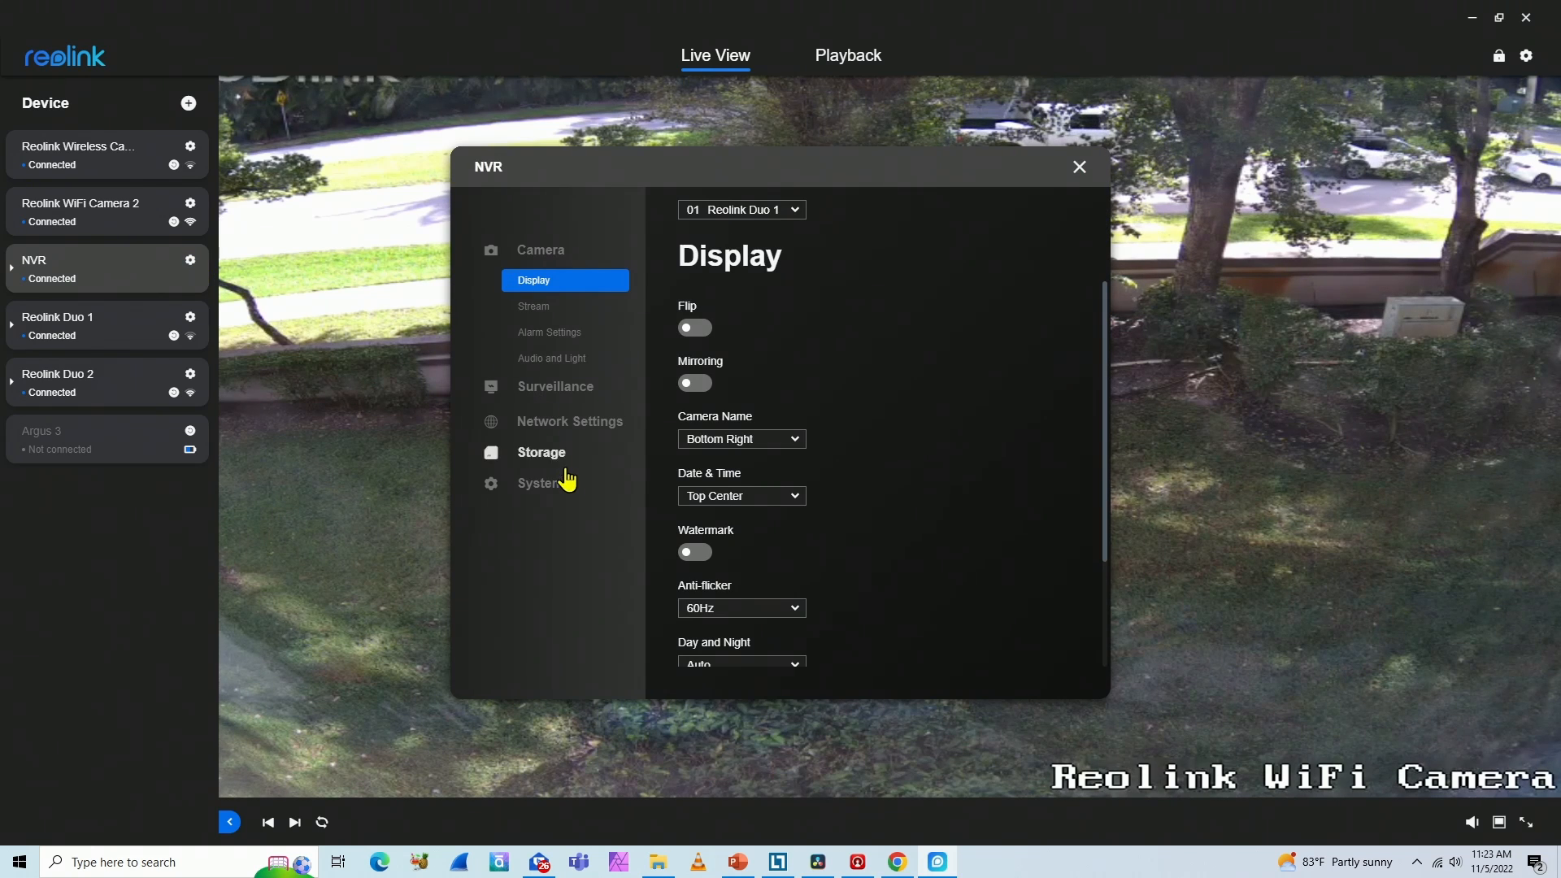
left_click(539, 483)
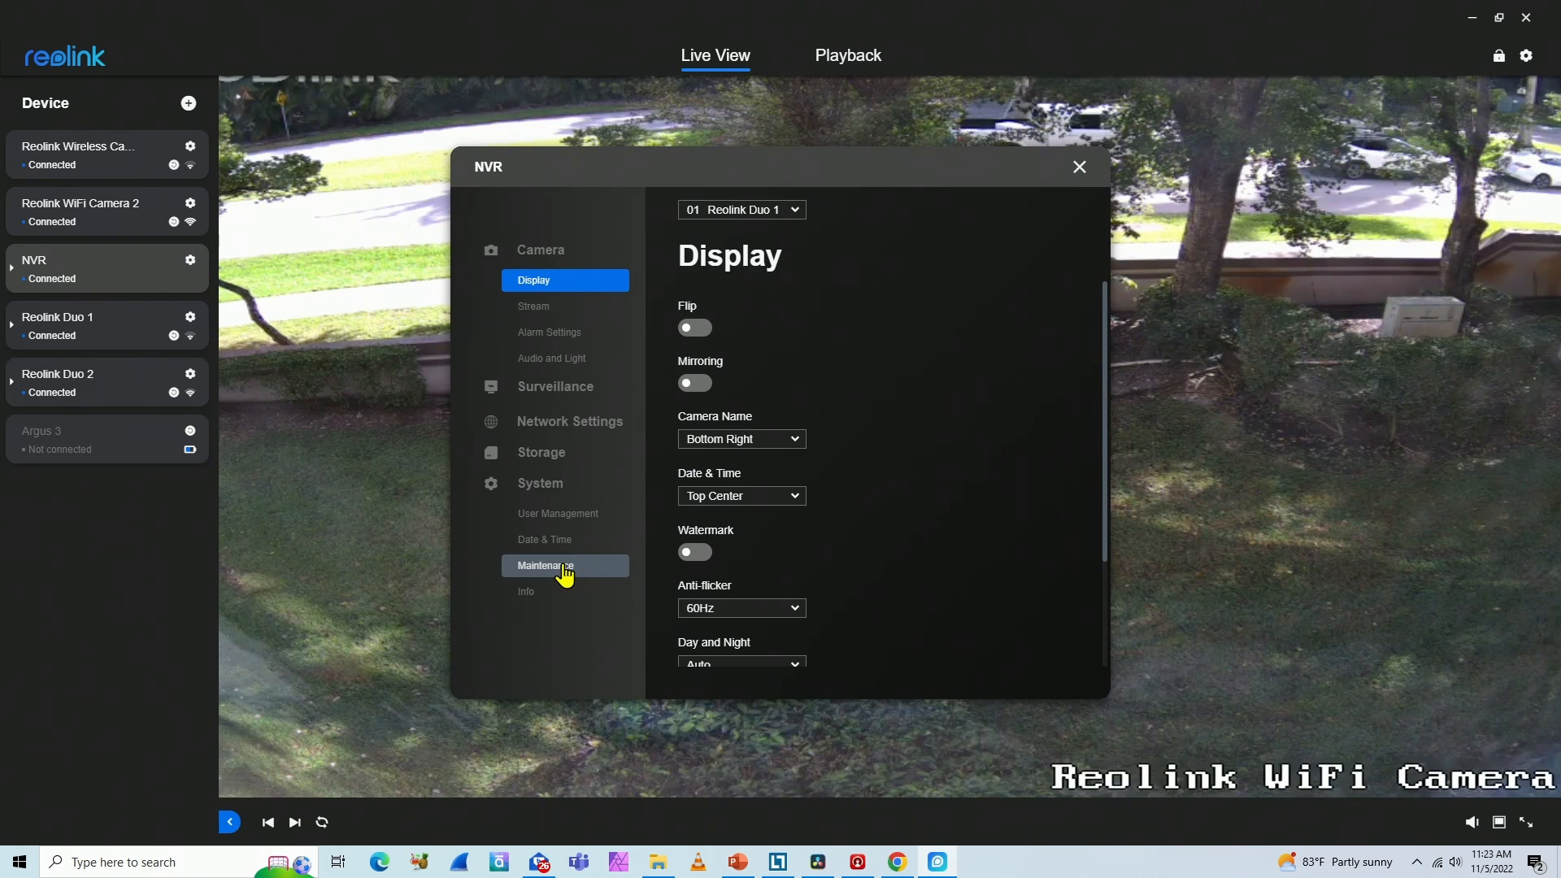
left_click(543, 566)
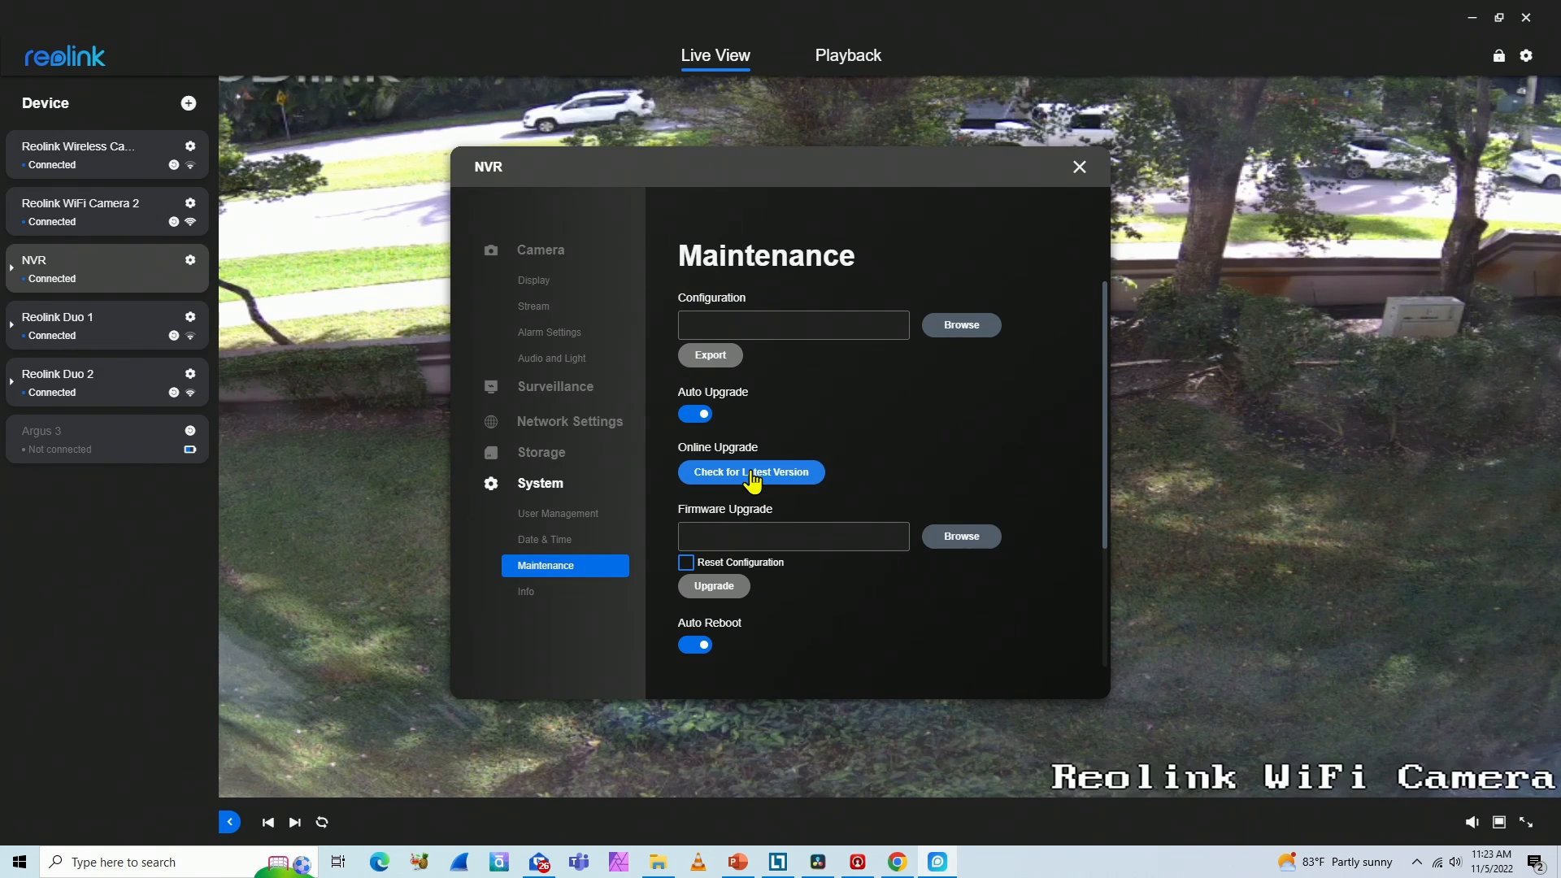
left_click(751, 472)
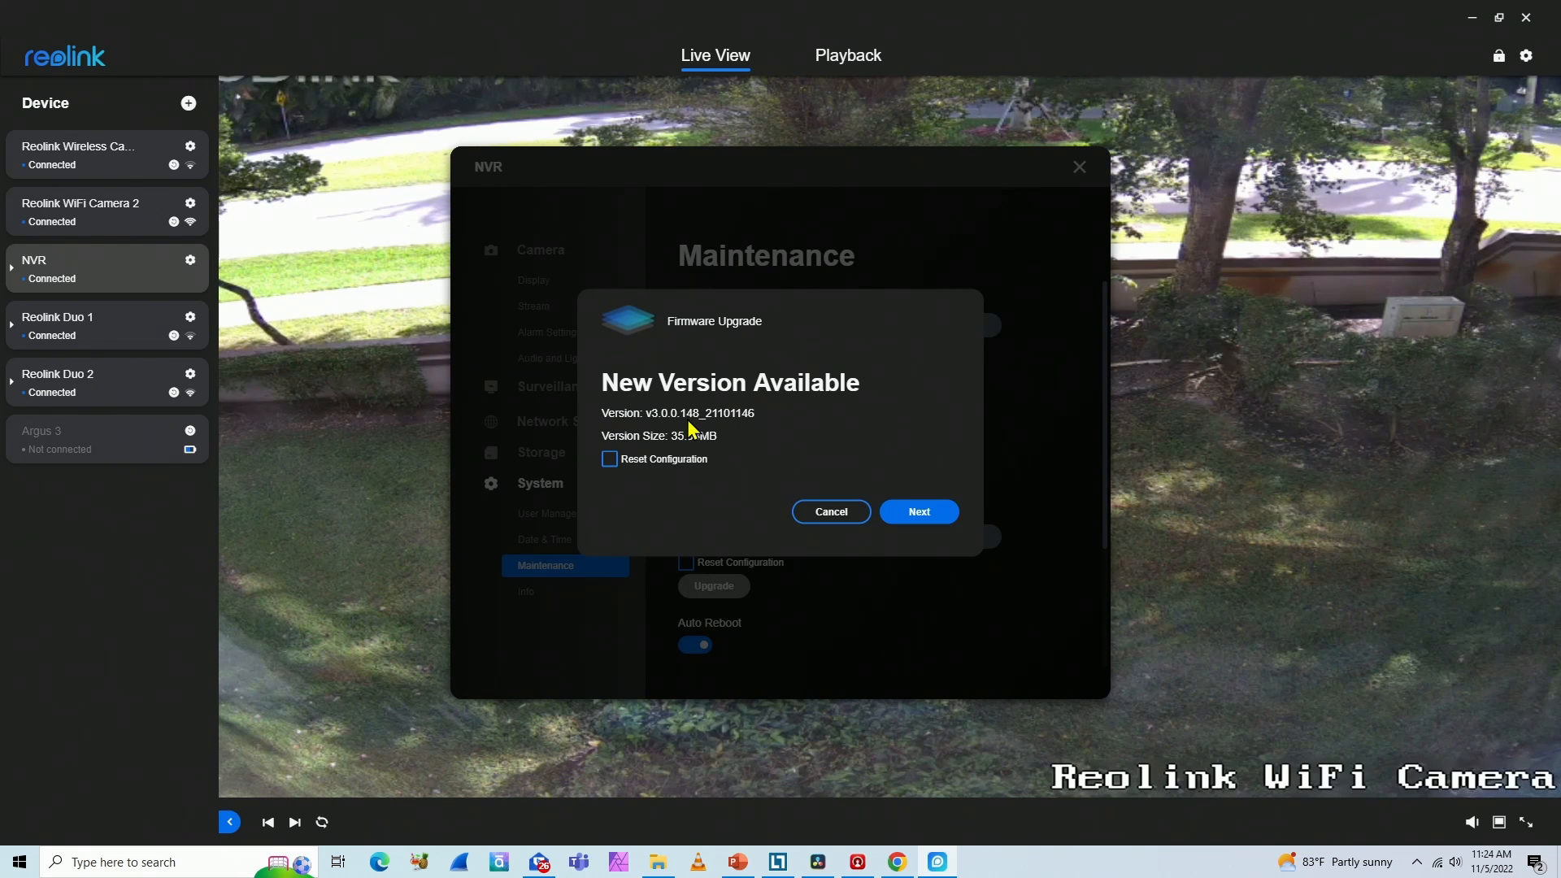
mouse_move(746, 432)
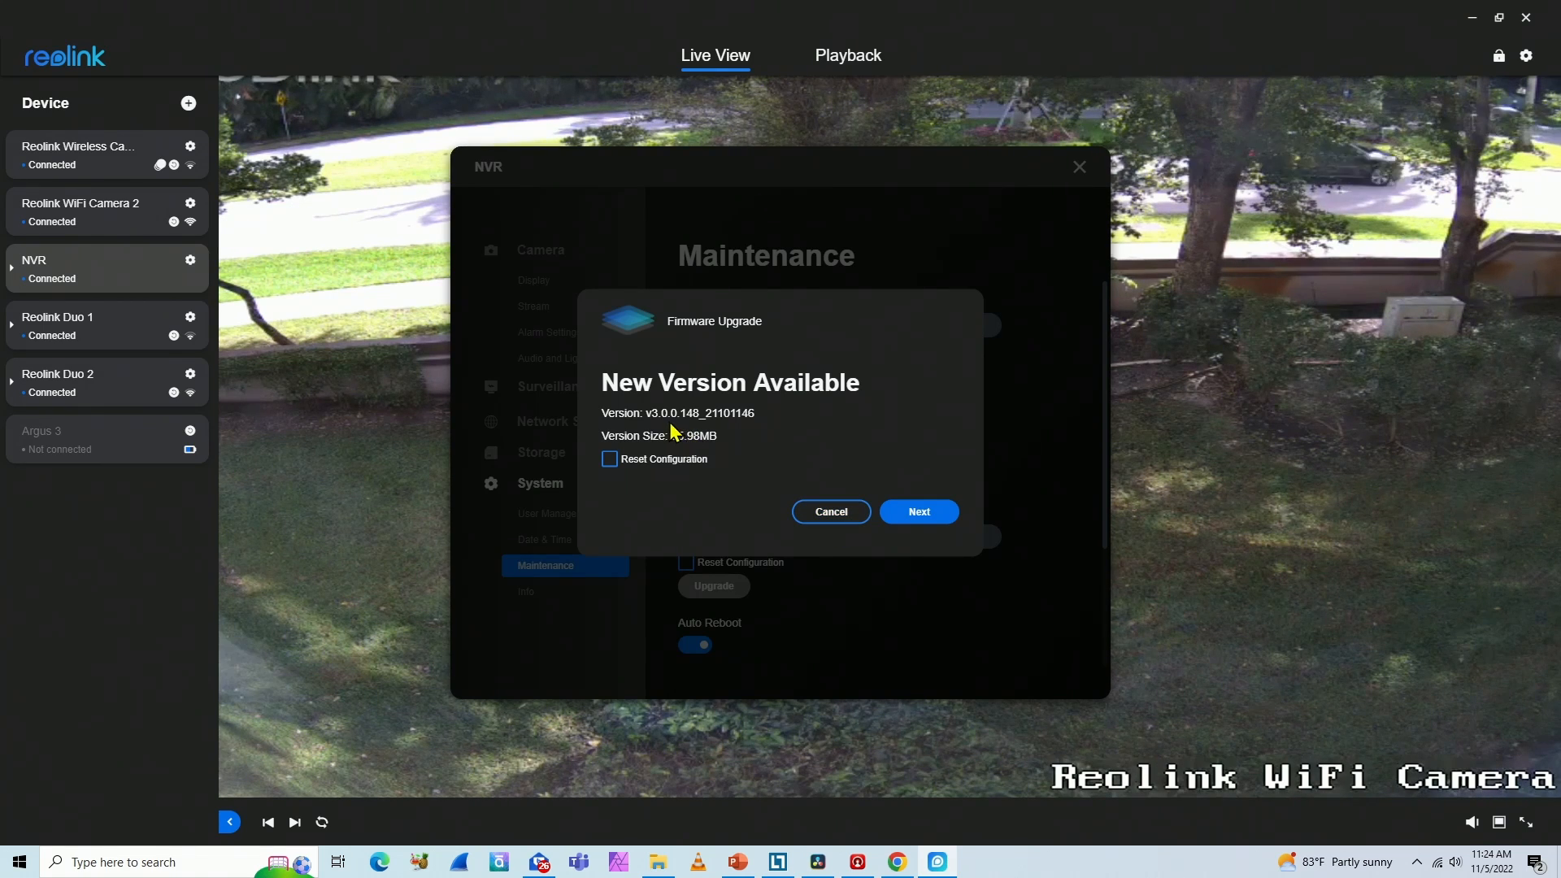
- Dismiss the v3.0.0.148 upgrade offer and view the Info page showing RLN8-410 on v3.0.0.123_21030825
left_click(831, 511)
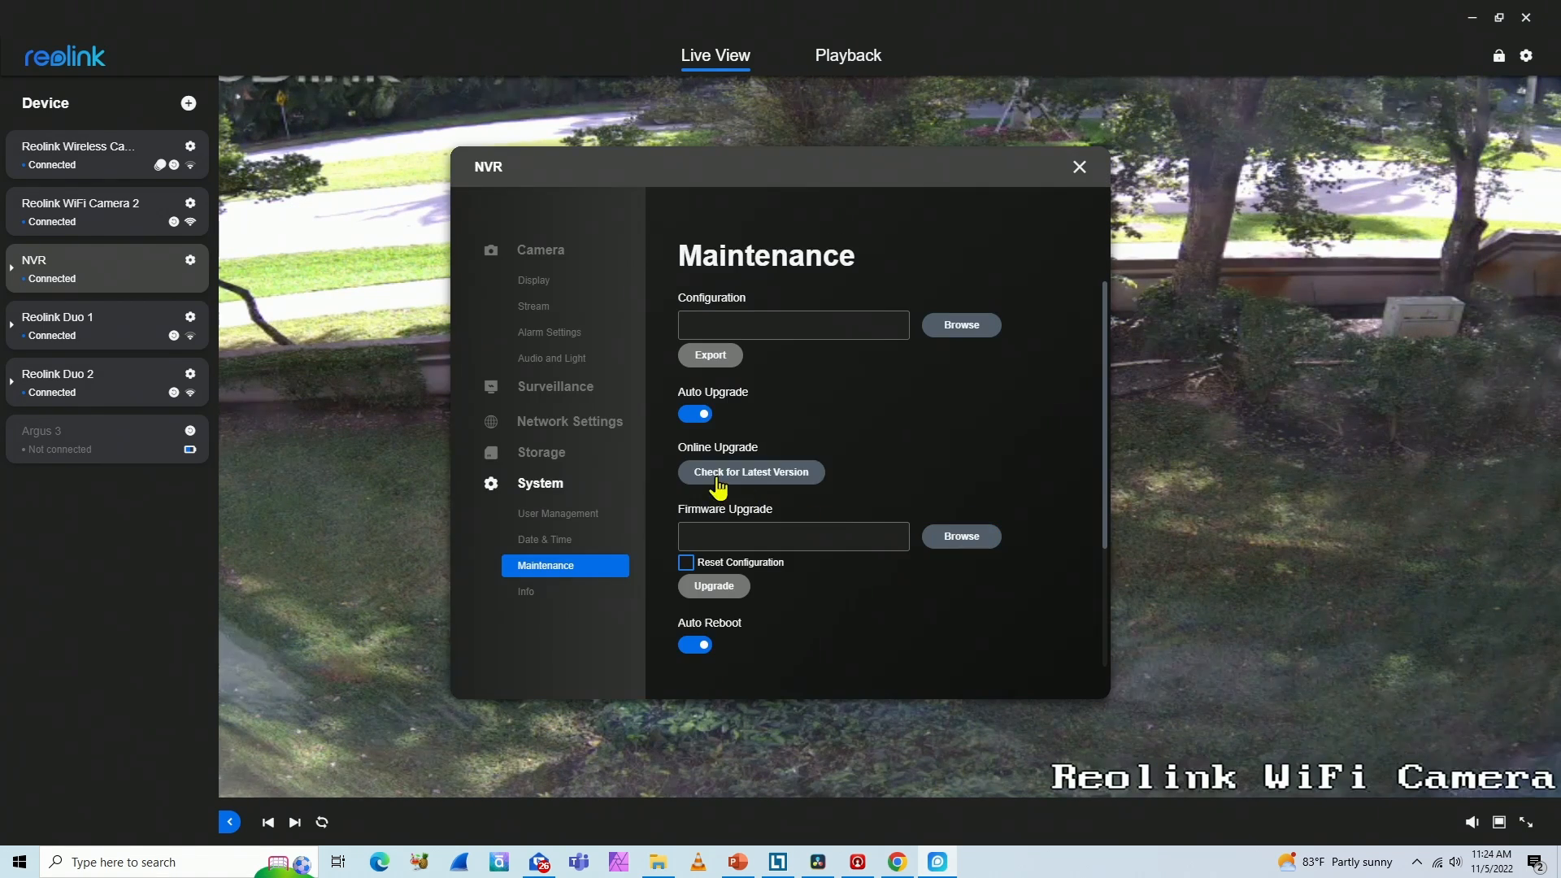
left_click(526, 591)
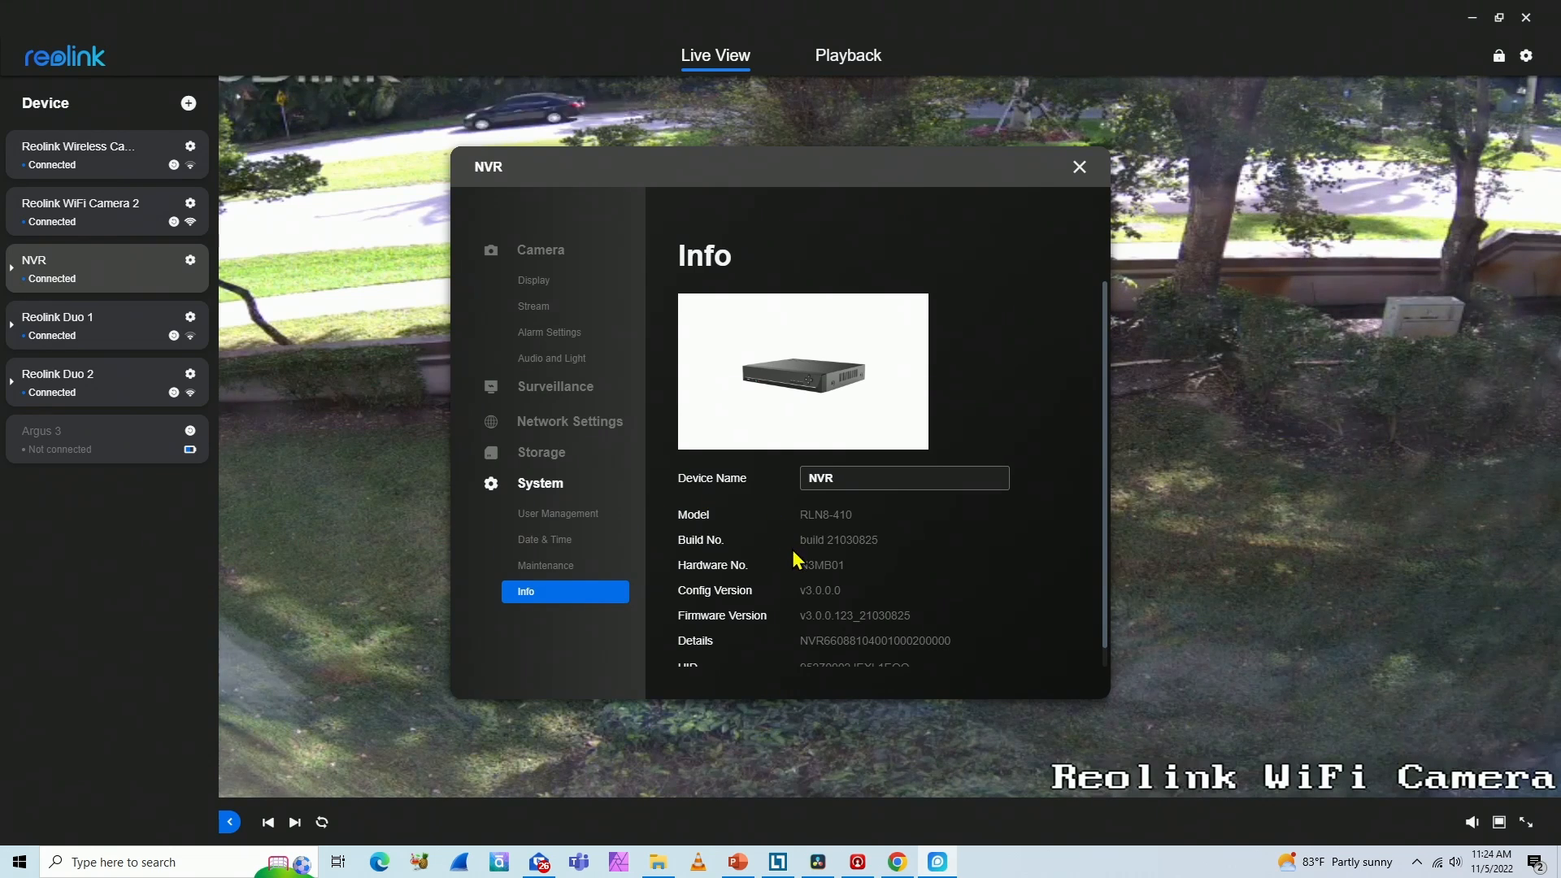
mouse_move(858, 615)
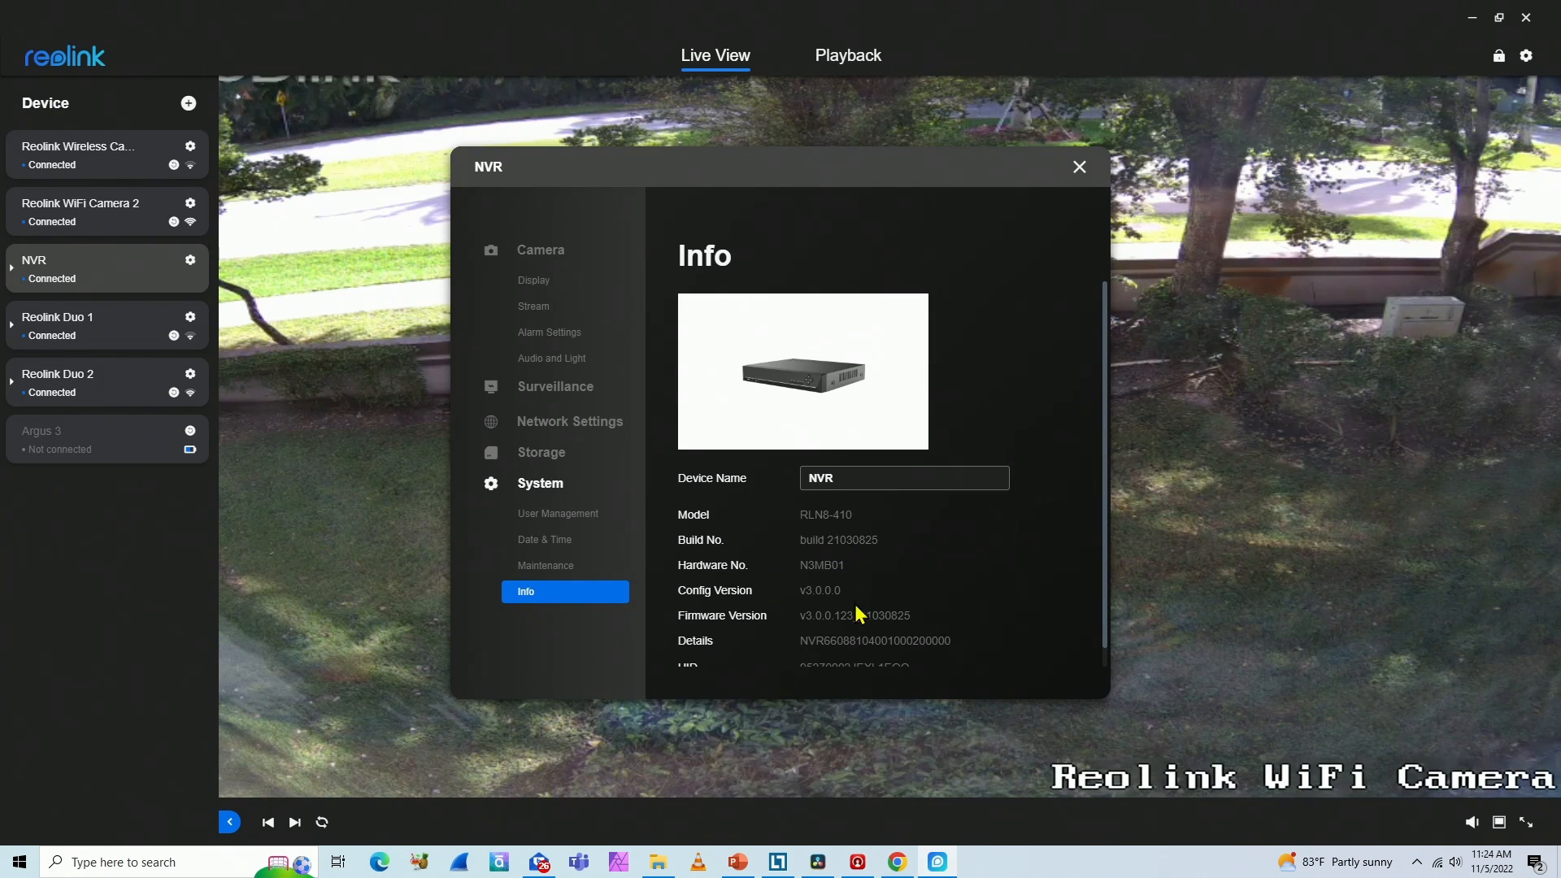
mouse_move(849, 628)
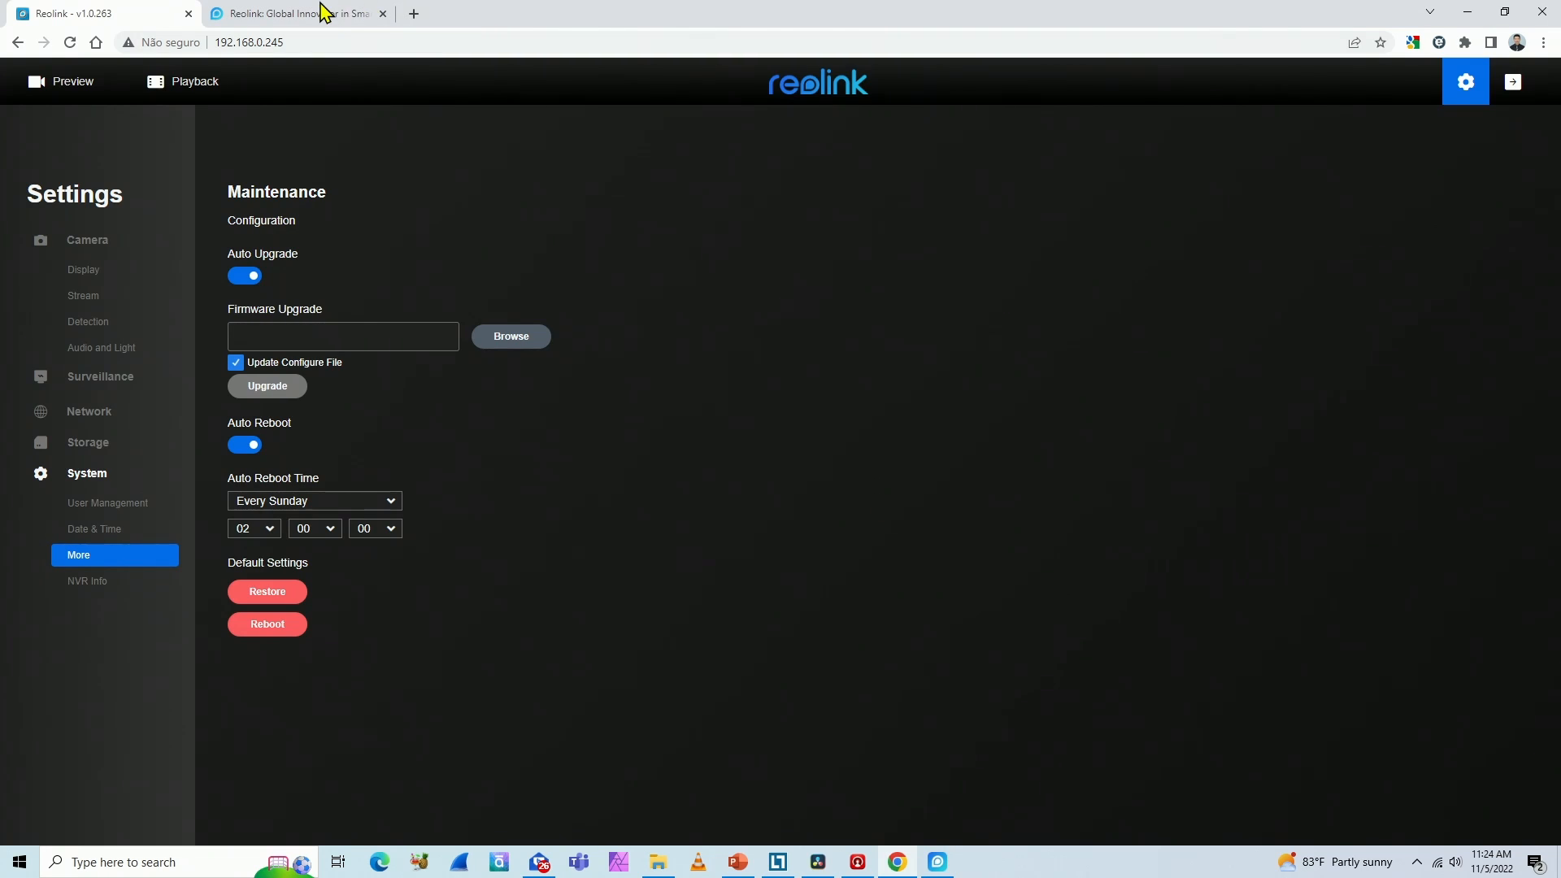
- In Reolink's Download Center, choose category NVRs and product RLN8-410 (NVR), listing hardware versions
left_click(295, 13)
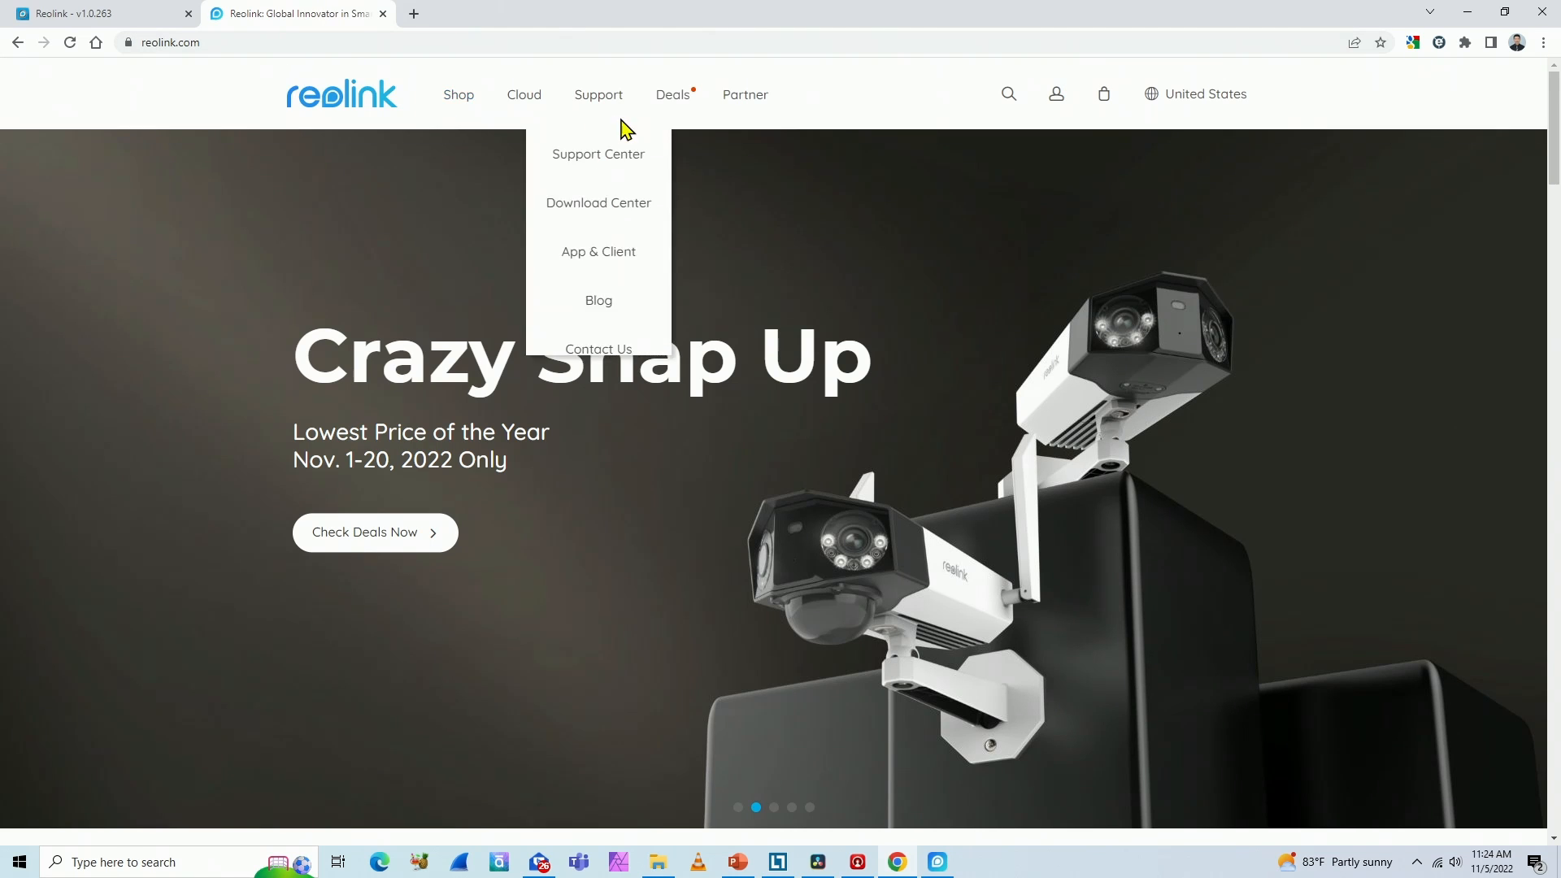
left_click(599, 201)
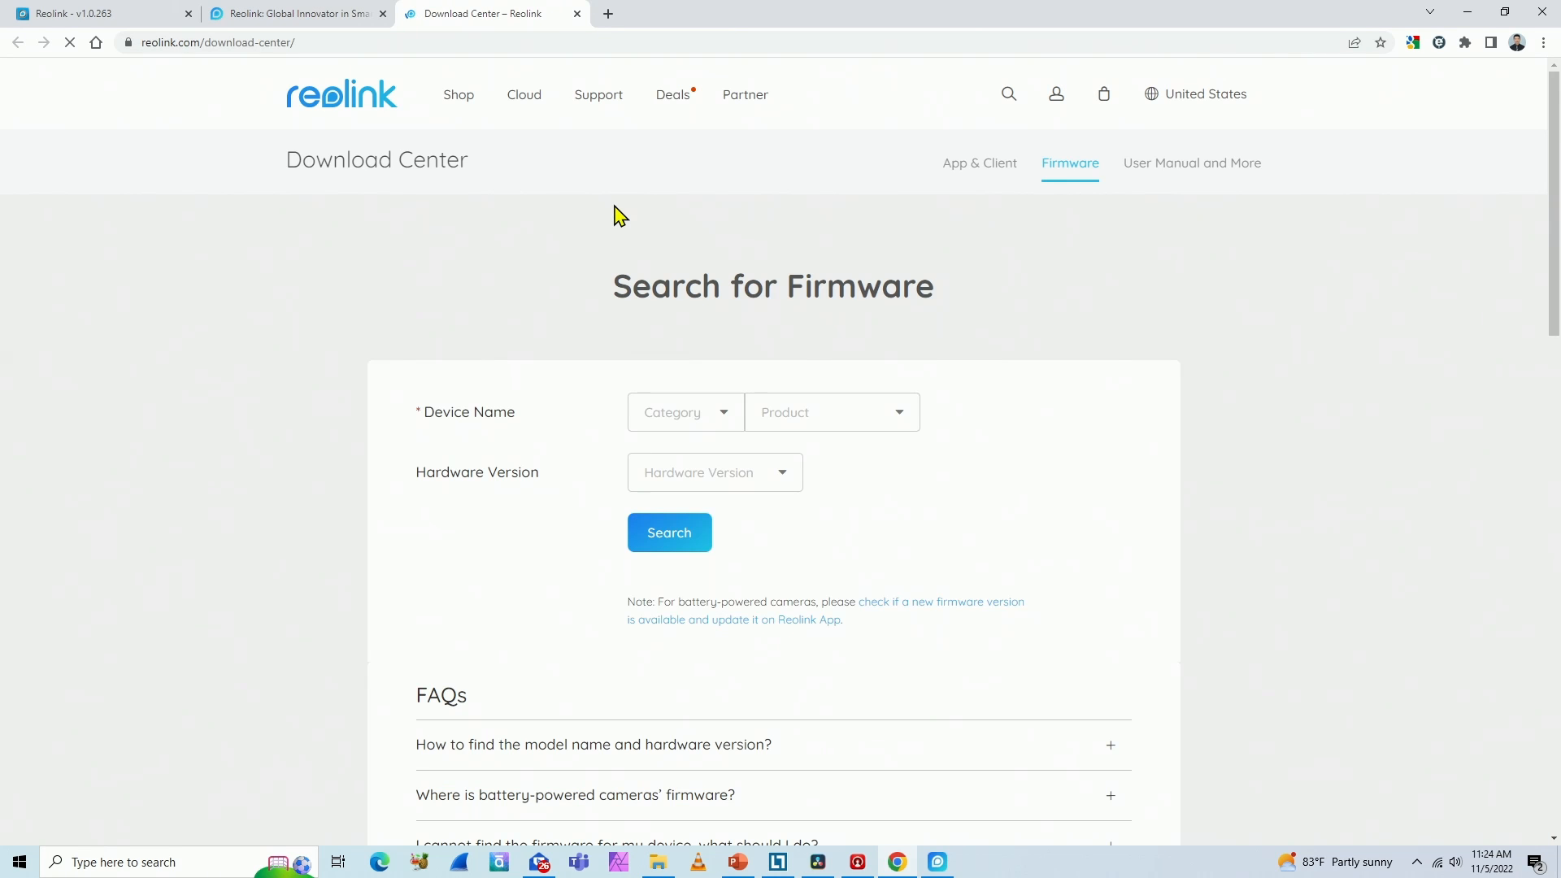
left_click(684, 412)
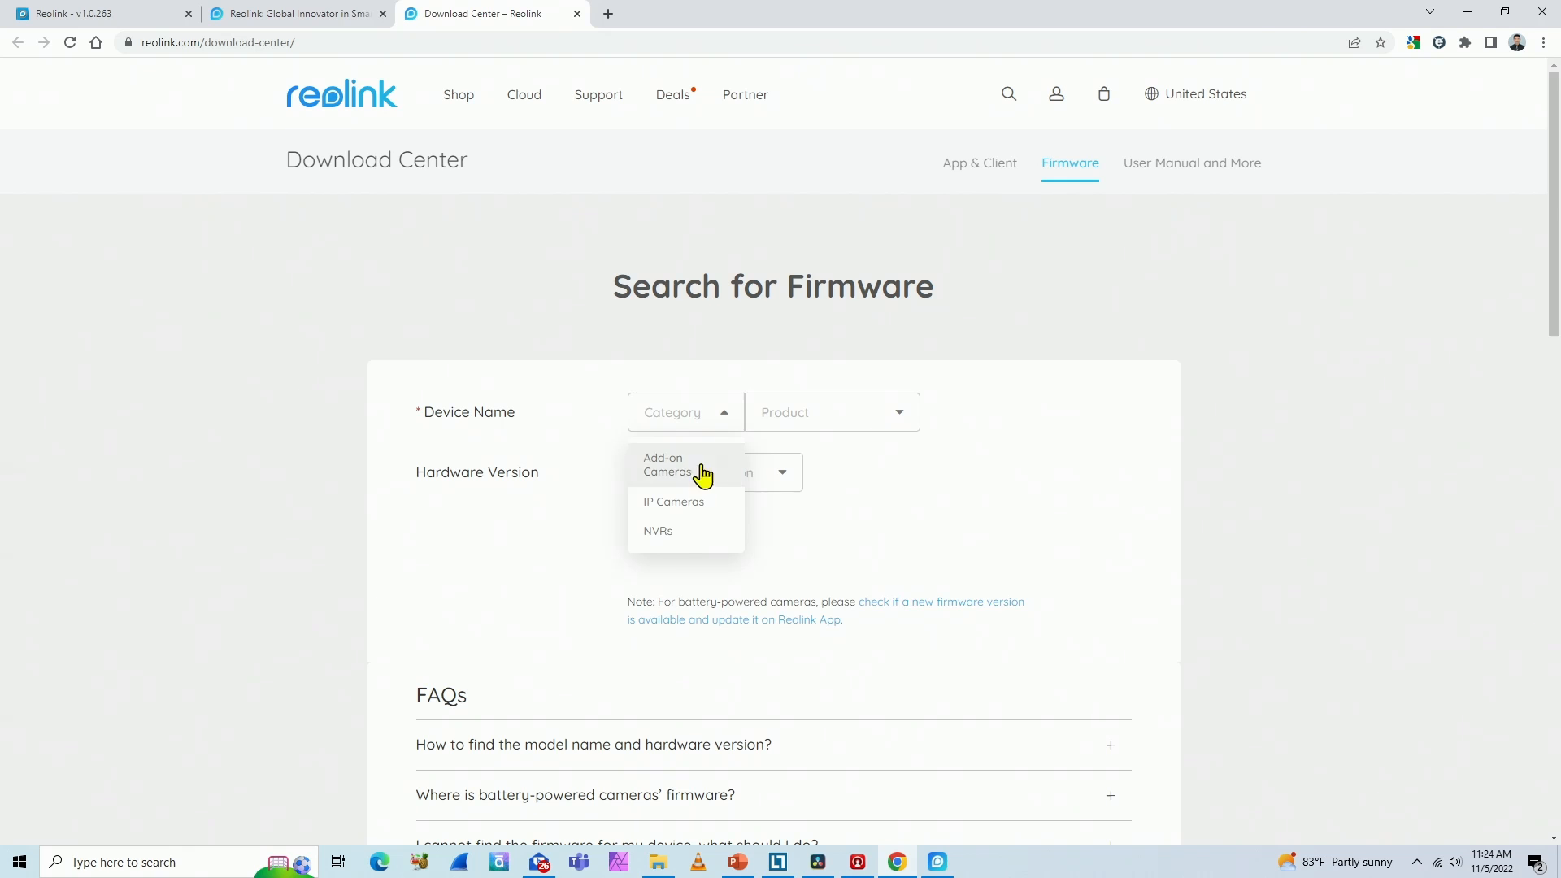
left_click(659, 530)
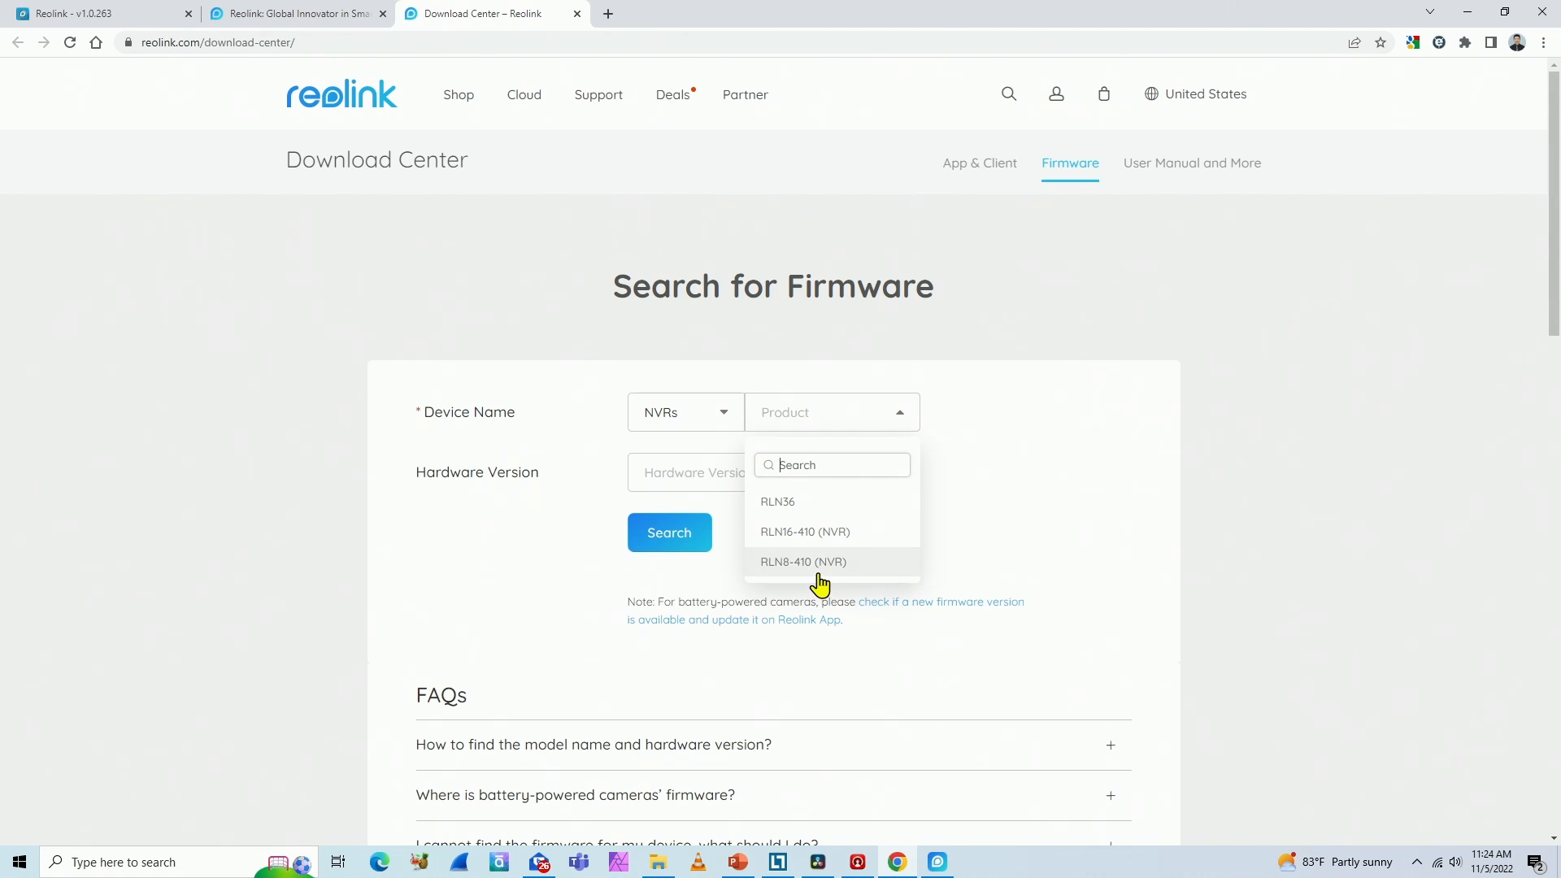
left_click(803, 561)
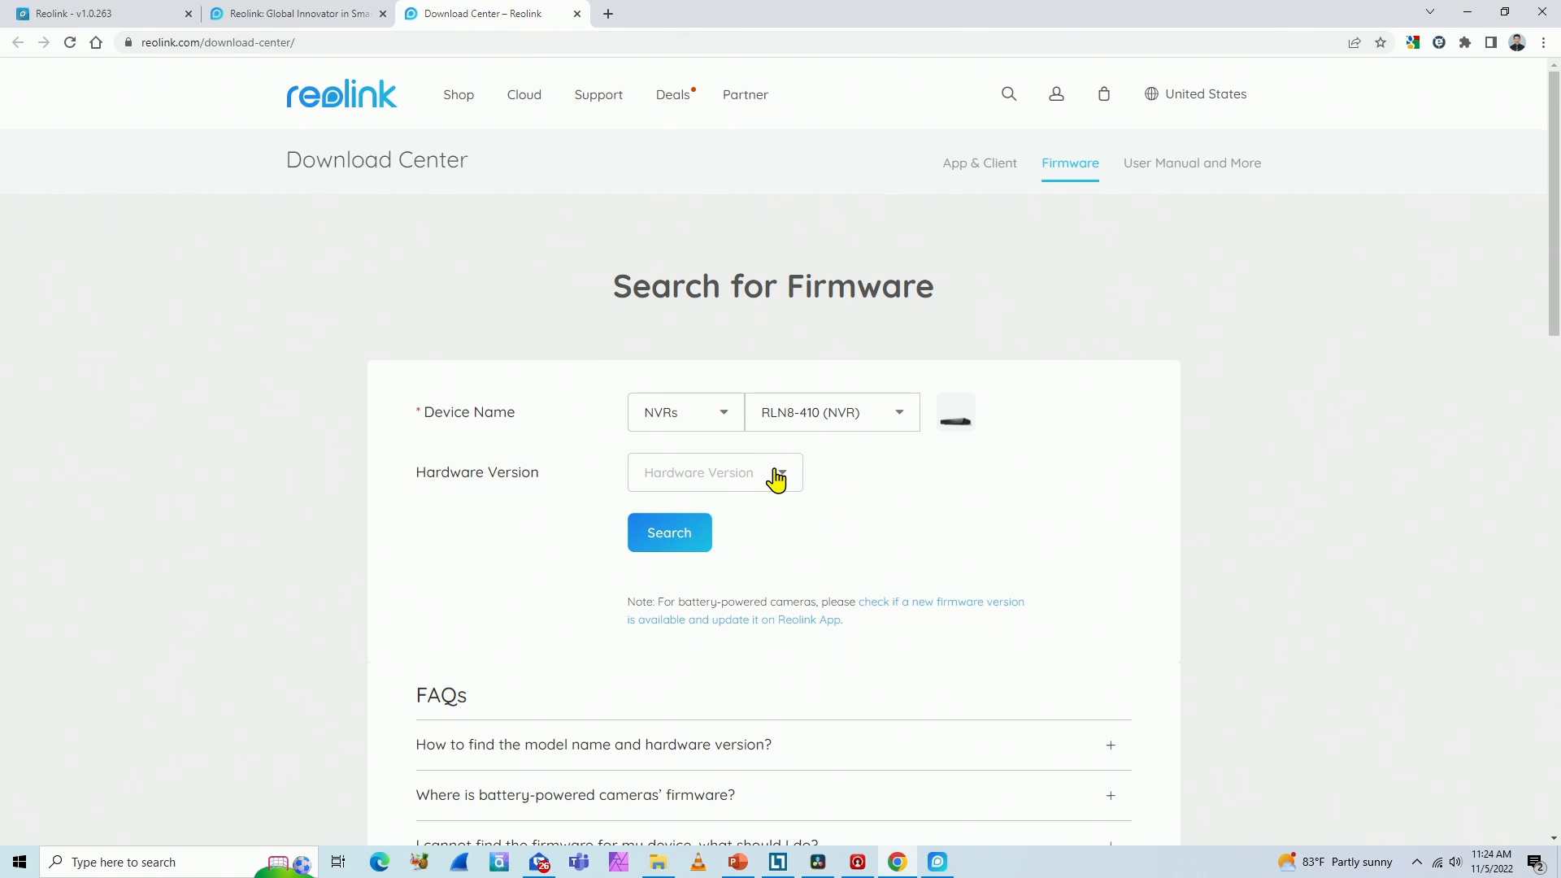
left_click(716, 471)
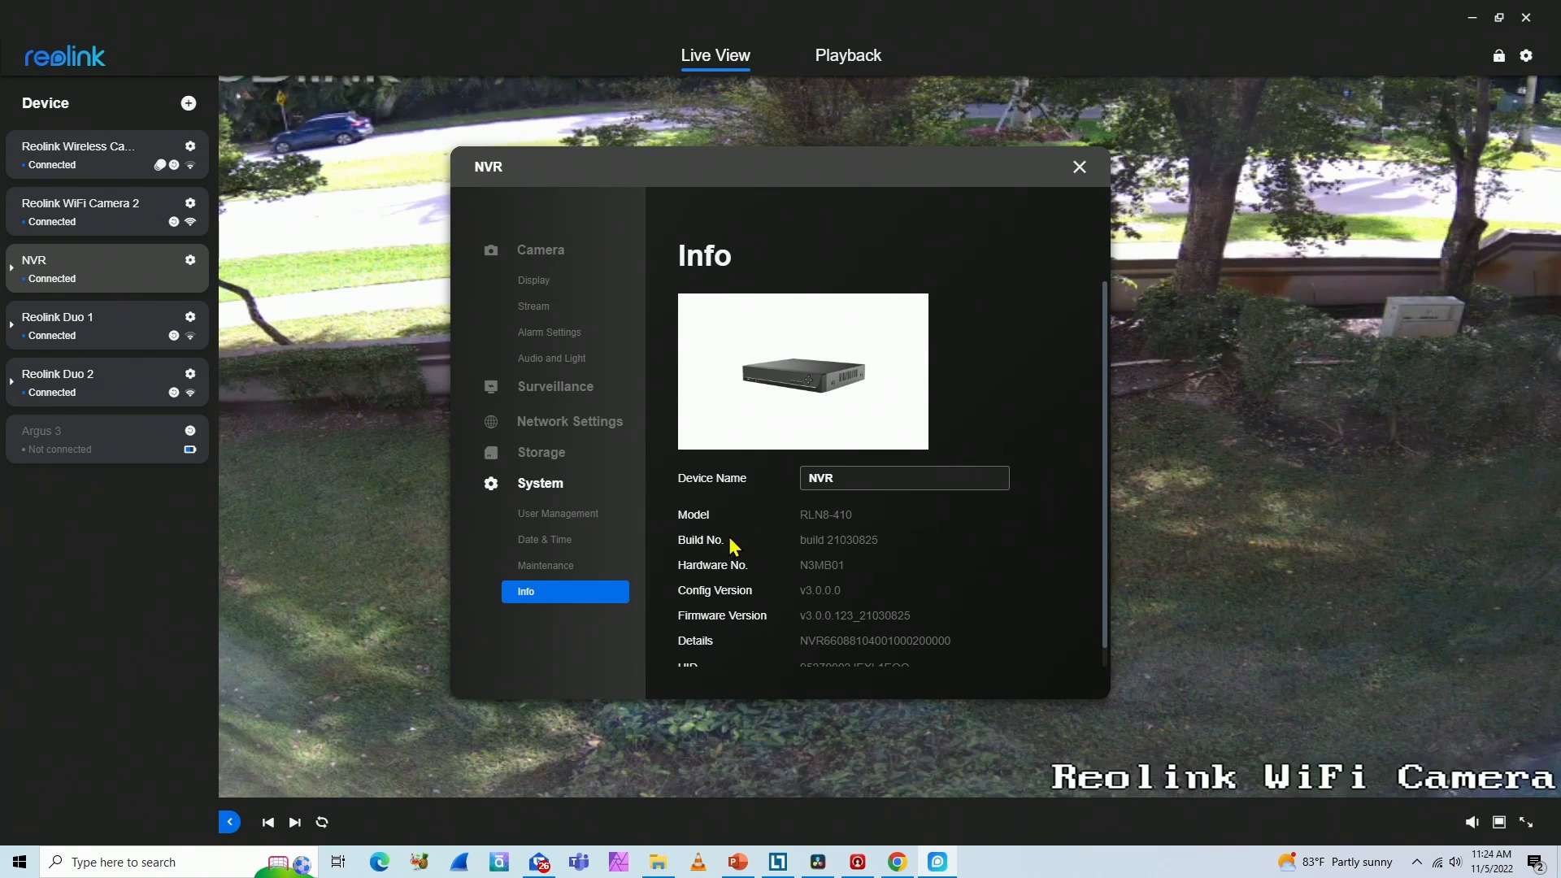
mouse_move(810, 582)
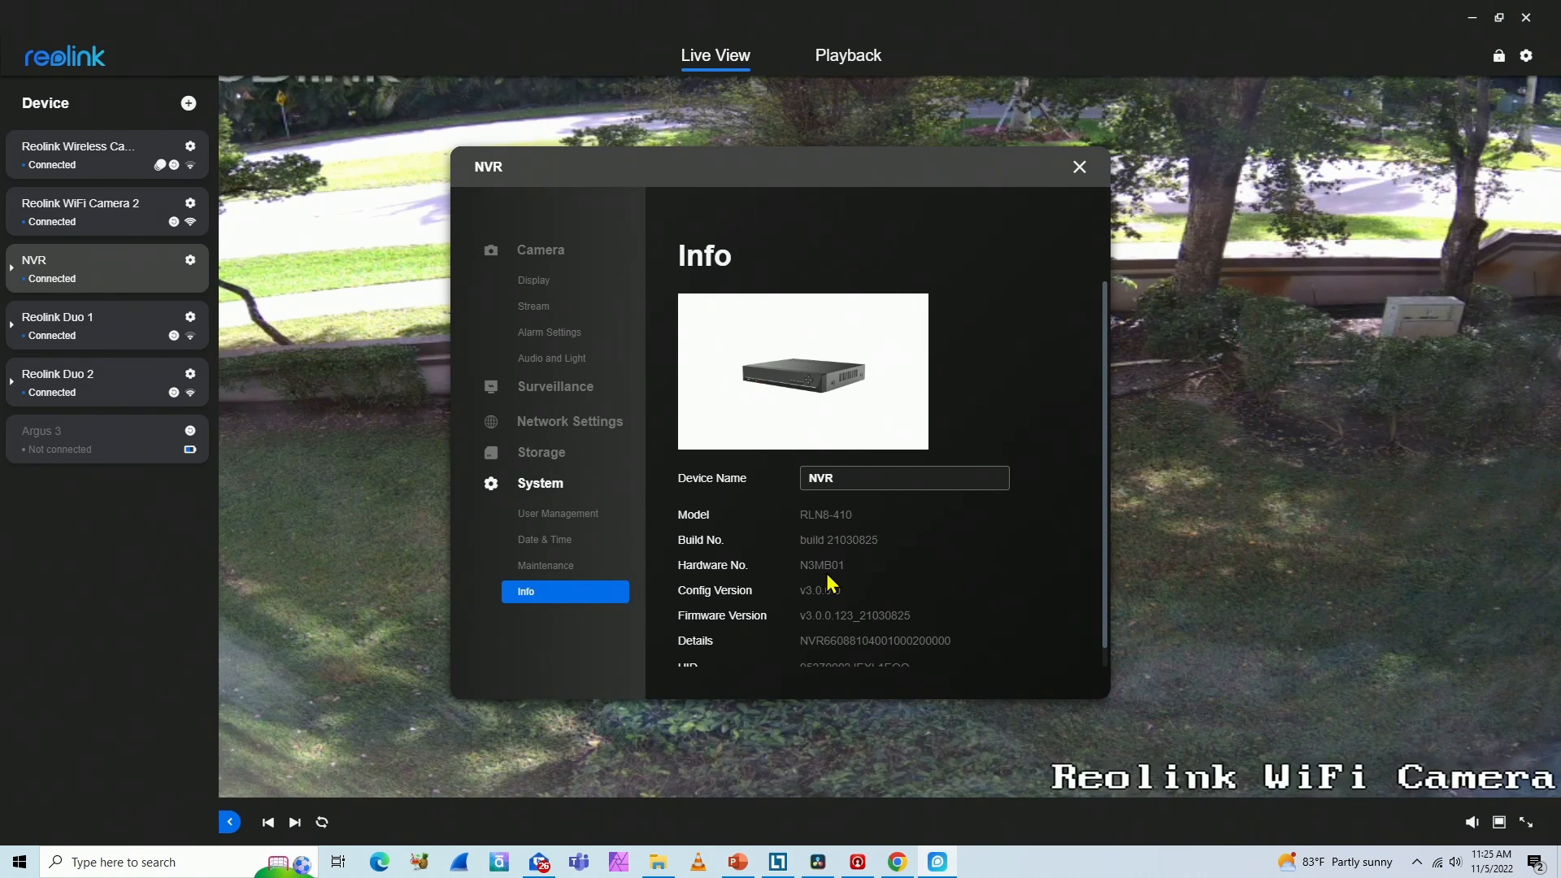
mouse_move(874, 845)
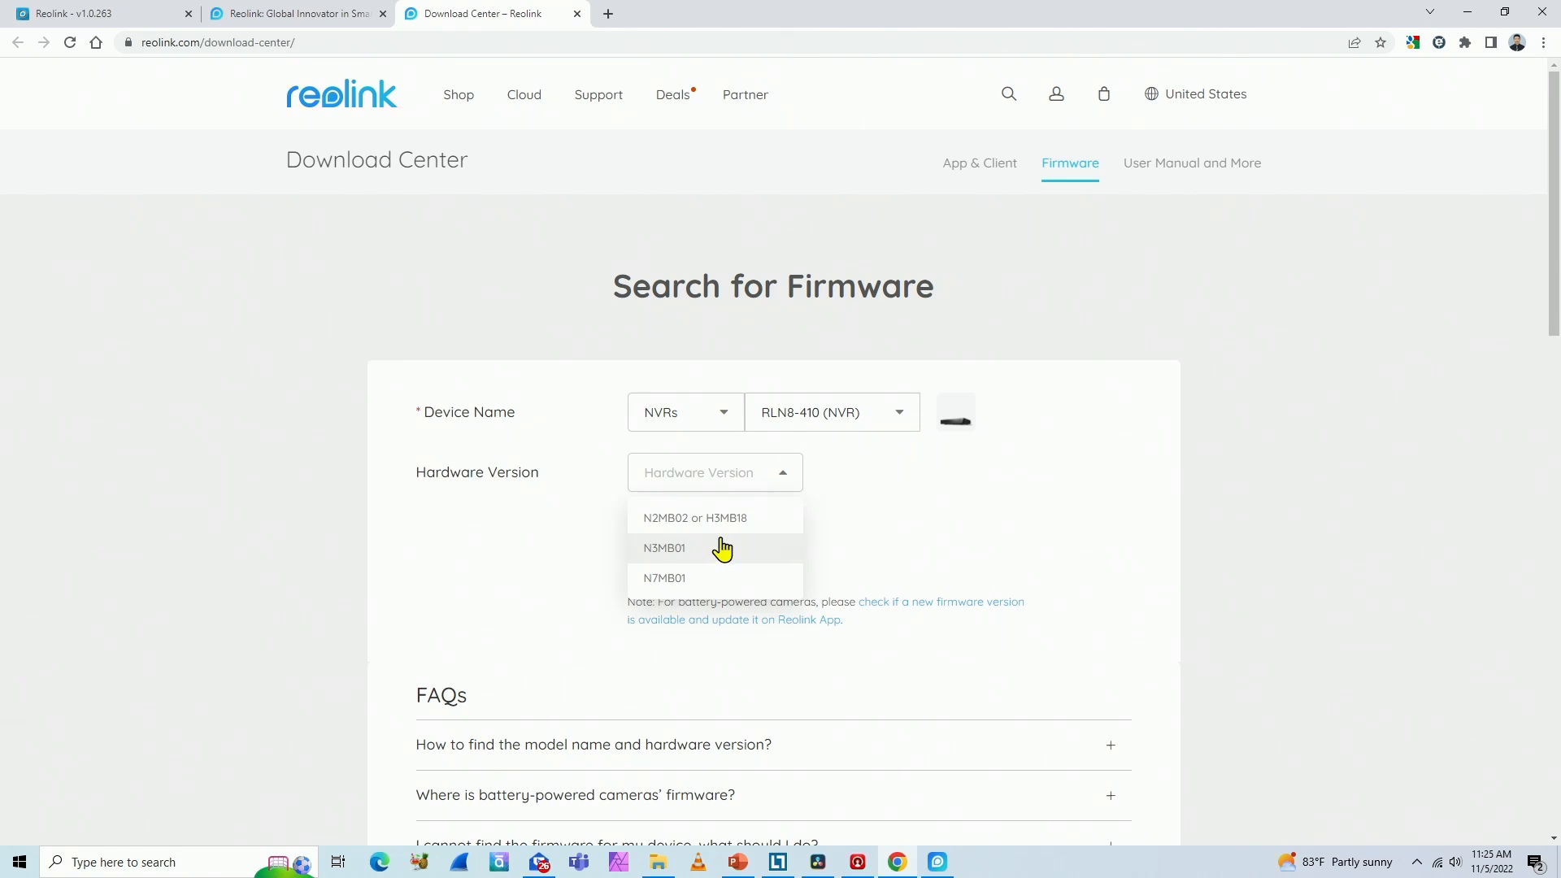
- Search firmware for hardware version N3MB01, returning v3.1.0.211_22102439, and select its version text
left_click(663, 548)
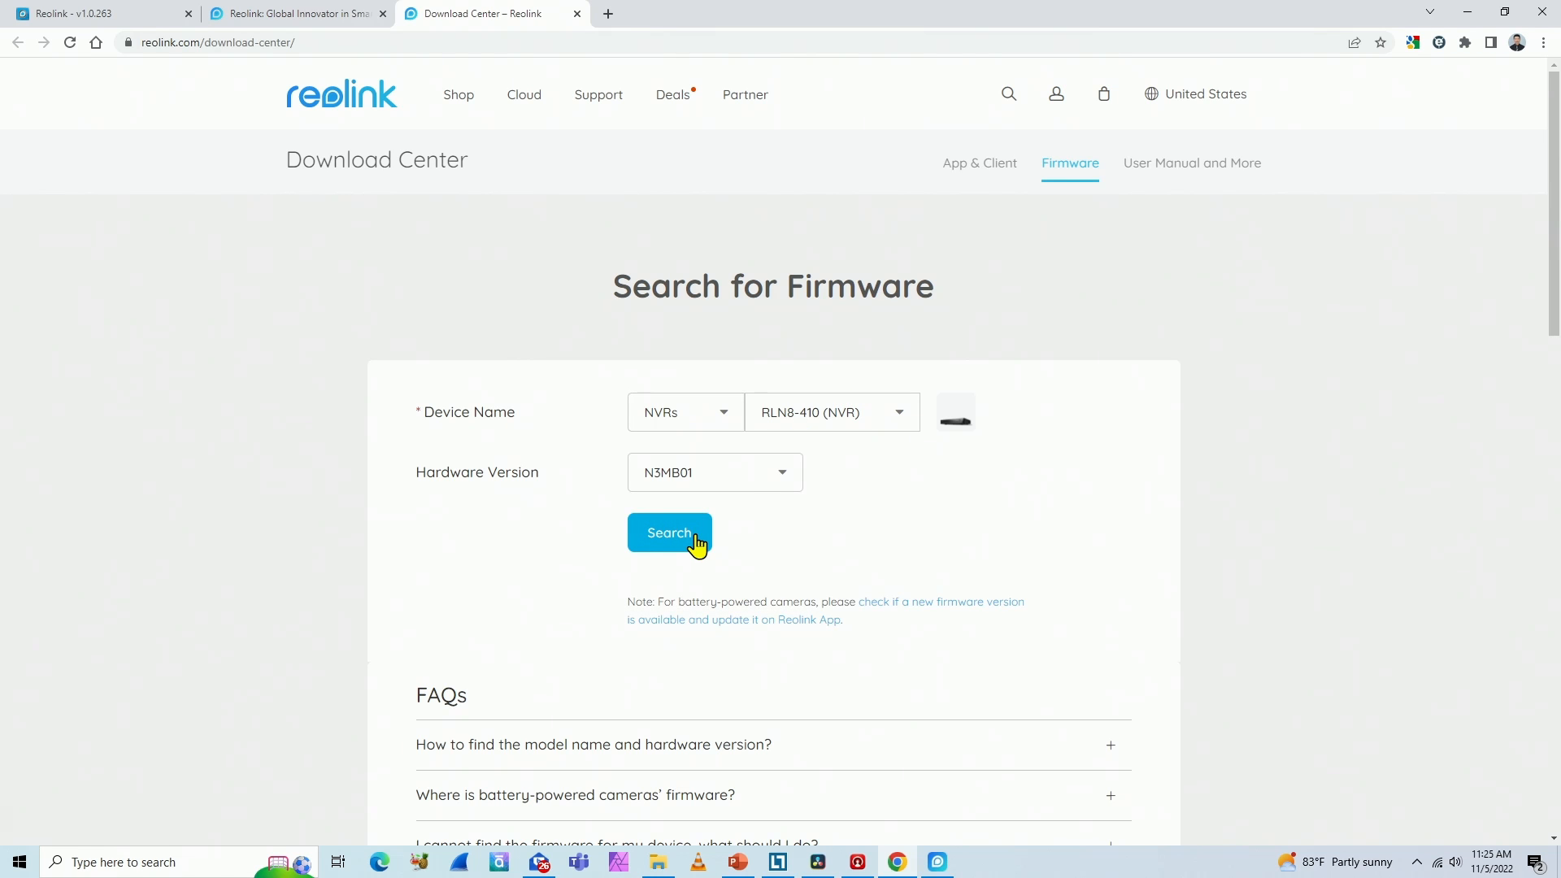
left_click(668, 534)
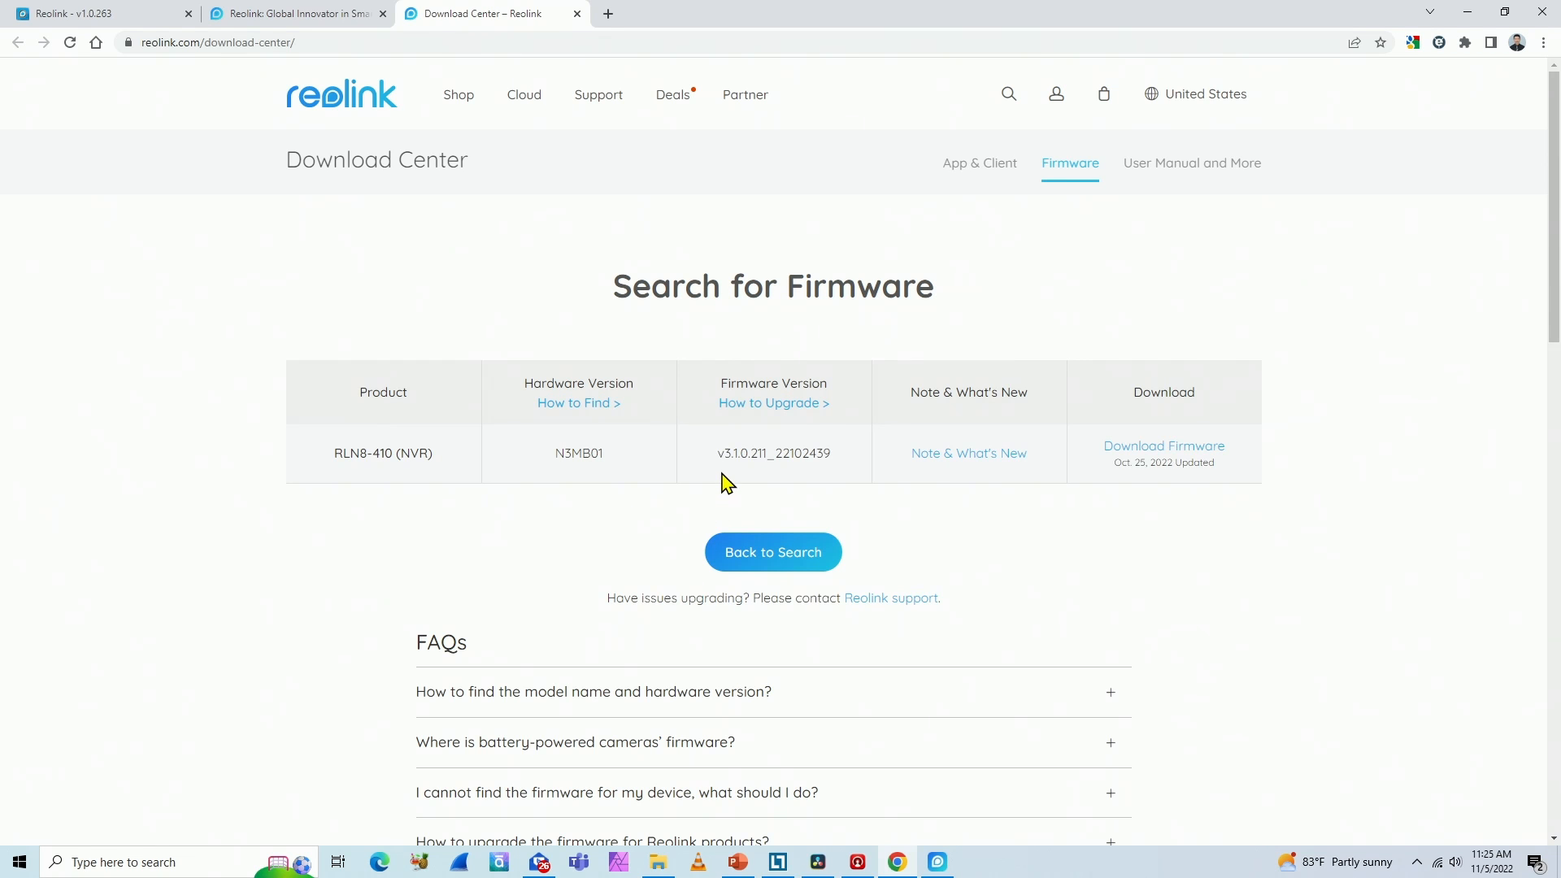
mouse_move(730, 473)
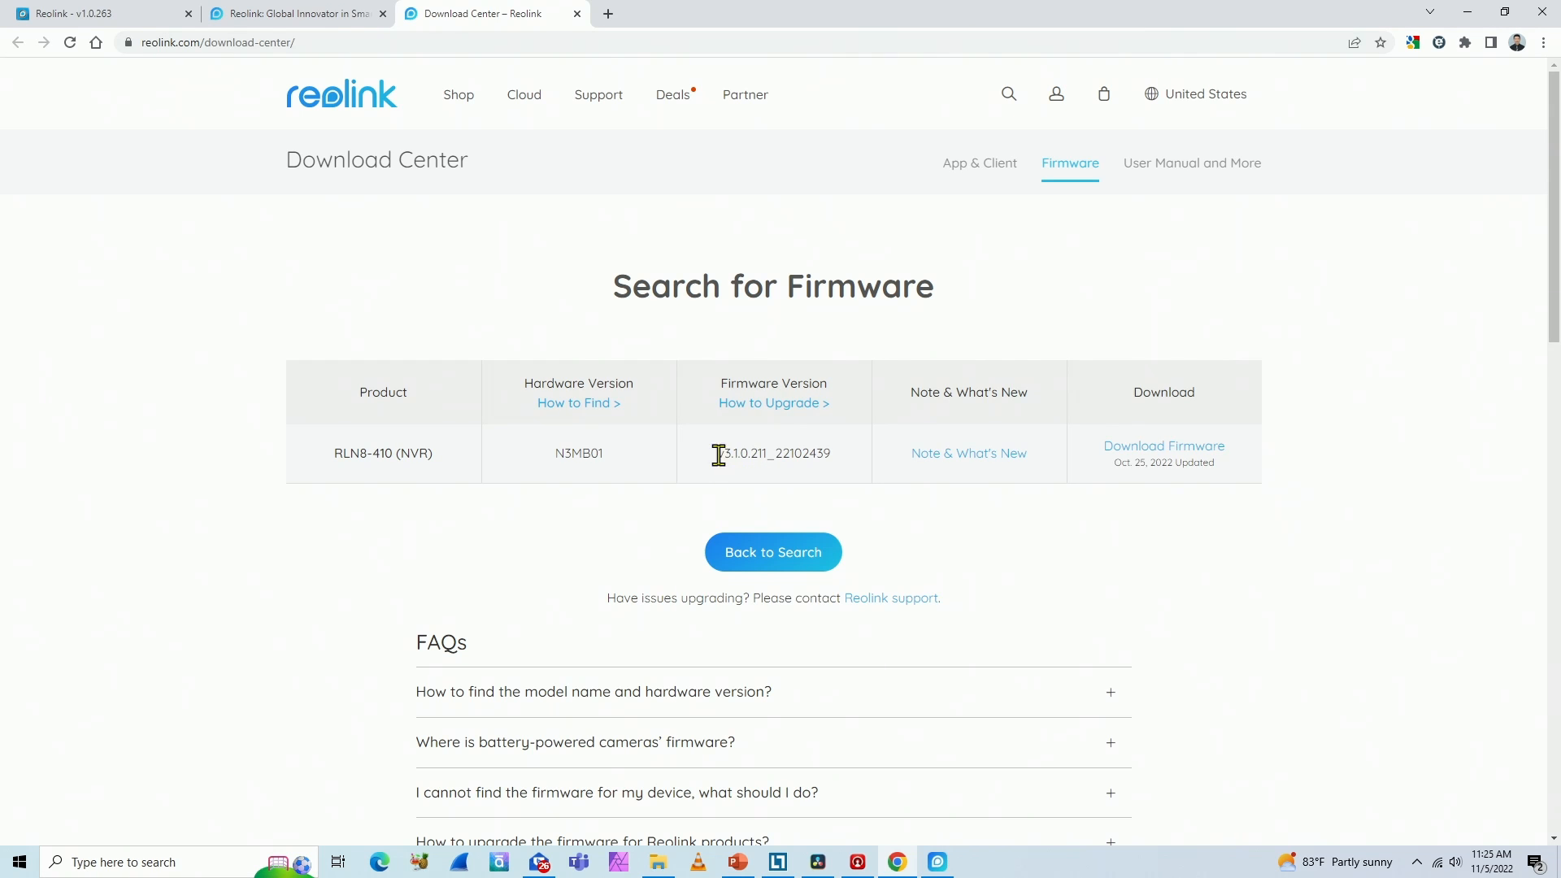
double_click(772, 454)
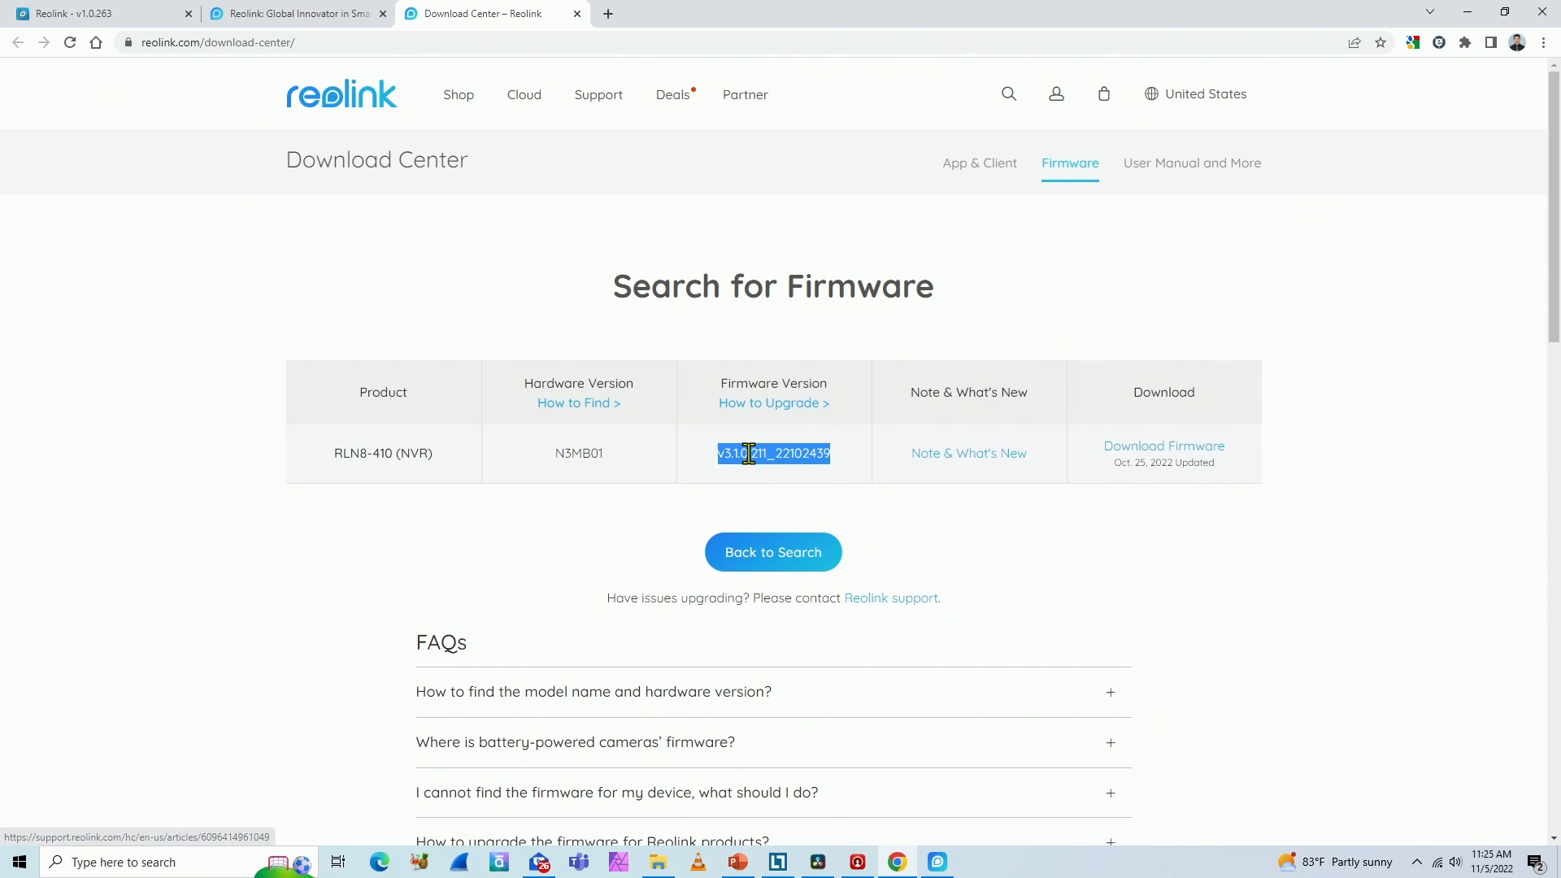
- Back in Reolink Client, reopen Maintenance and decline the v3.0.0.148 online update again
left_click(934, 862)
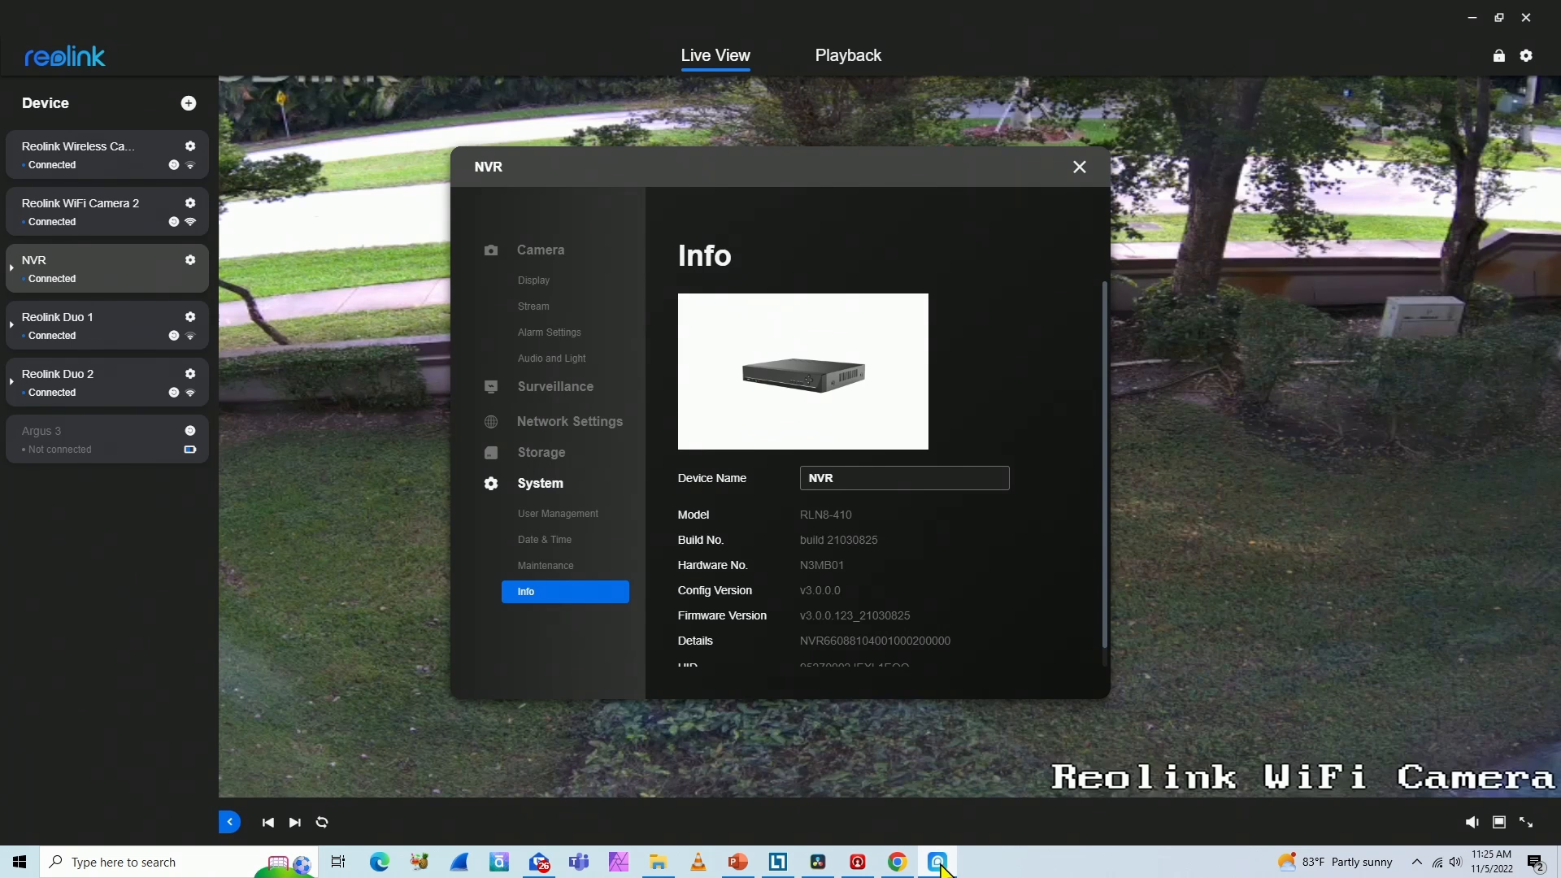
mouse_move(545, 538)
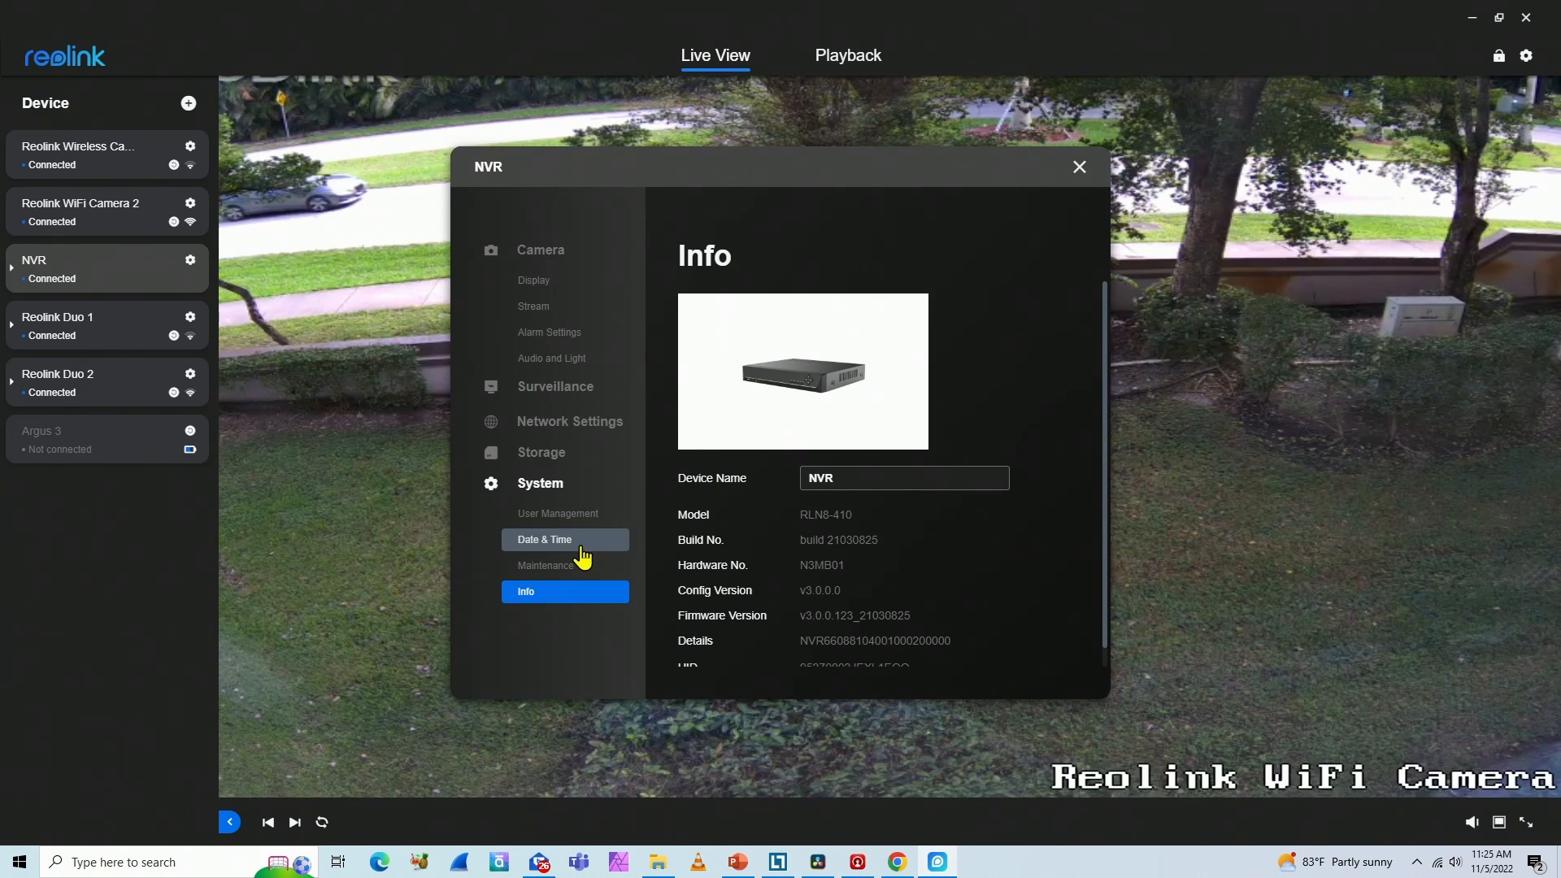
left_click(547, 566)
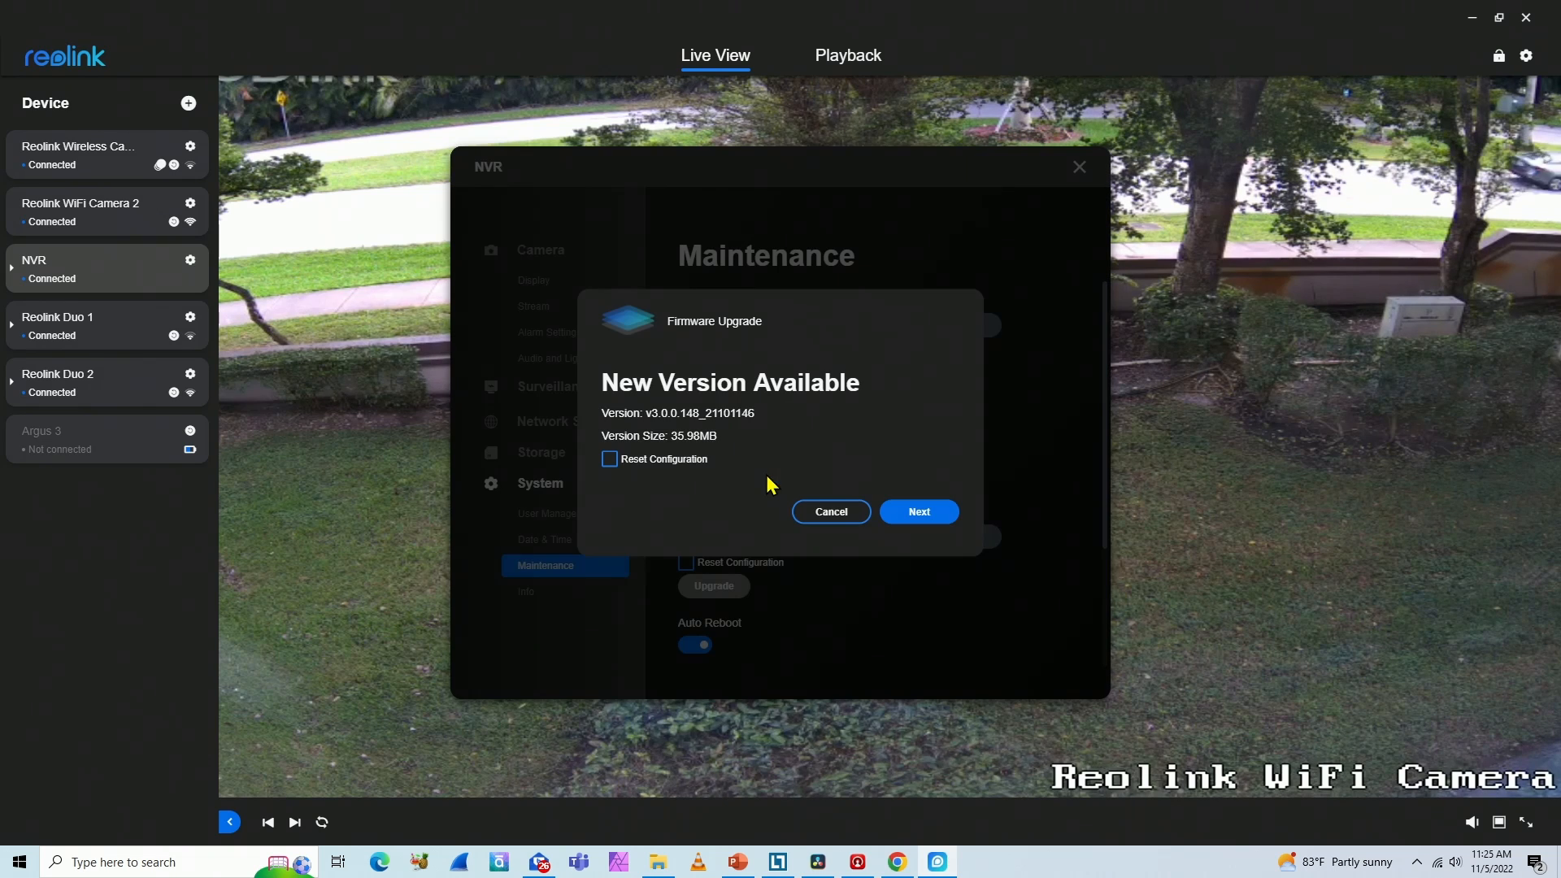
mouse_move(681, 440)
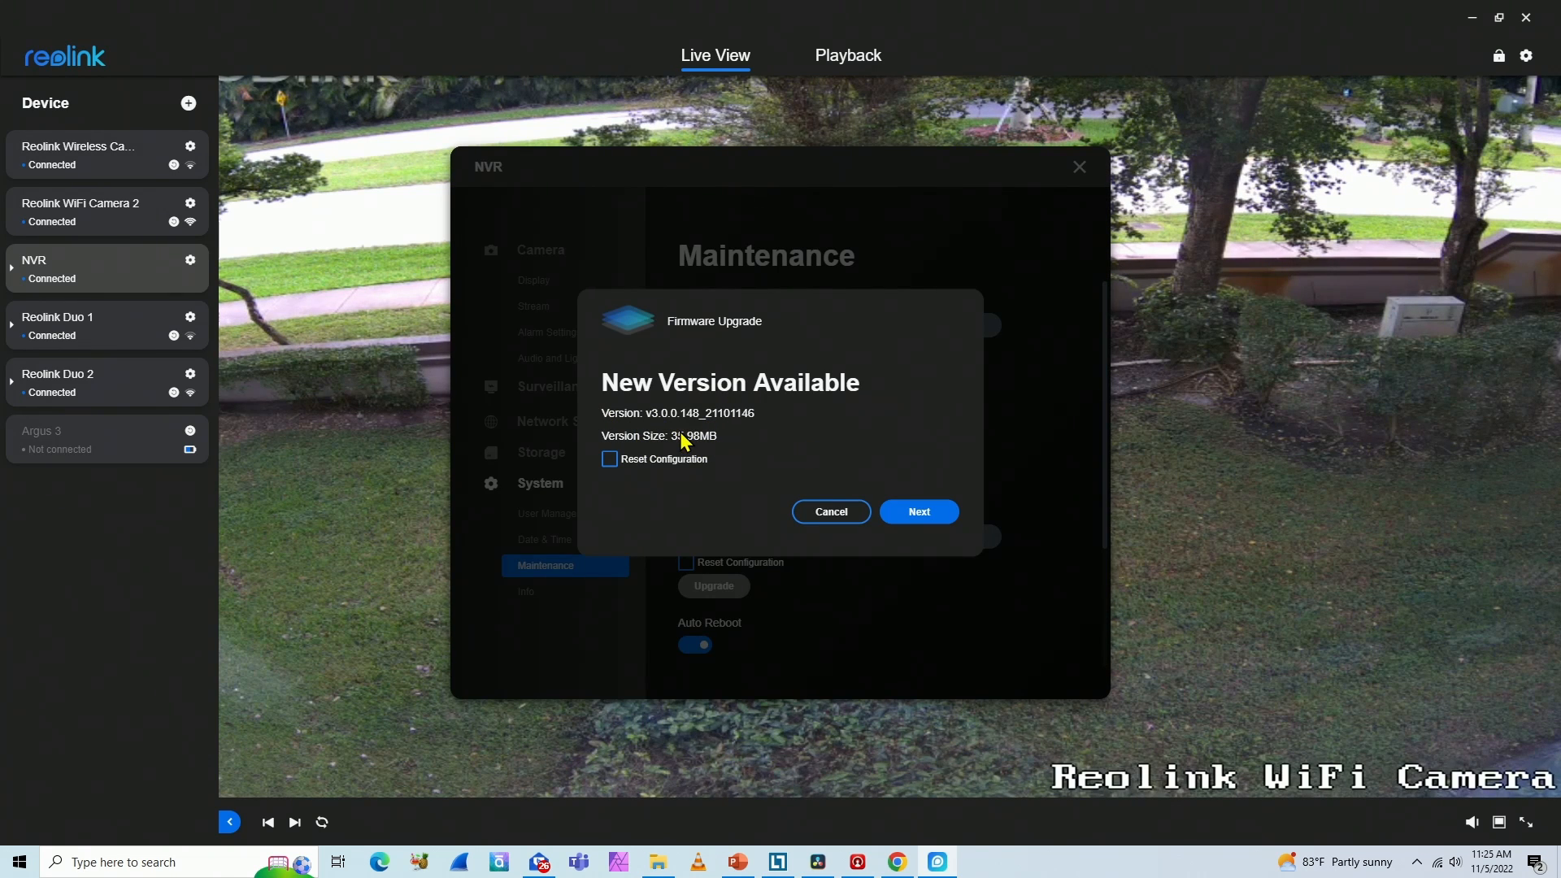
left_click(829, 510)
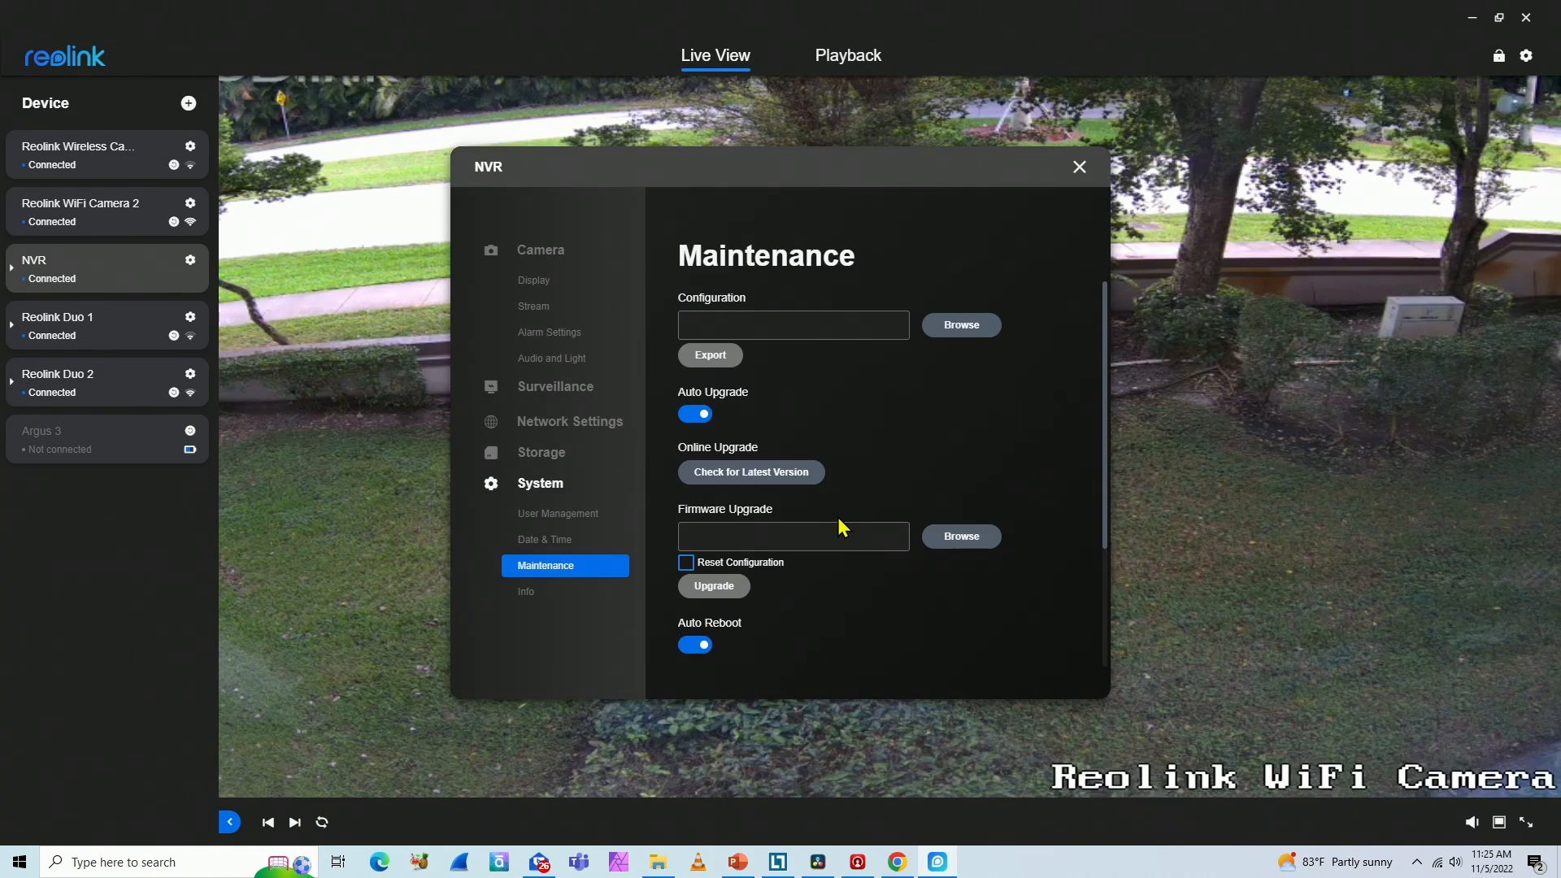
mouse_move(895, 862)
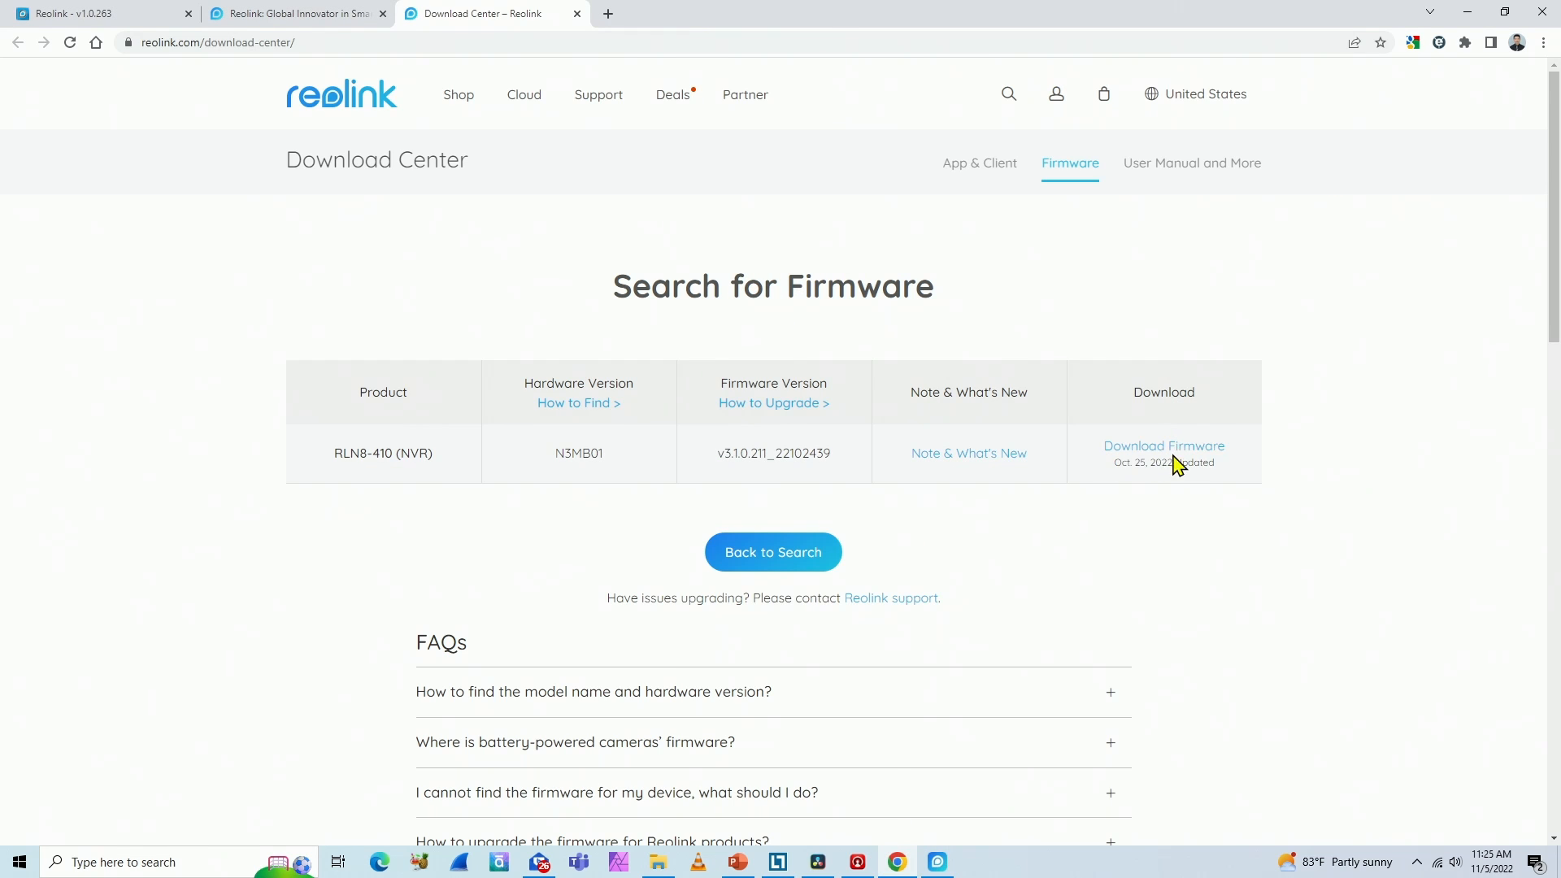
- Download firmware v3.1.0.211_22102439, accepting the IMPORTANT compatibility notice
left_click(1162, 446)
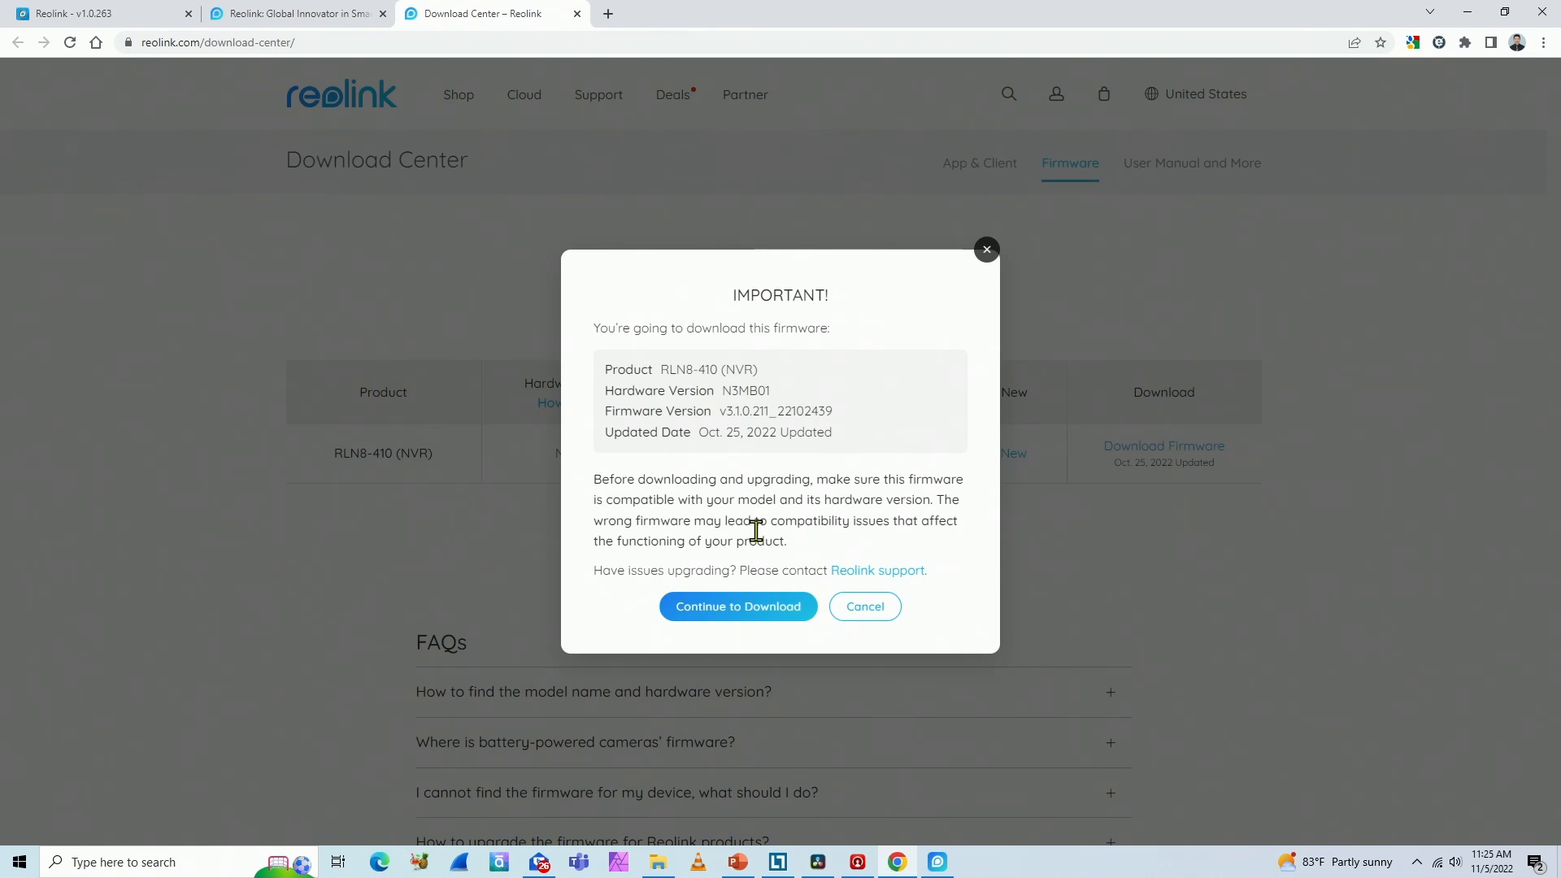
left_click(737, 607)
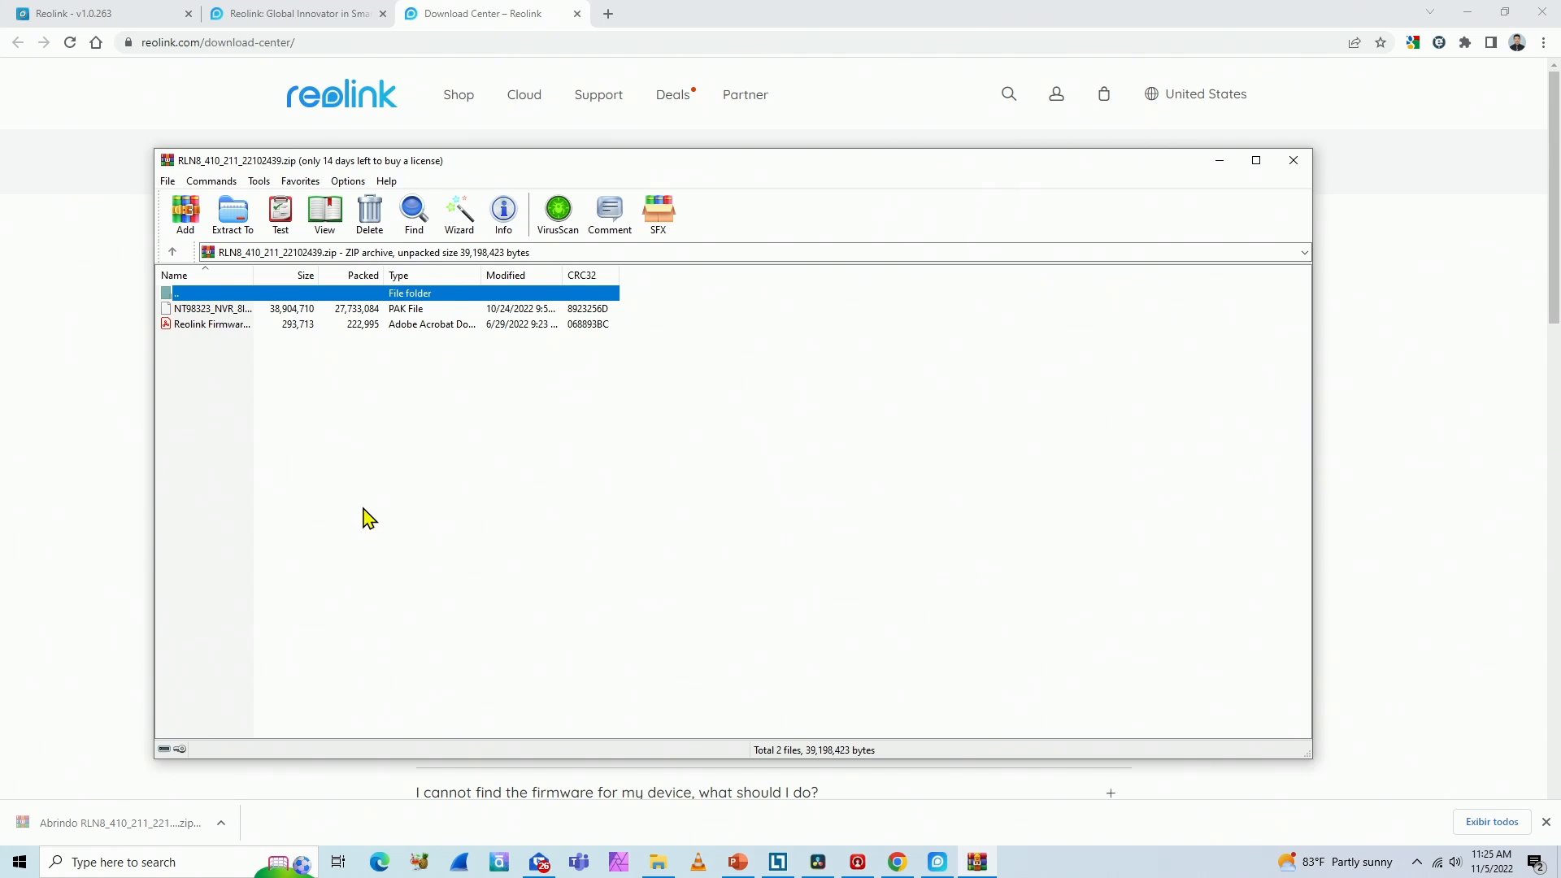
- Extract the archive to the default Downloads\RLN8_410_211_22102439 folder with WinRAR
left_click(233, 213)
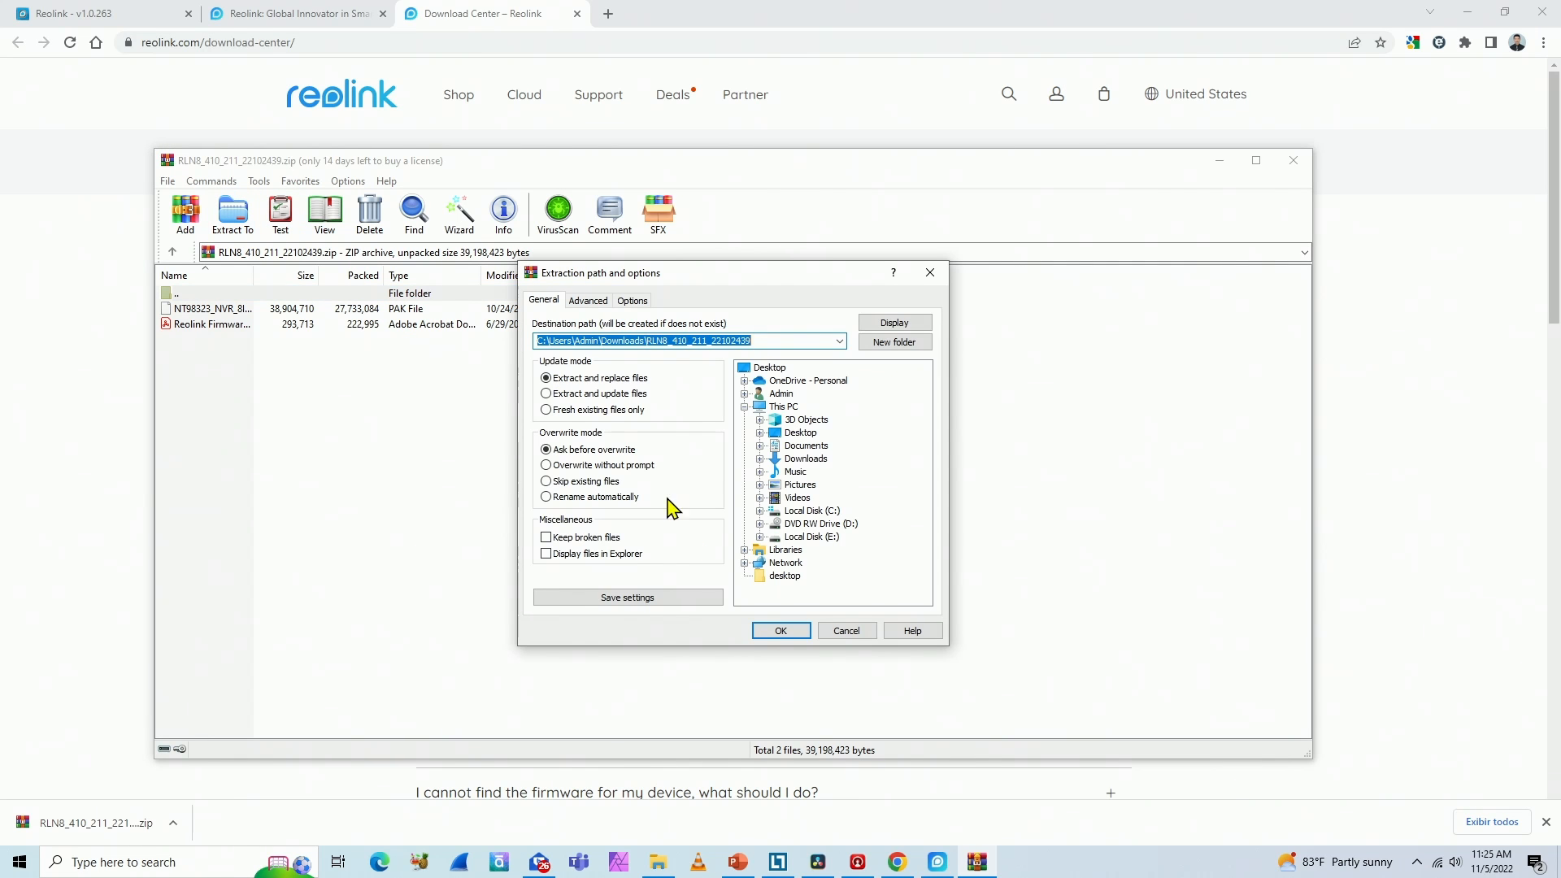
left_click(781, 631)
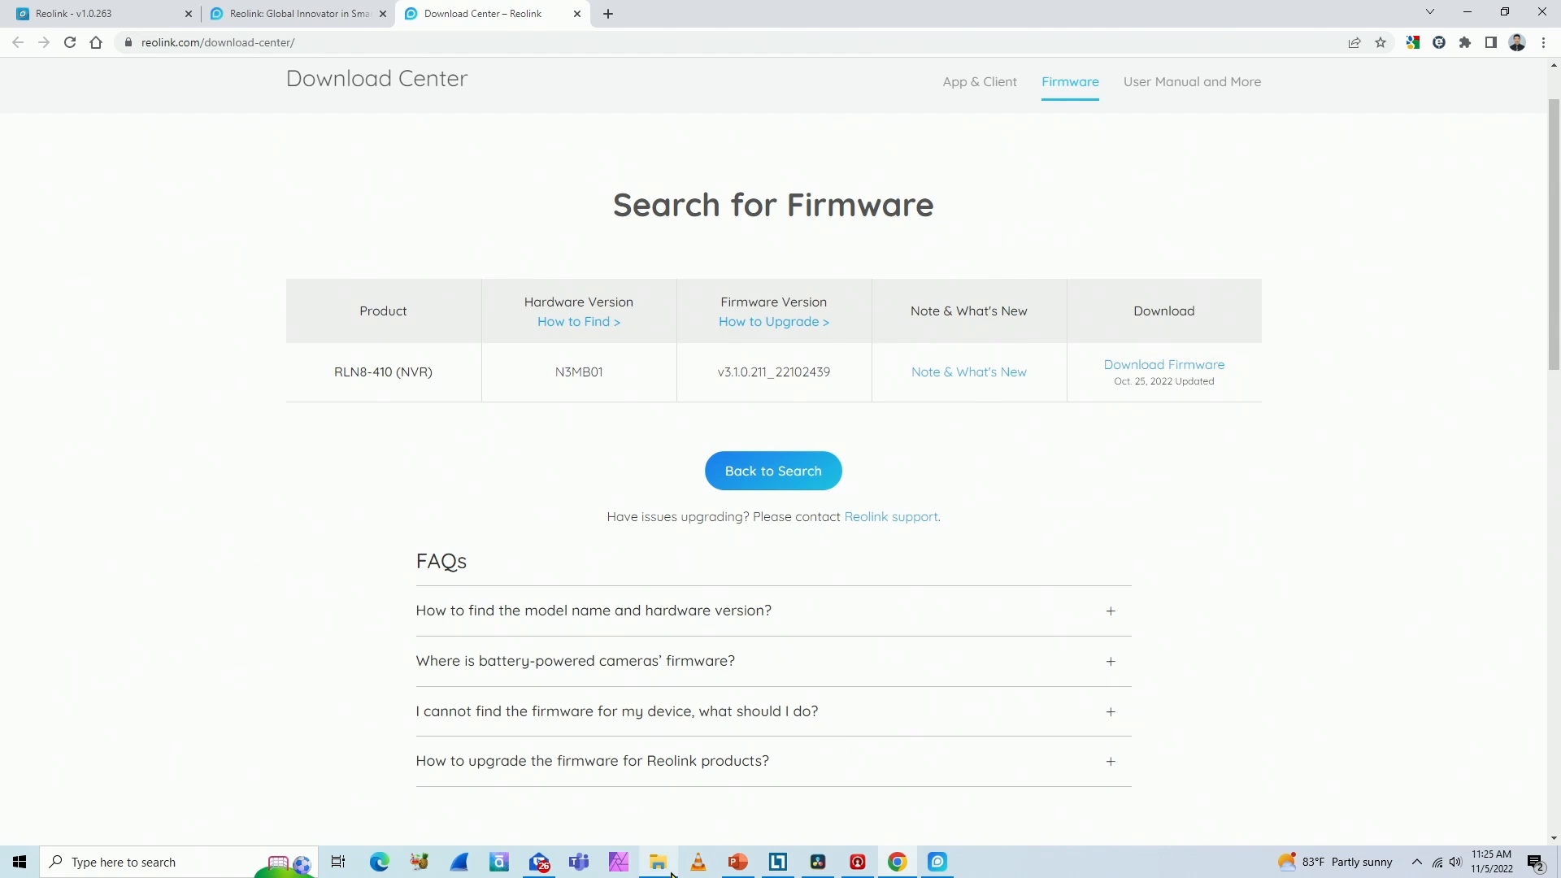
- View the extracted folder and select the .pak firmware file, then the NVR upgrade guide PDF
left_click(655, 861)
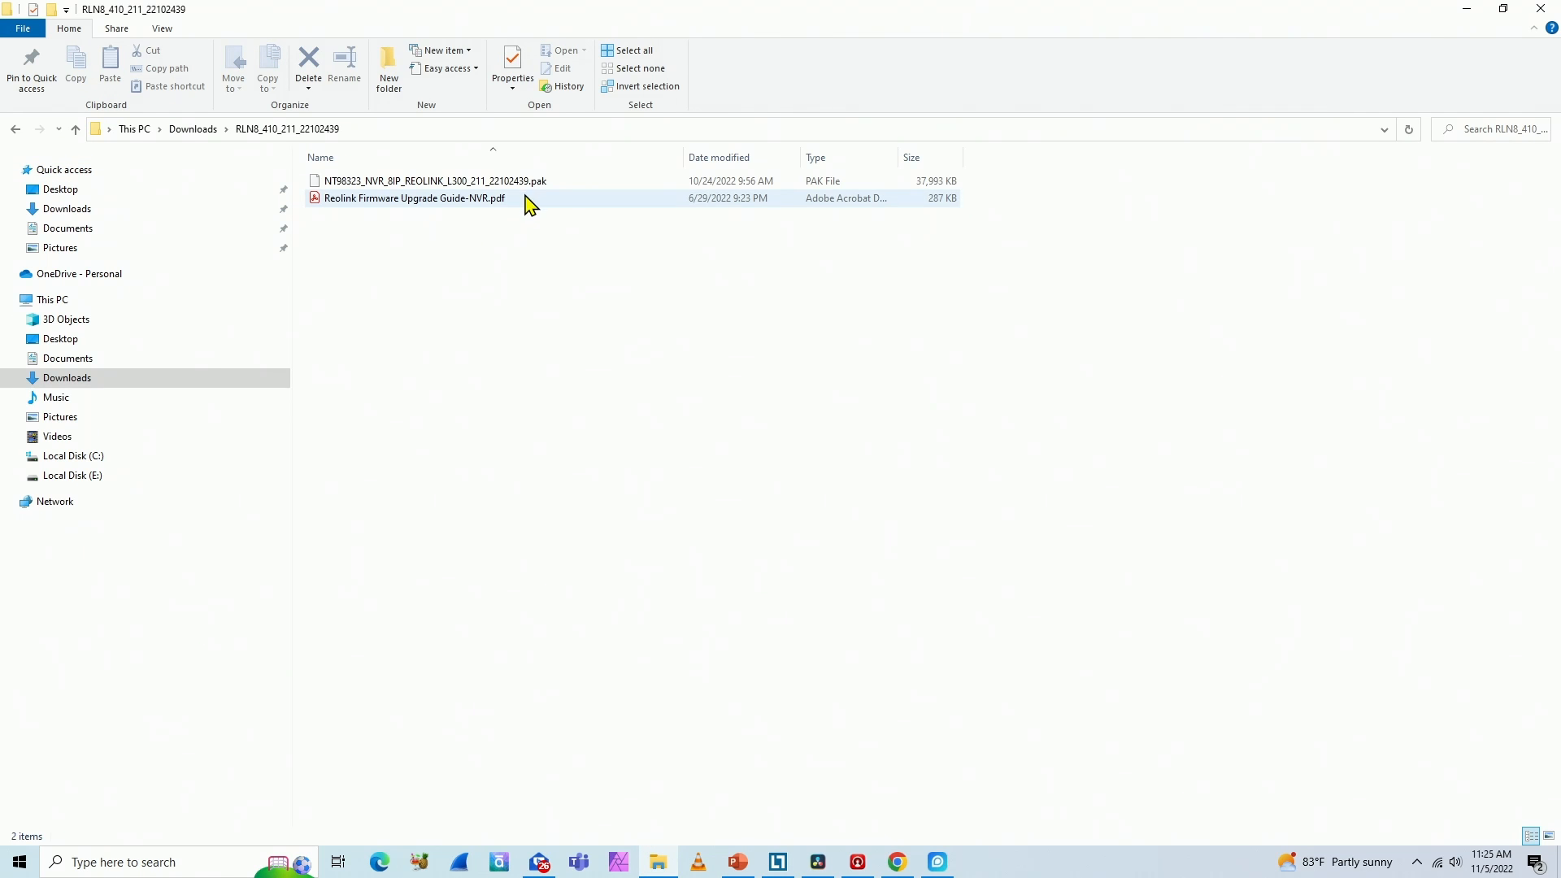
left_click(436, 180)
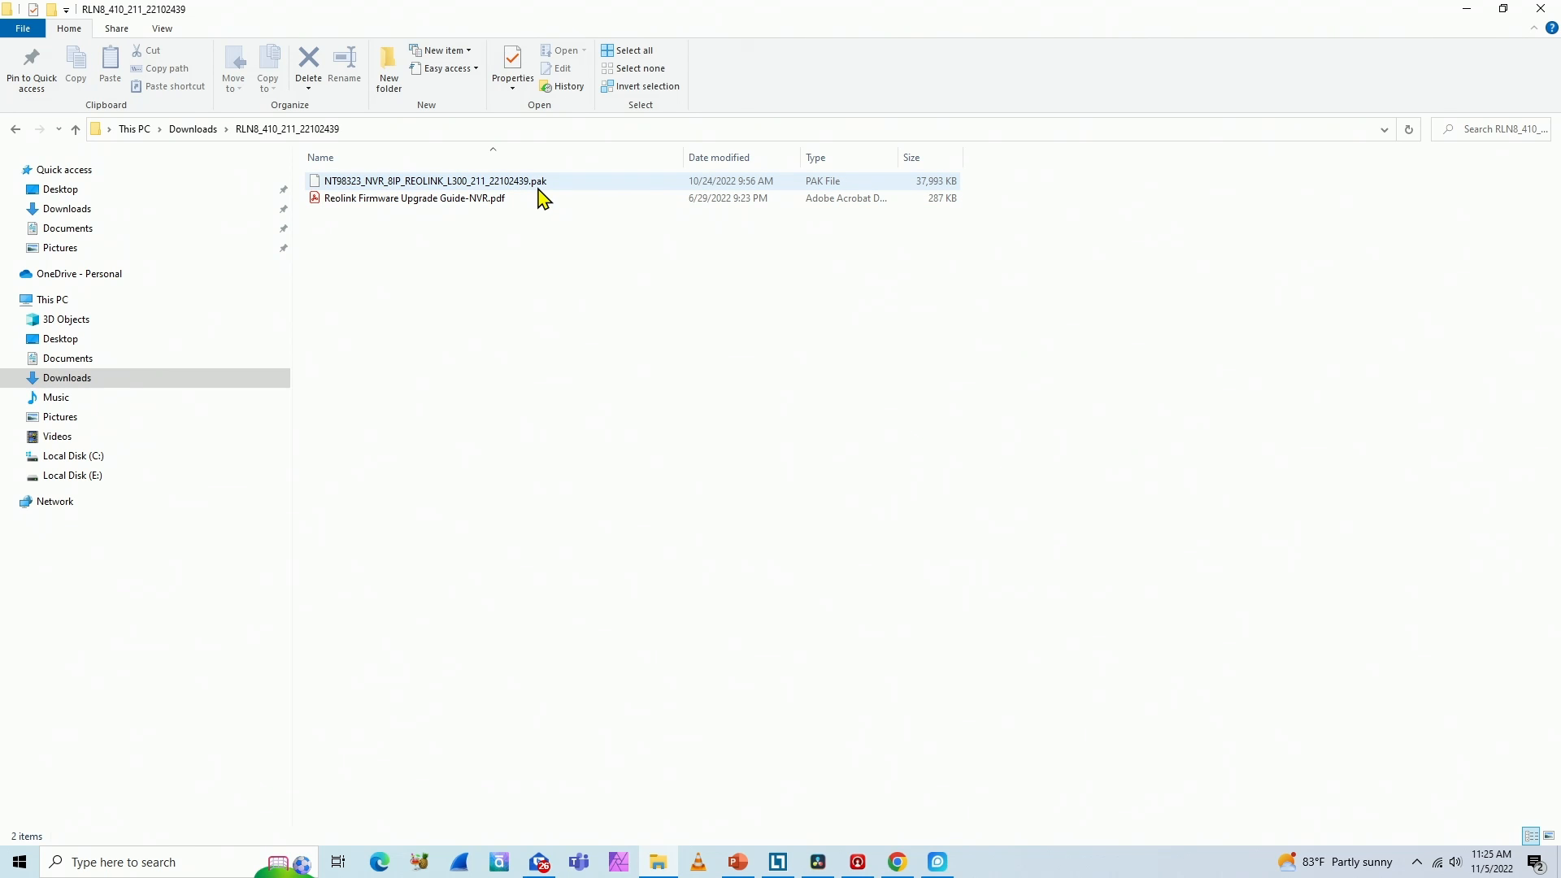
mouse_move(551, 193)
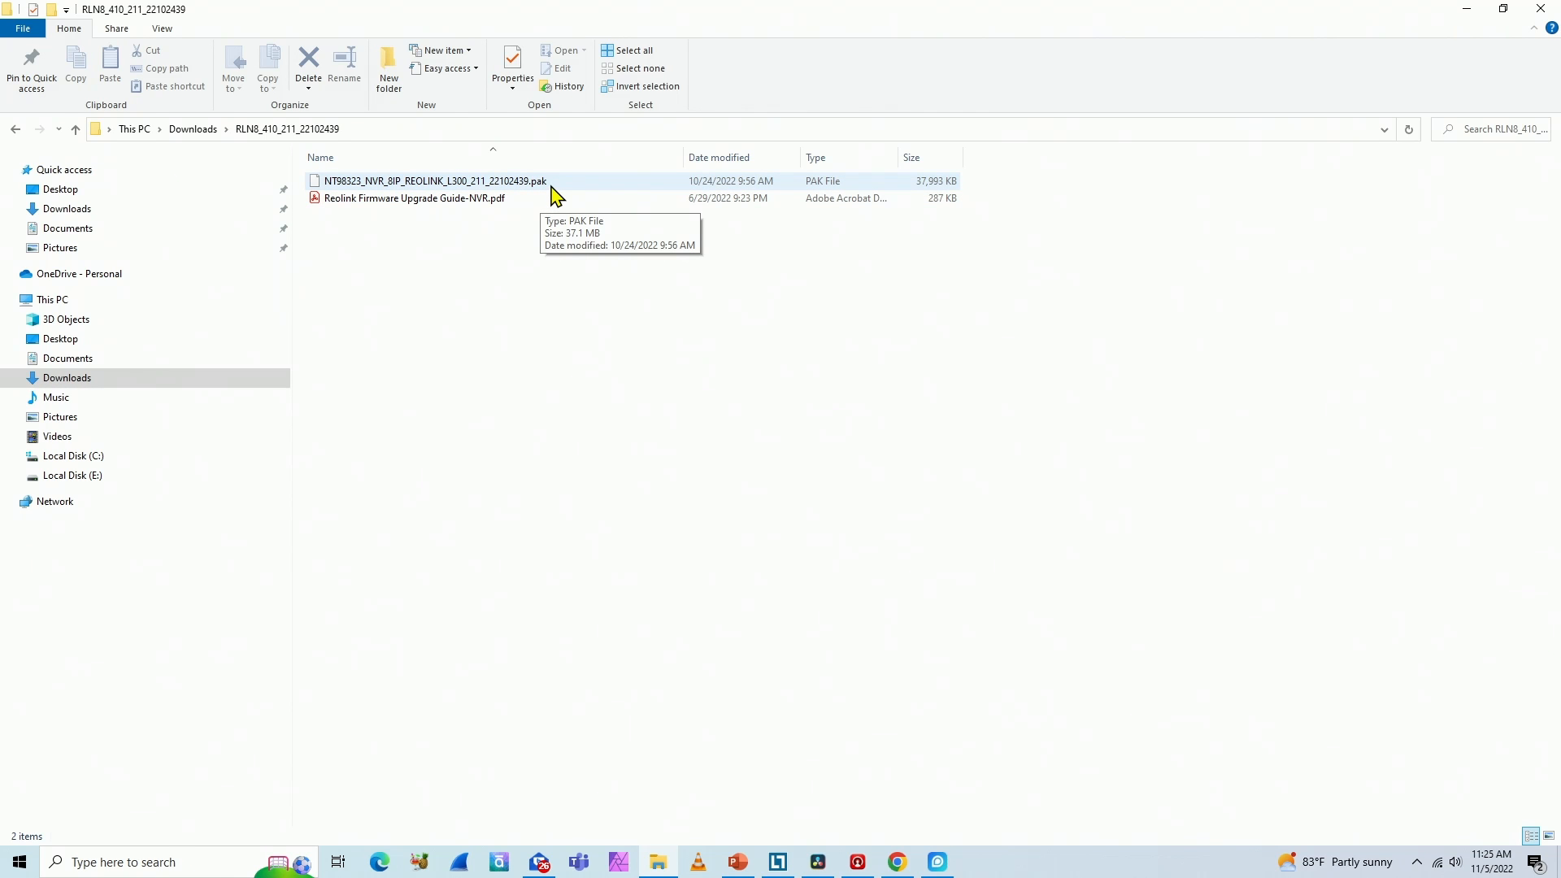
left_click(434, 181)
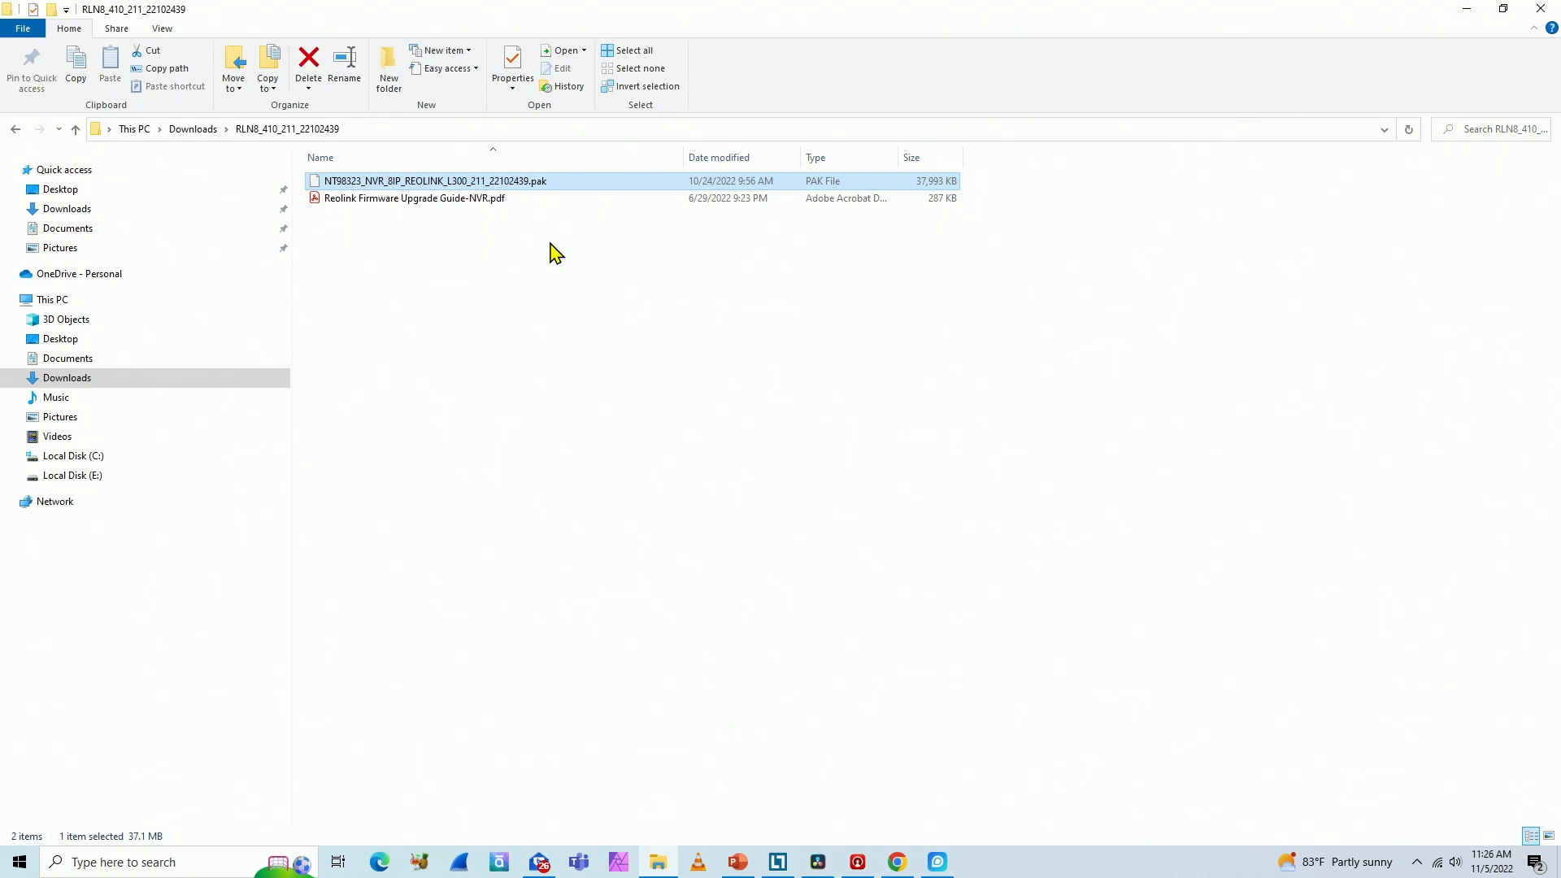
left_click(415, 198)
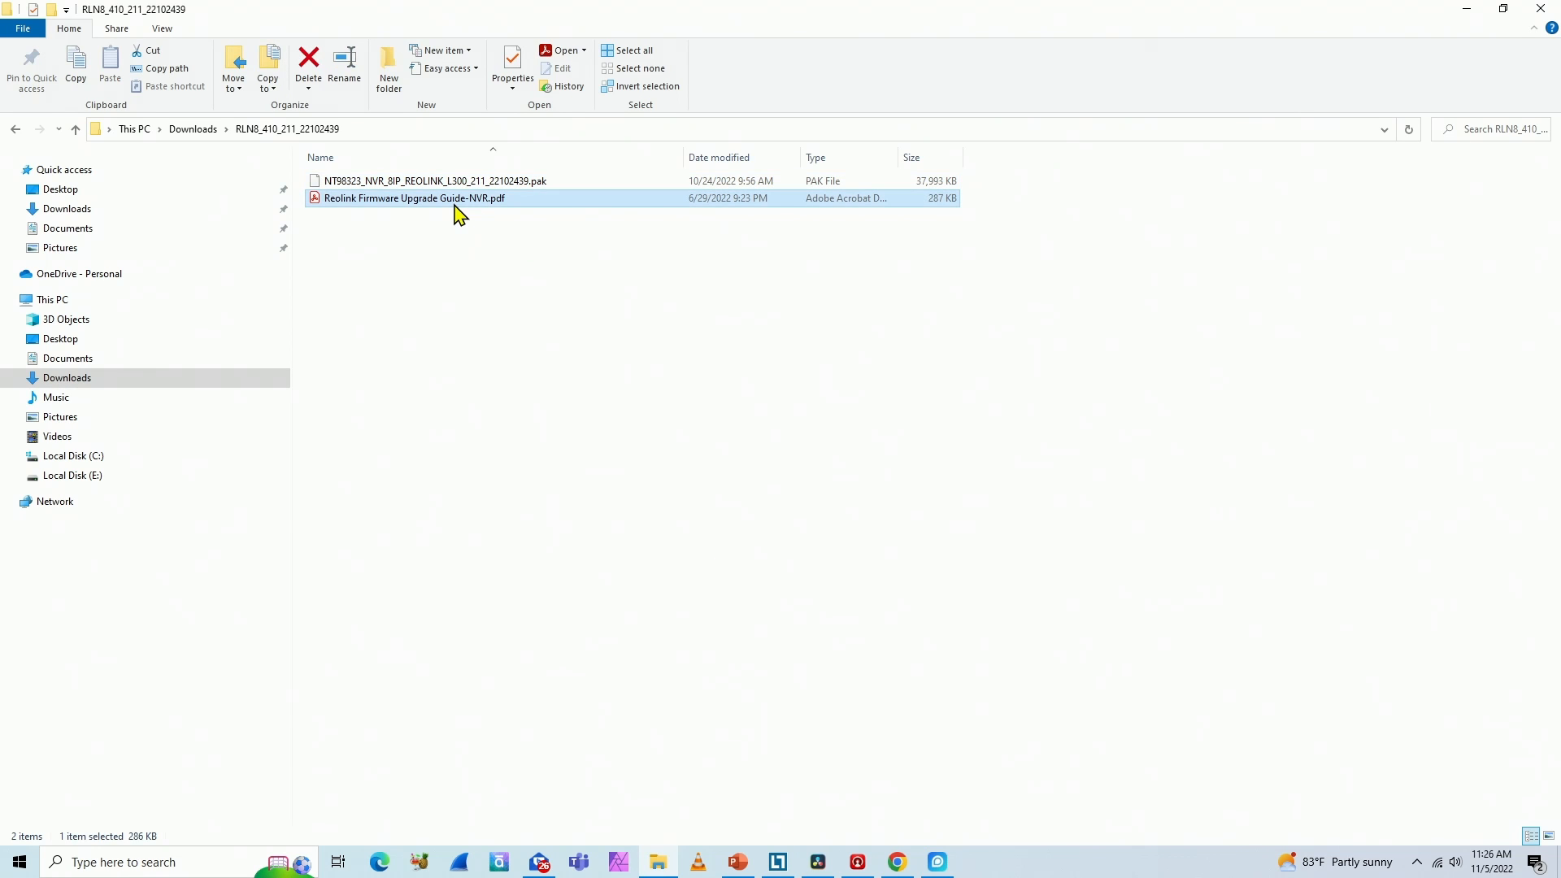
- Read the Reolink Firmware Upgrade Guide PDF in Acrobat Reader down to upgrade steps 3 and 4
double_click(413, 199)
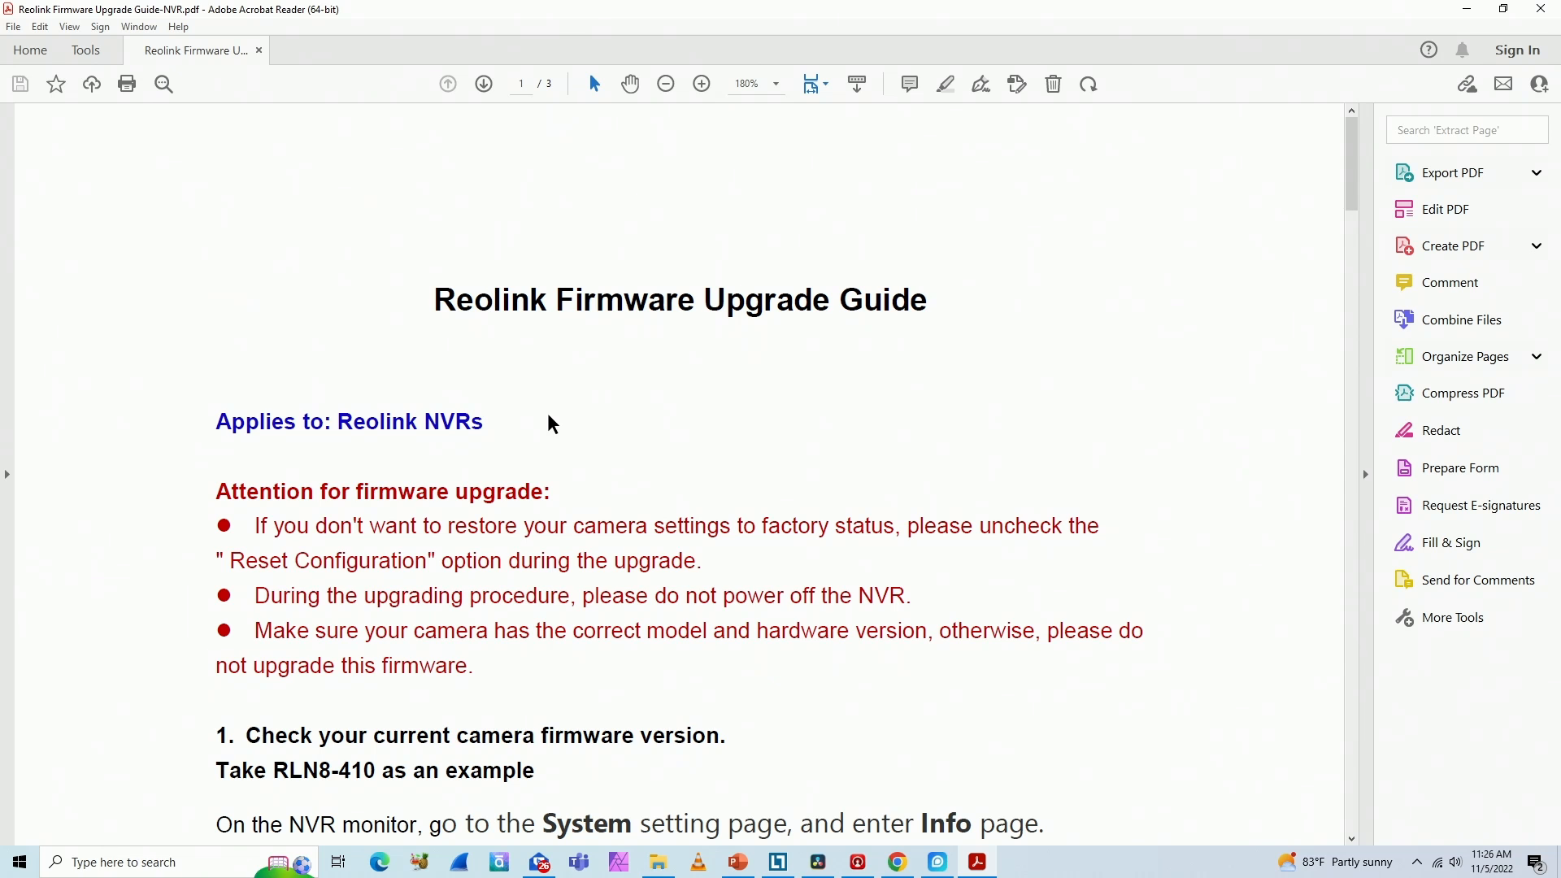
scroll("down", 3)
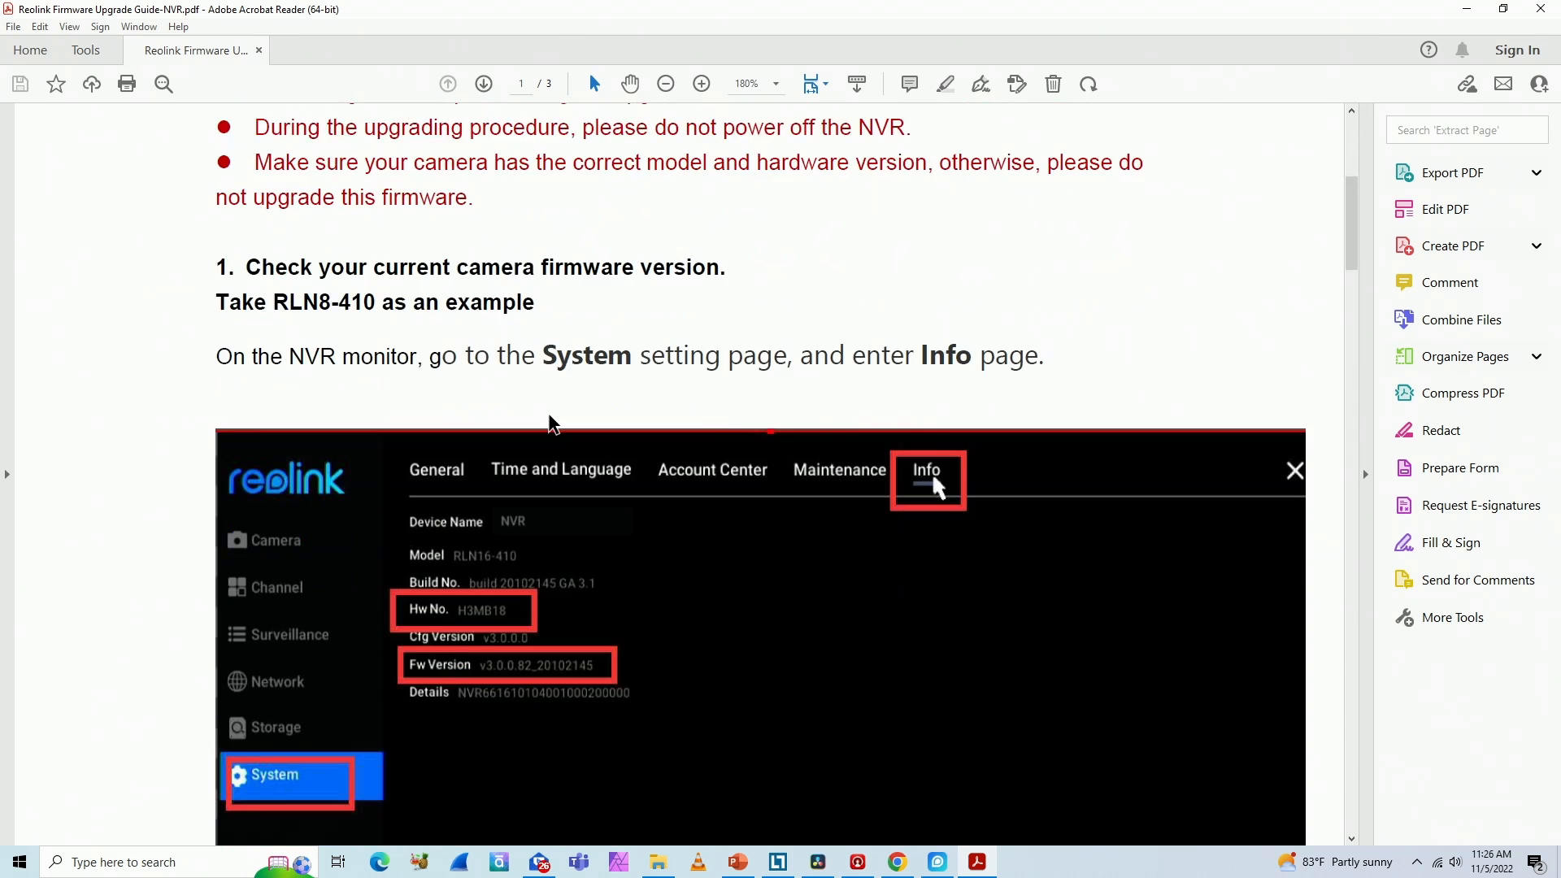
scroll("down", 3)
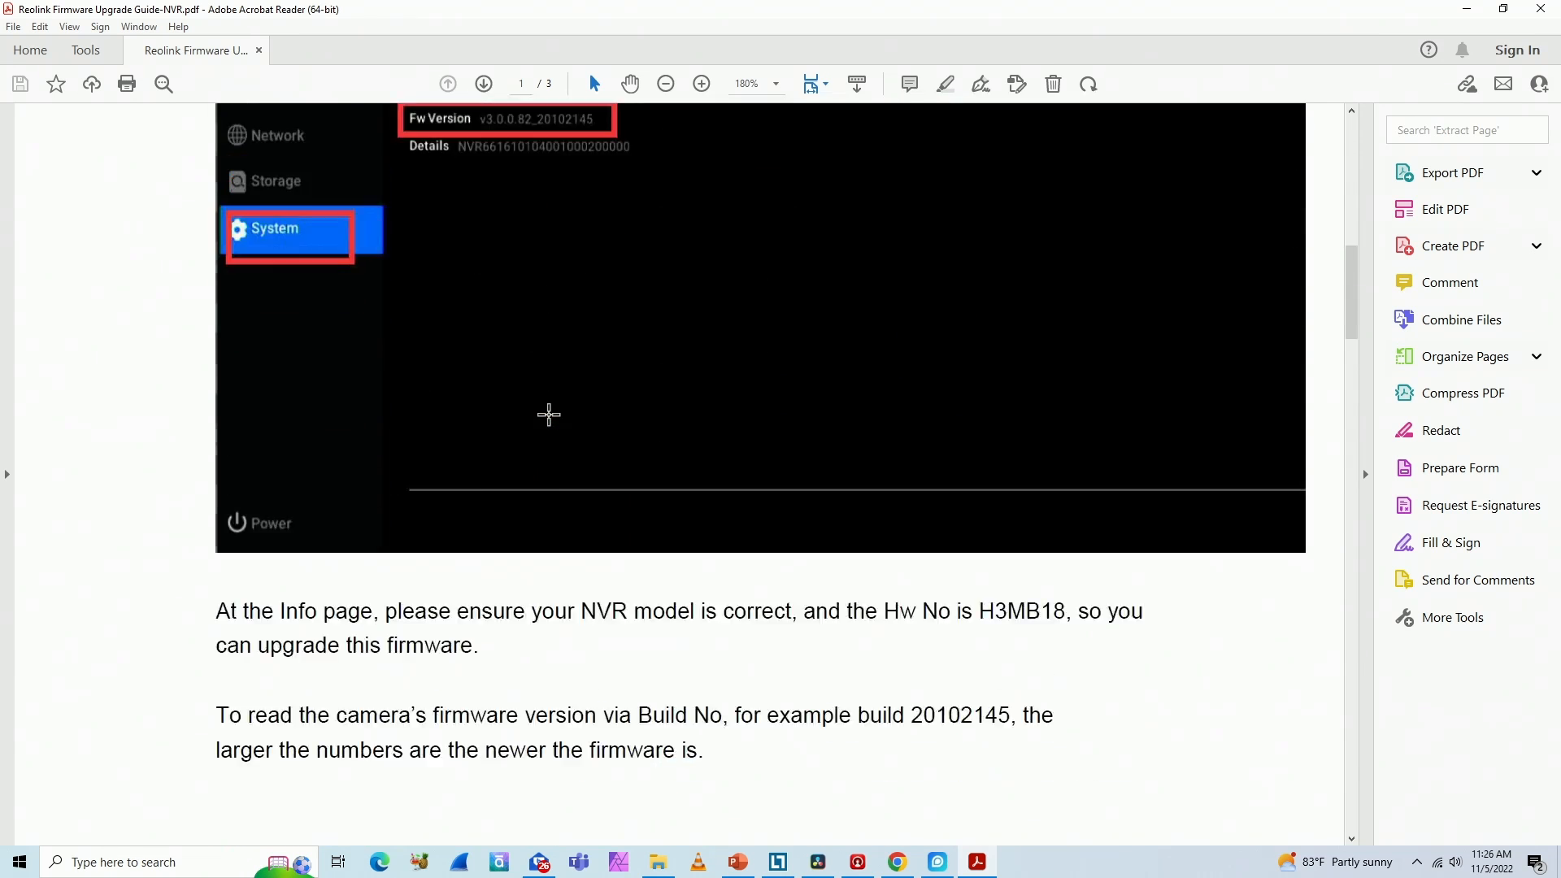
scroll("down", 3)
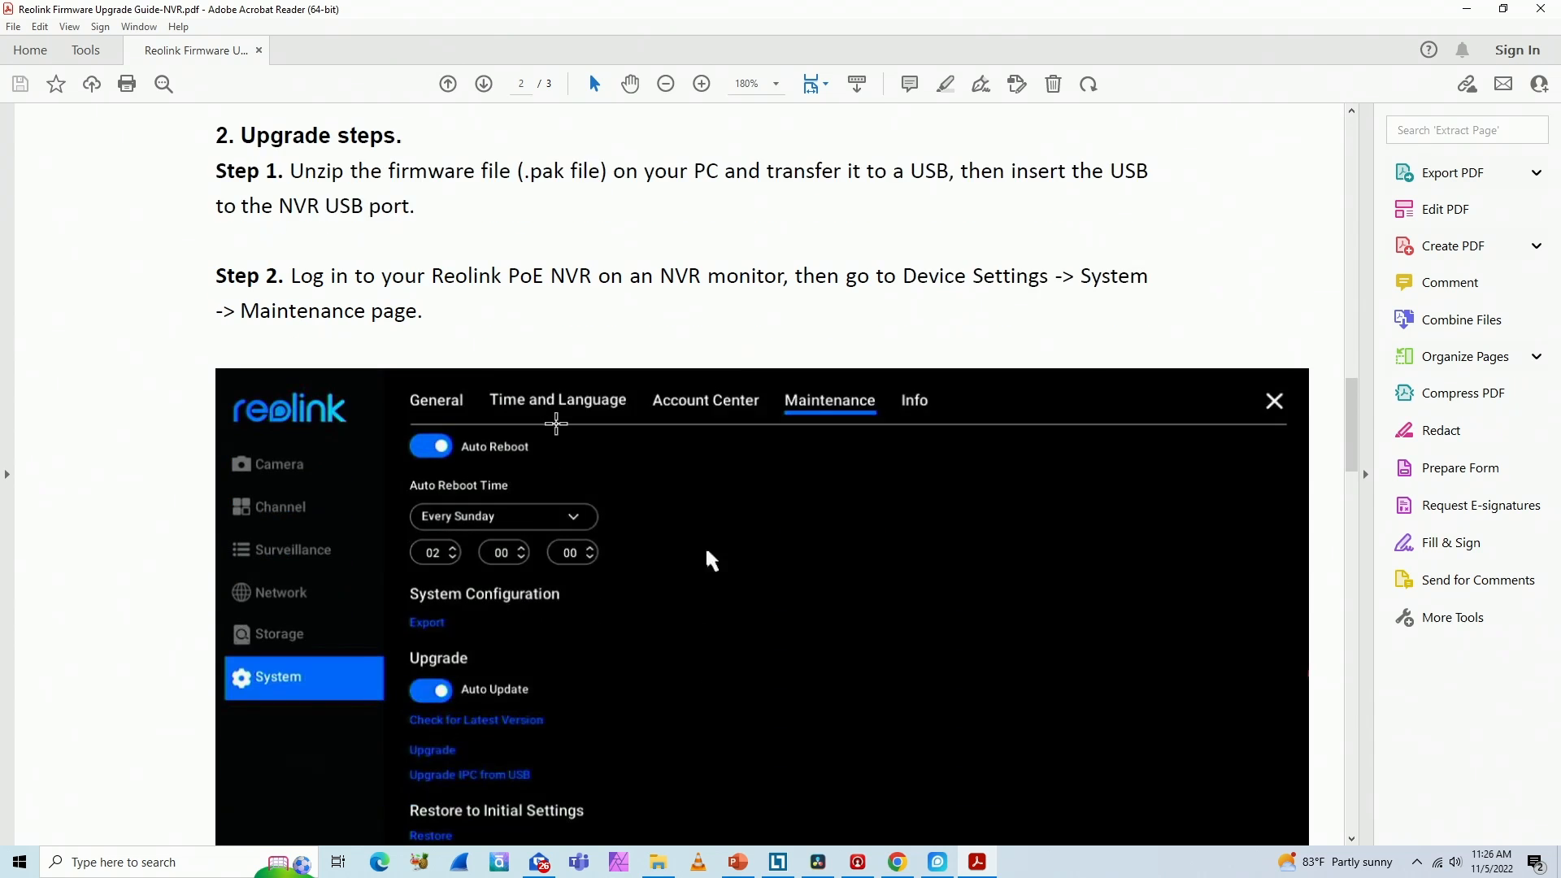
scroll("down", 3)
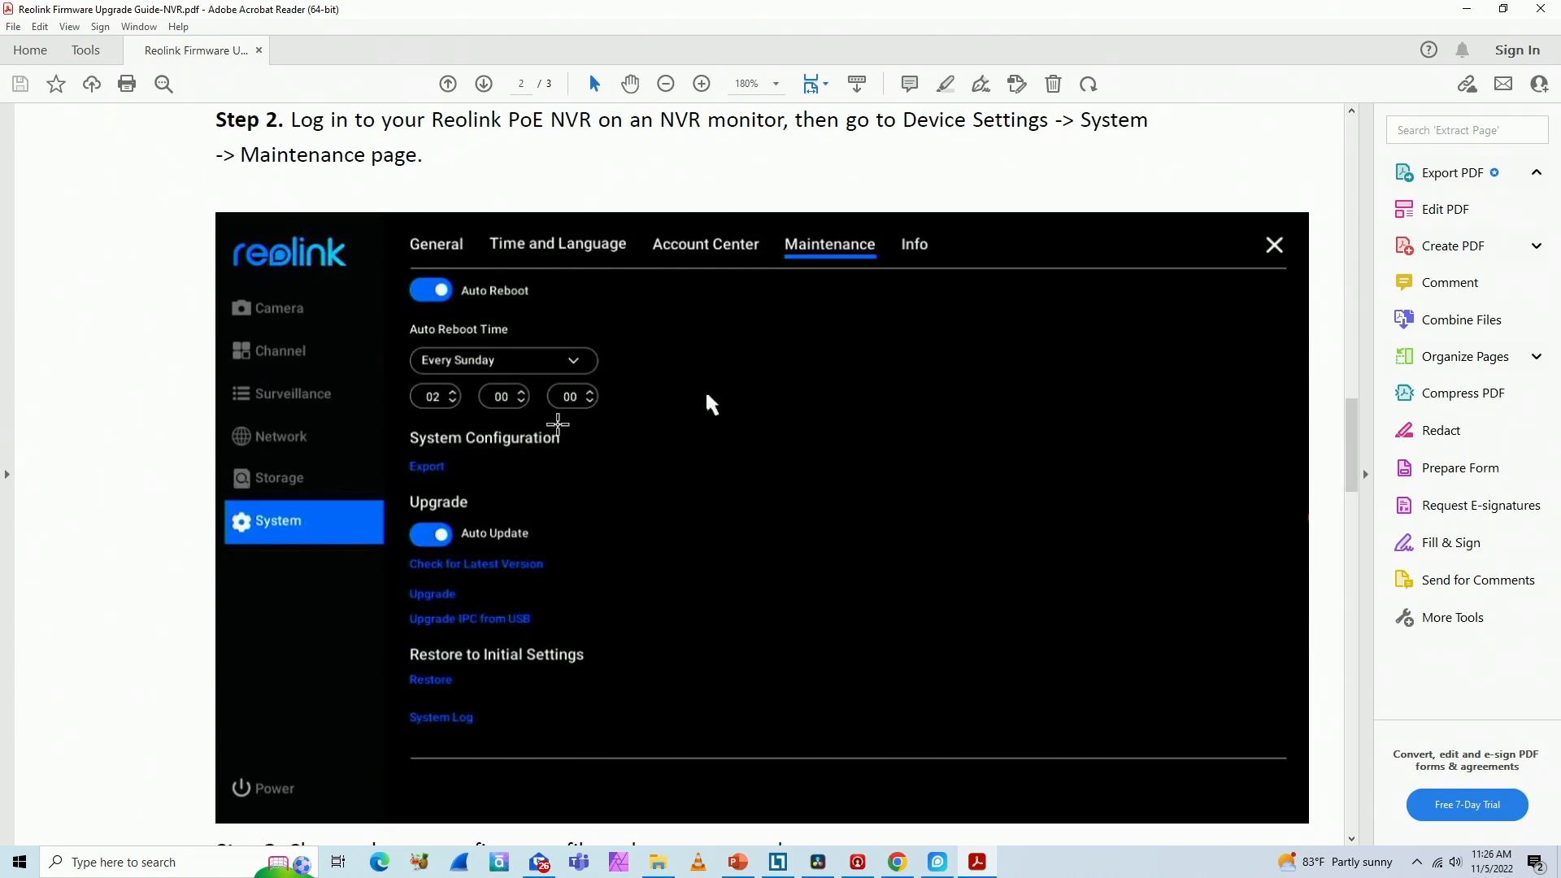
scroll("down", 3)
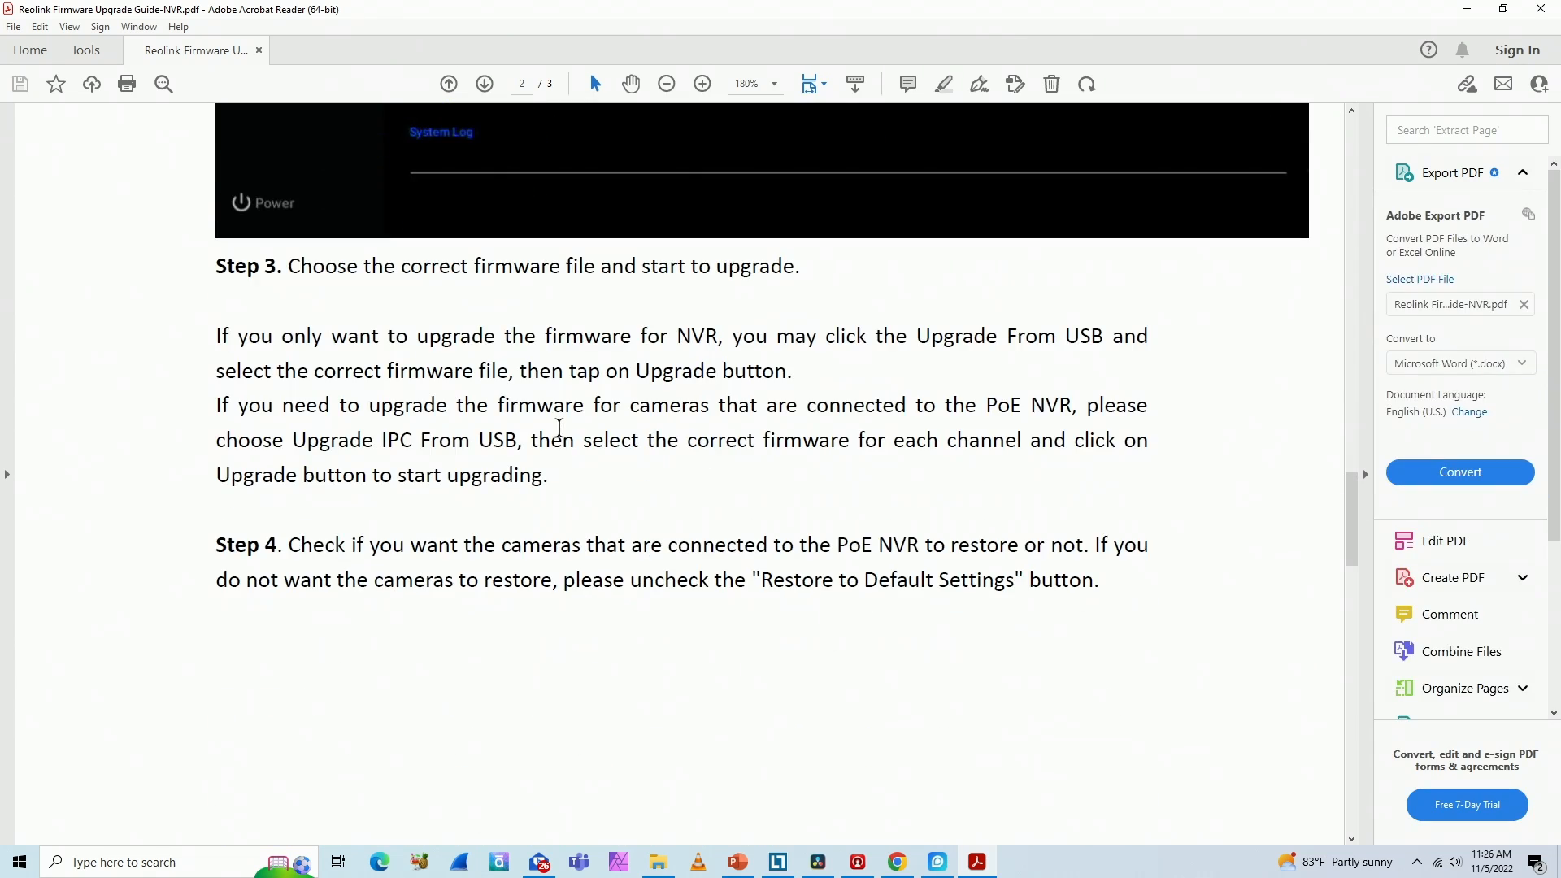
scroll("down", 3)
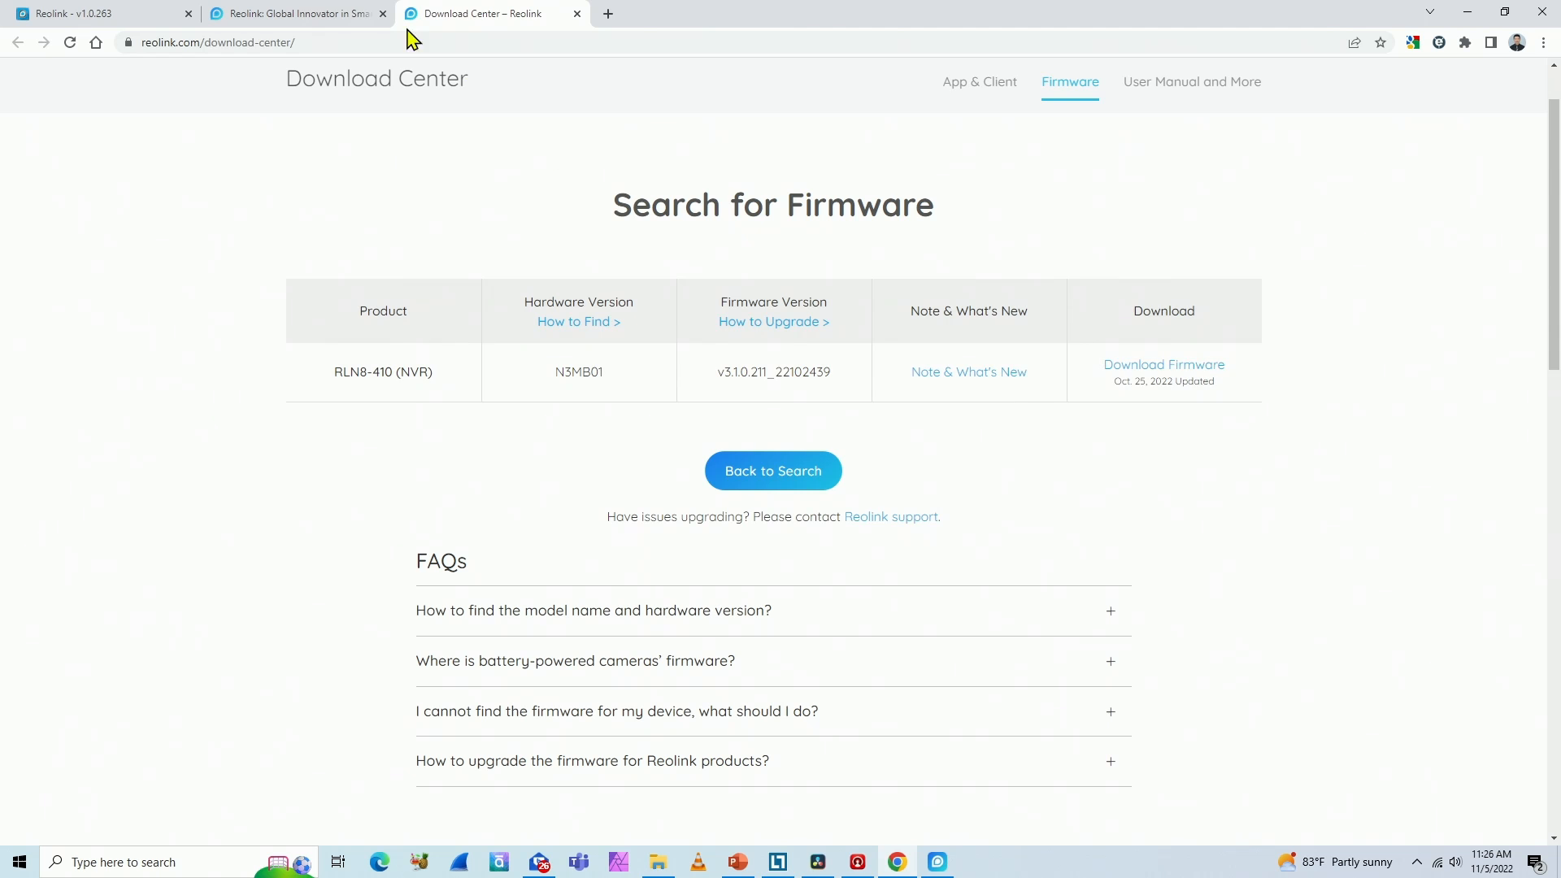
- Select the PAK firmware file from the extracted Downloads folder and start the NVR upgrade
left_click(85, 13)
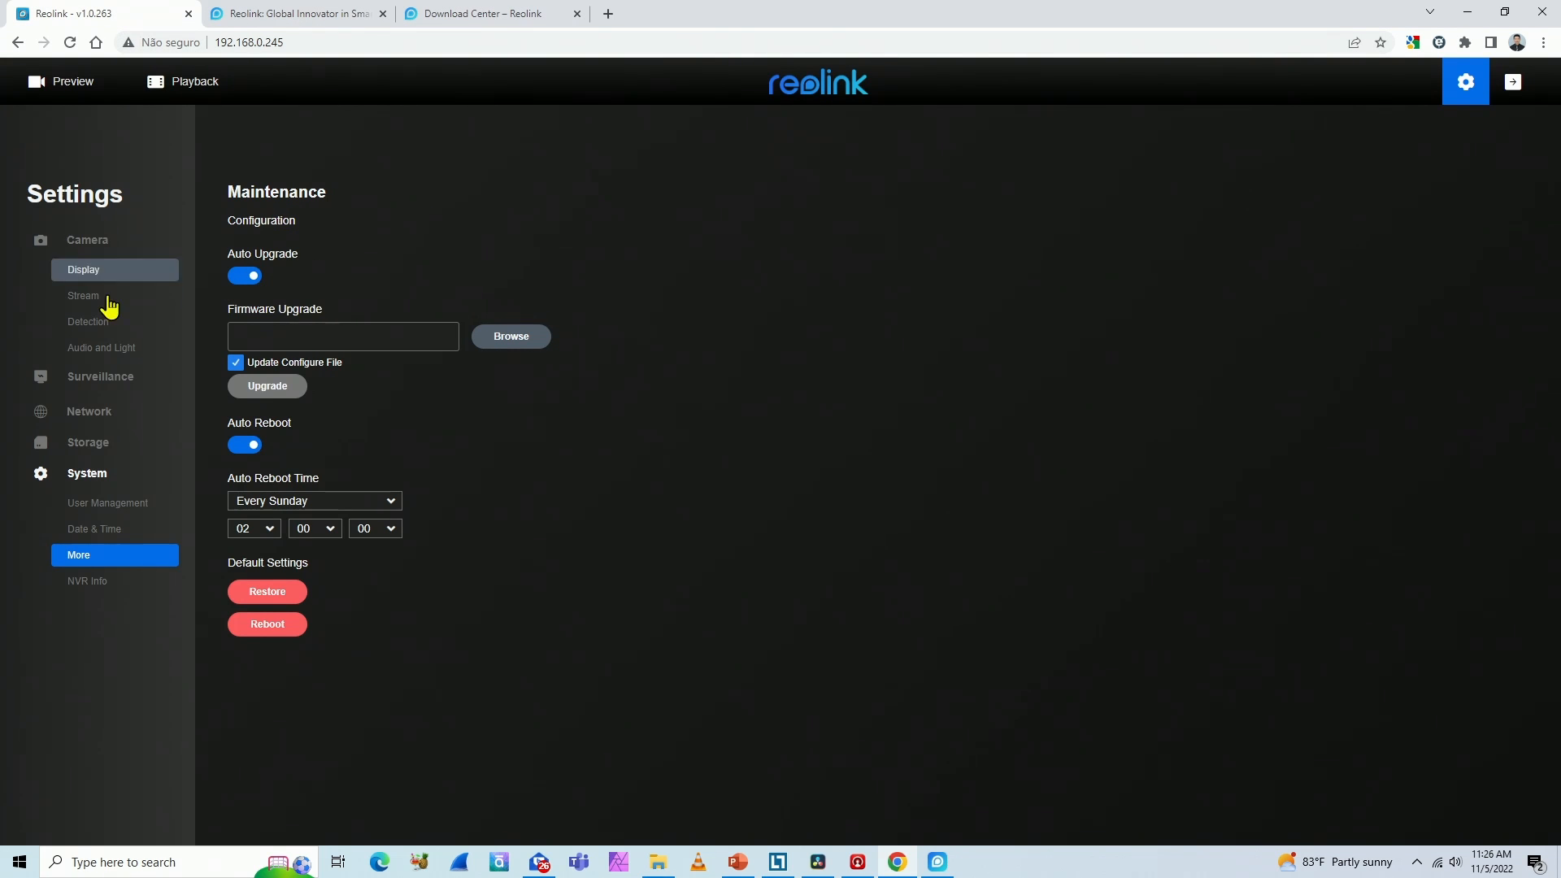
mouse_move(313, 363)
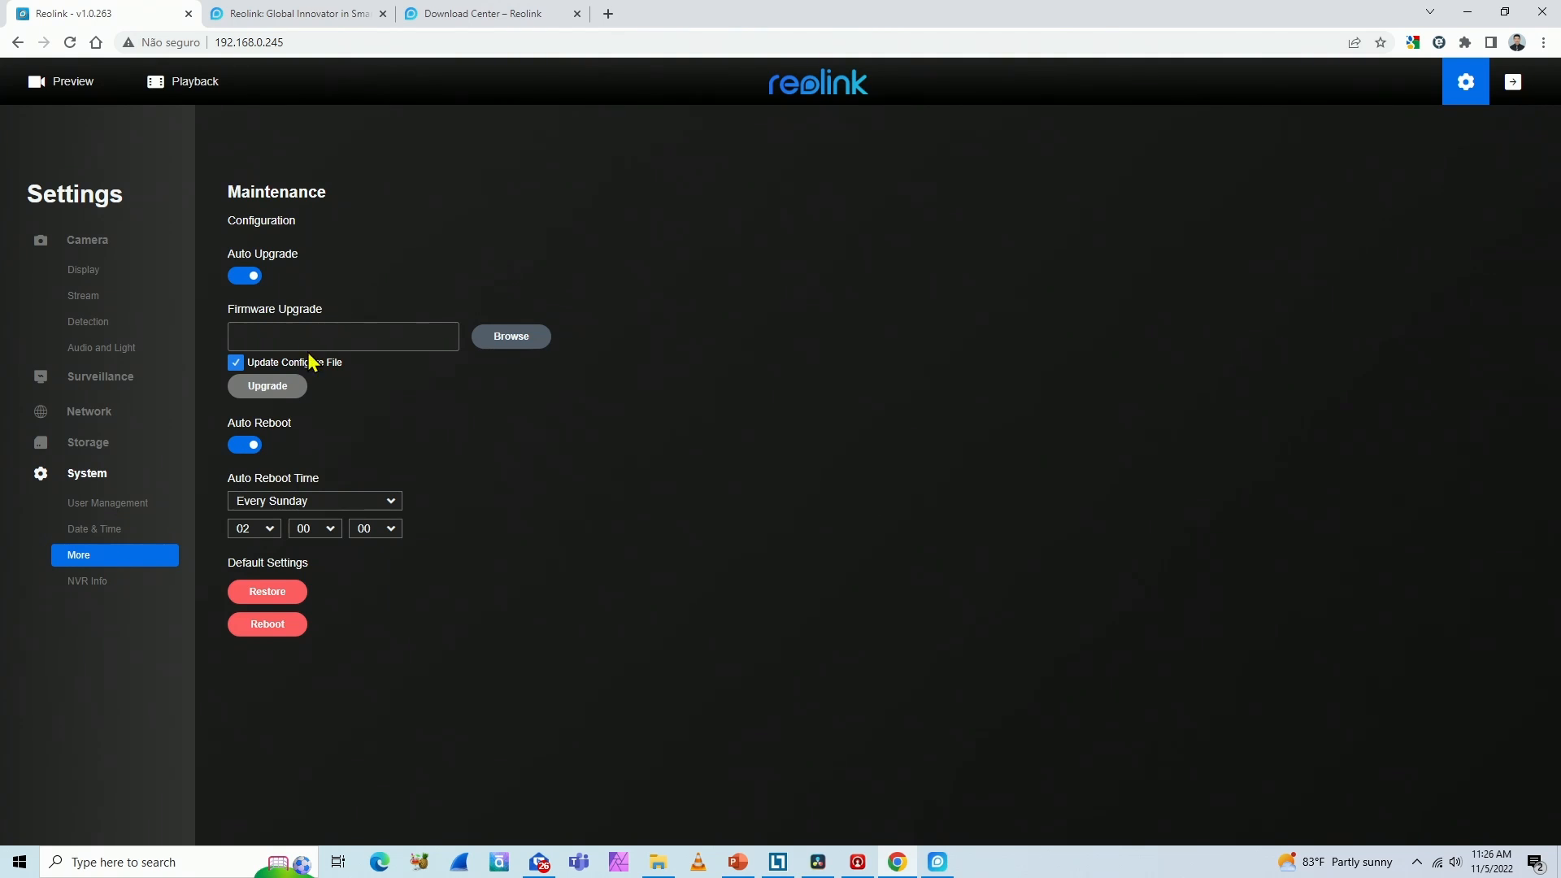
left_click(509, 335)
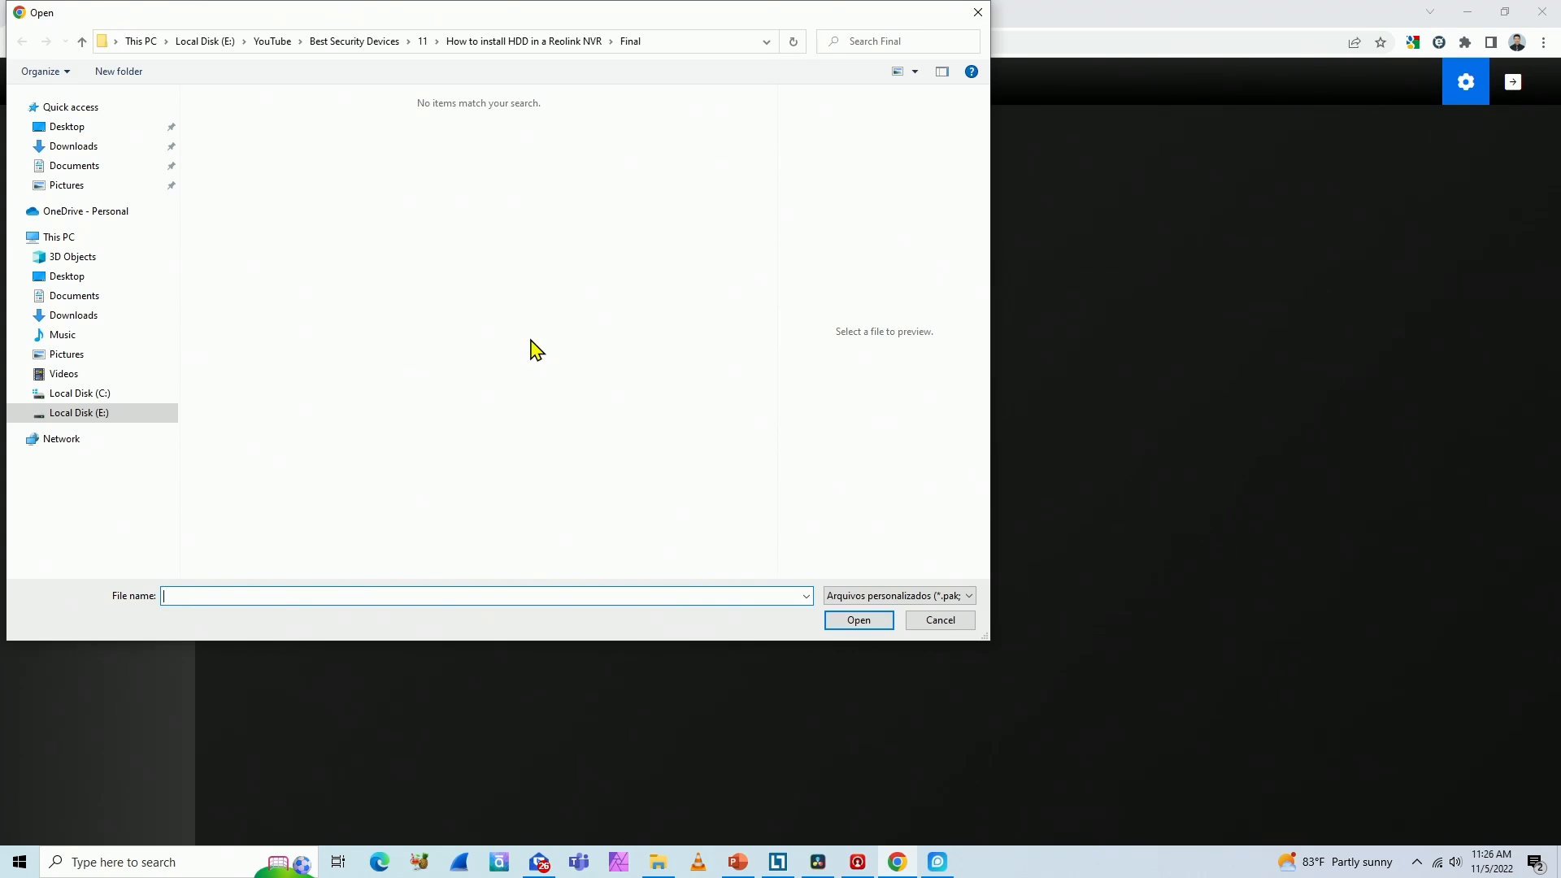
left_click(73, 147)
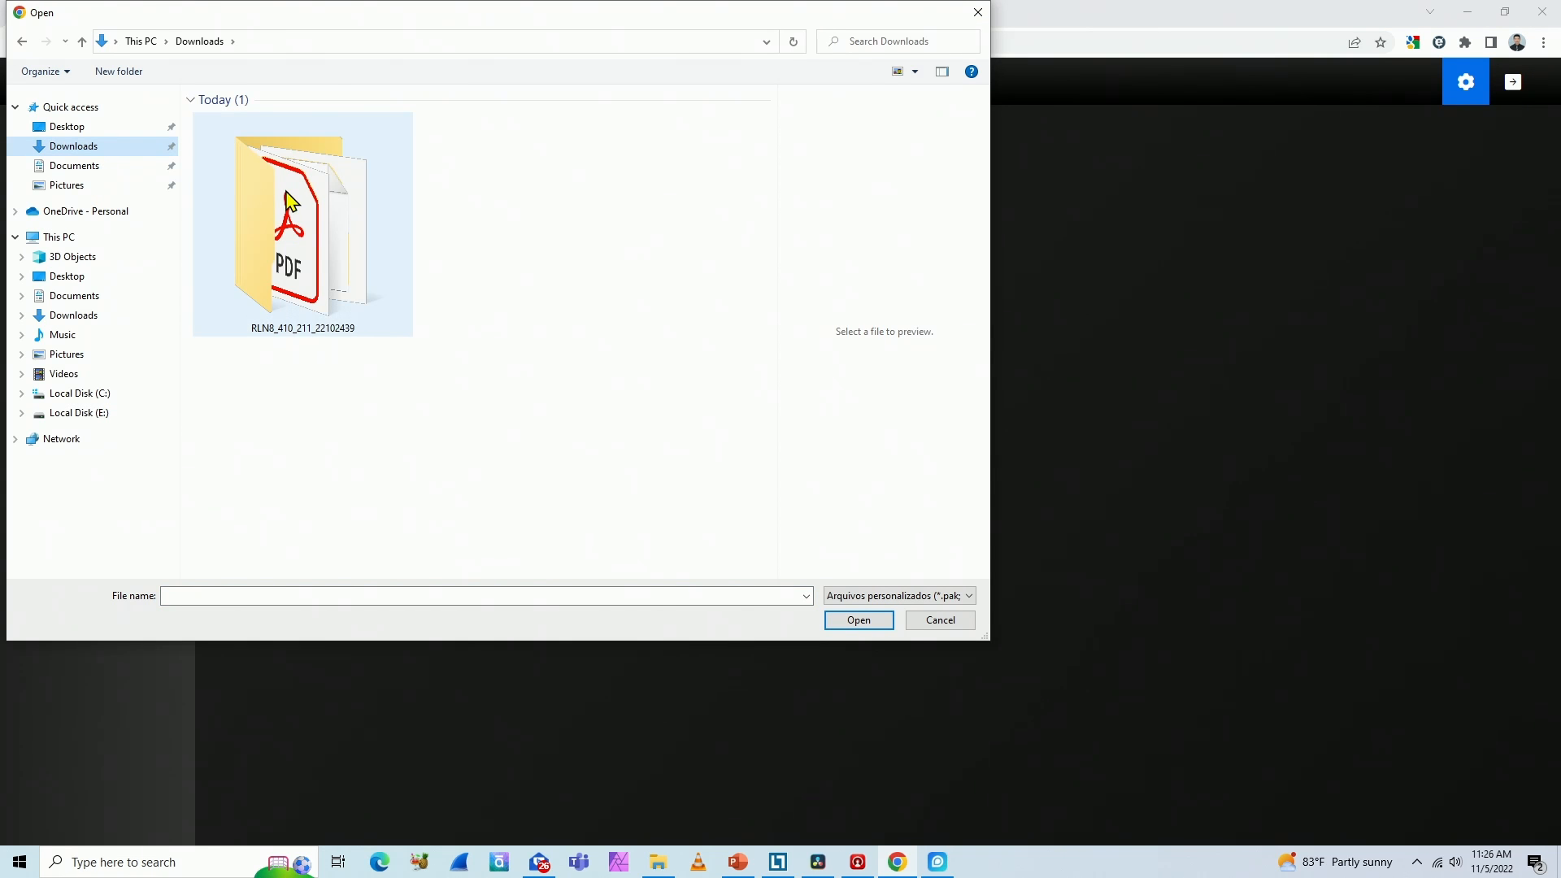
double_click(303, 229)
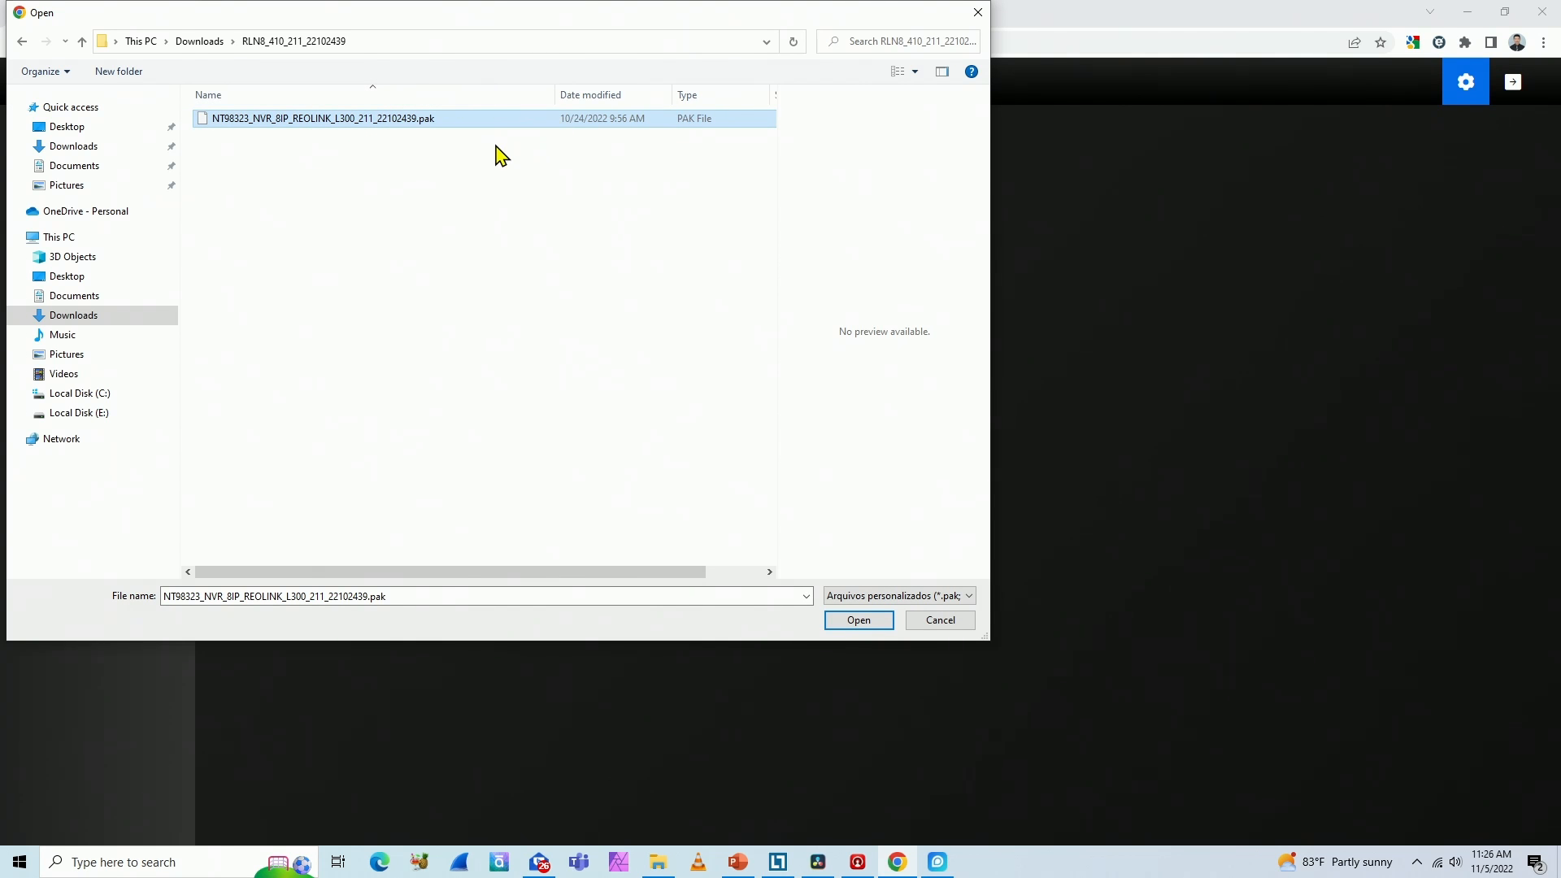
left_click(857, 619)
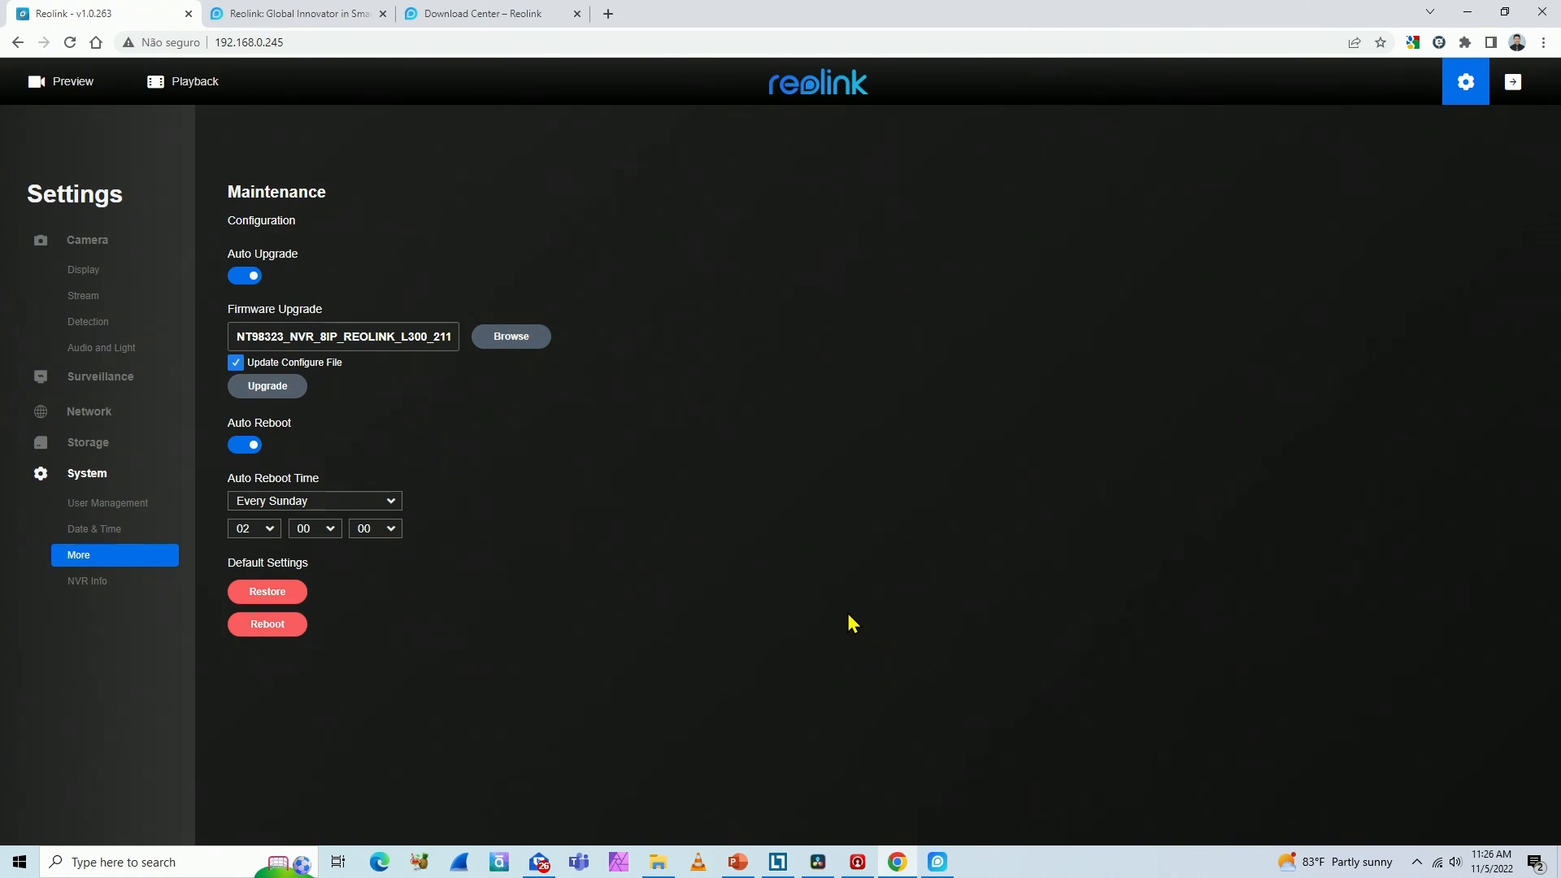
mouse_move(458, 454)
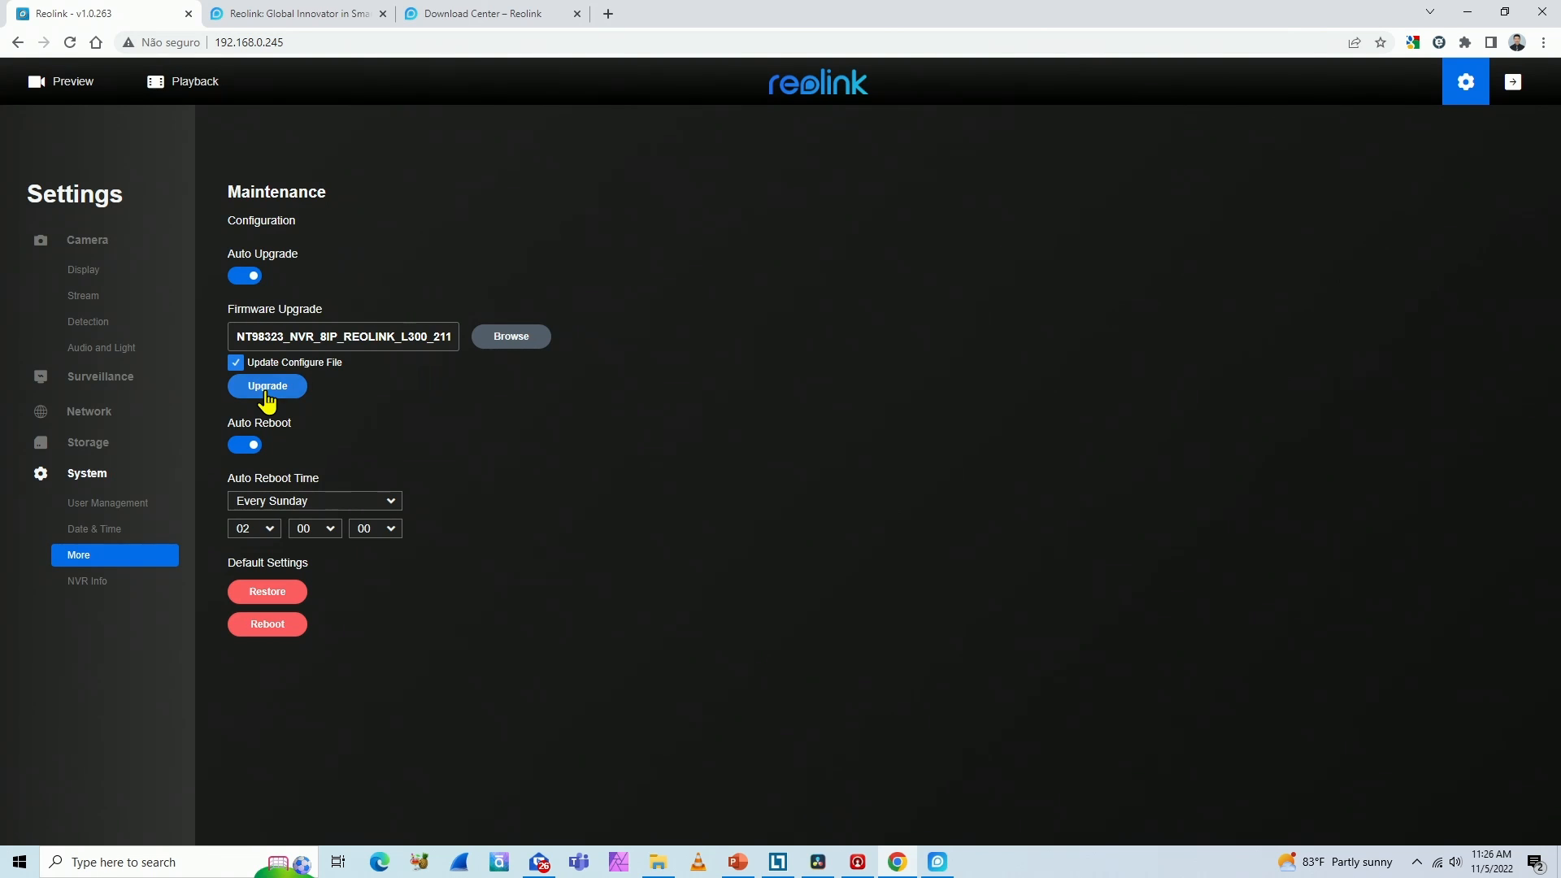
left_click(267, 387)
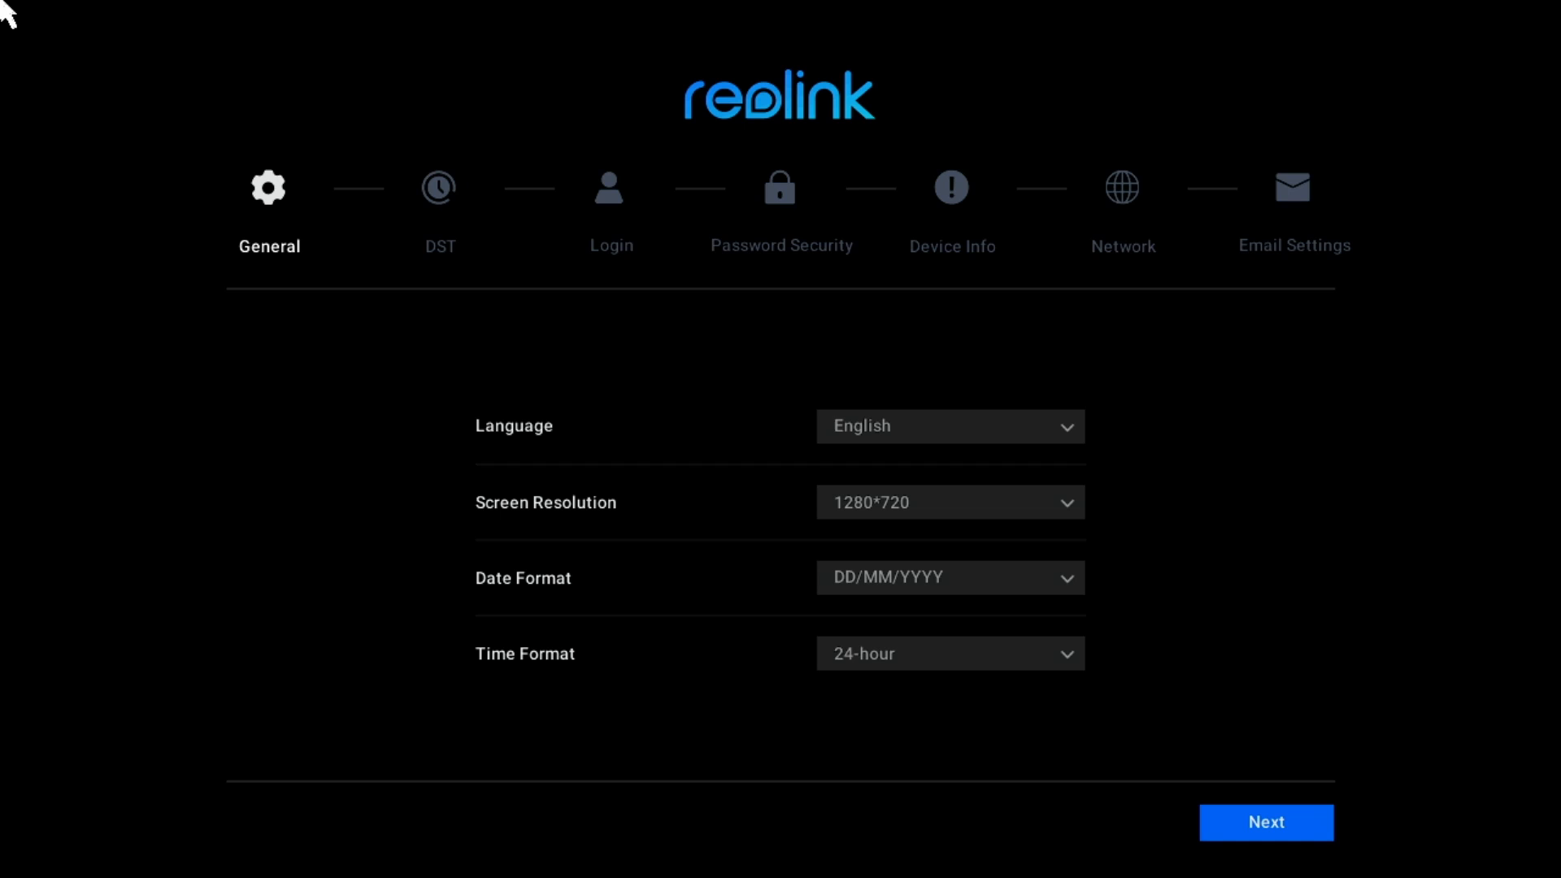
left_click(266, 387)
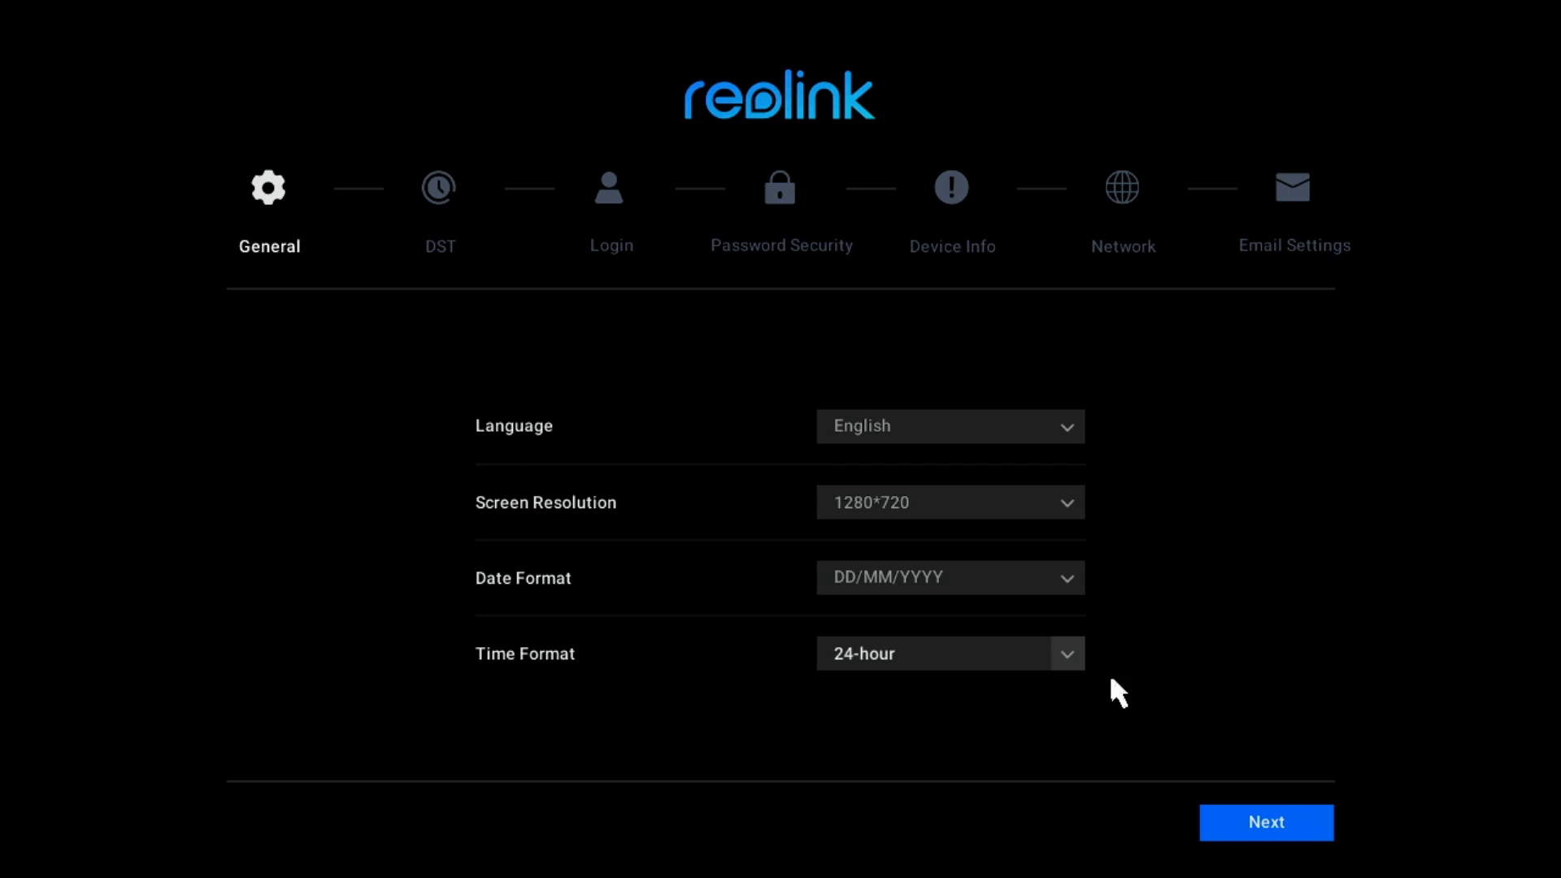
left_click(1265, 822)
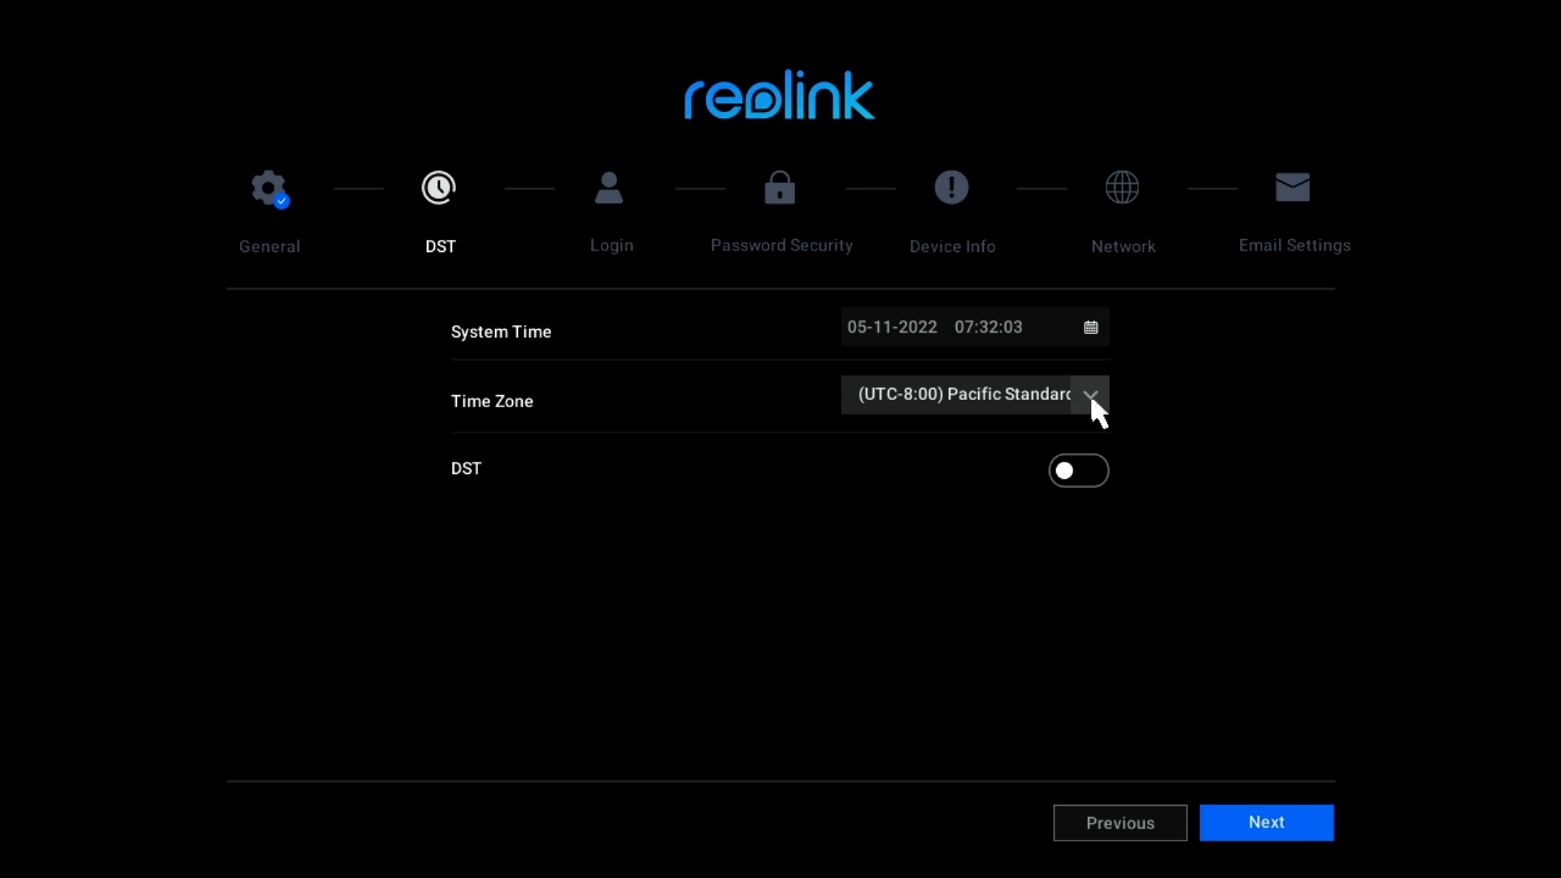
left_click(1090, 393)
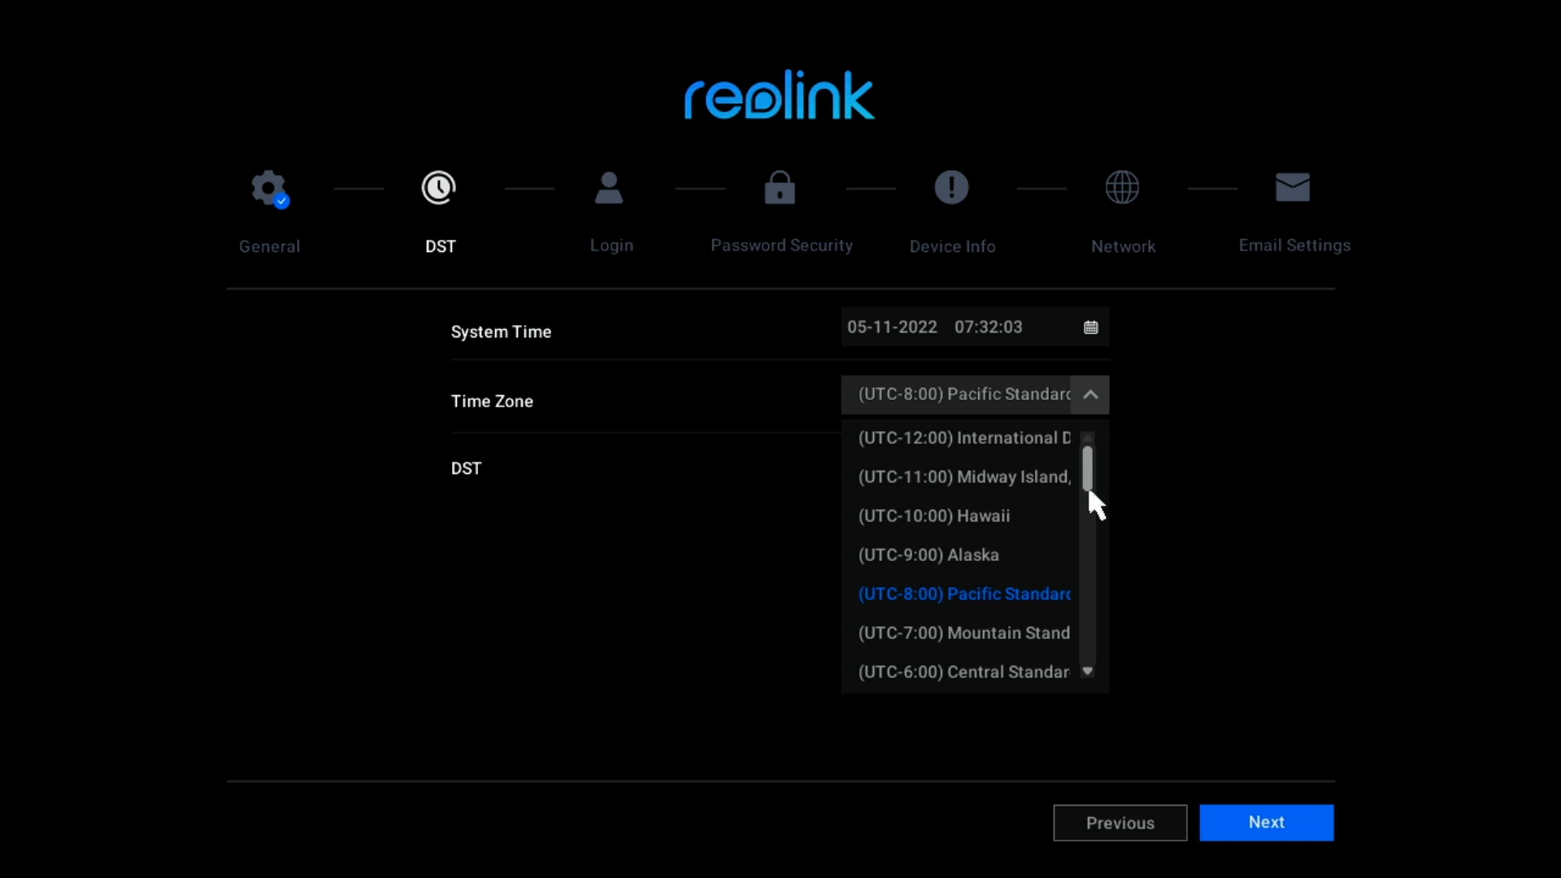
mouse_move(1083, 708)
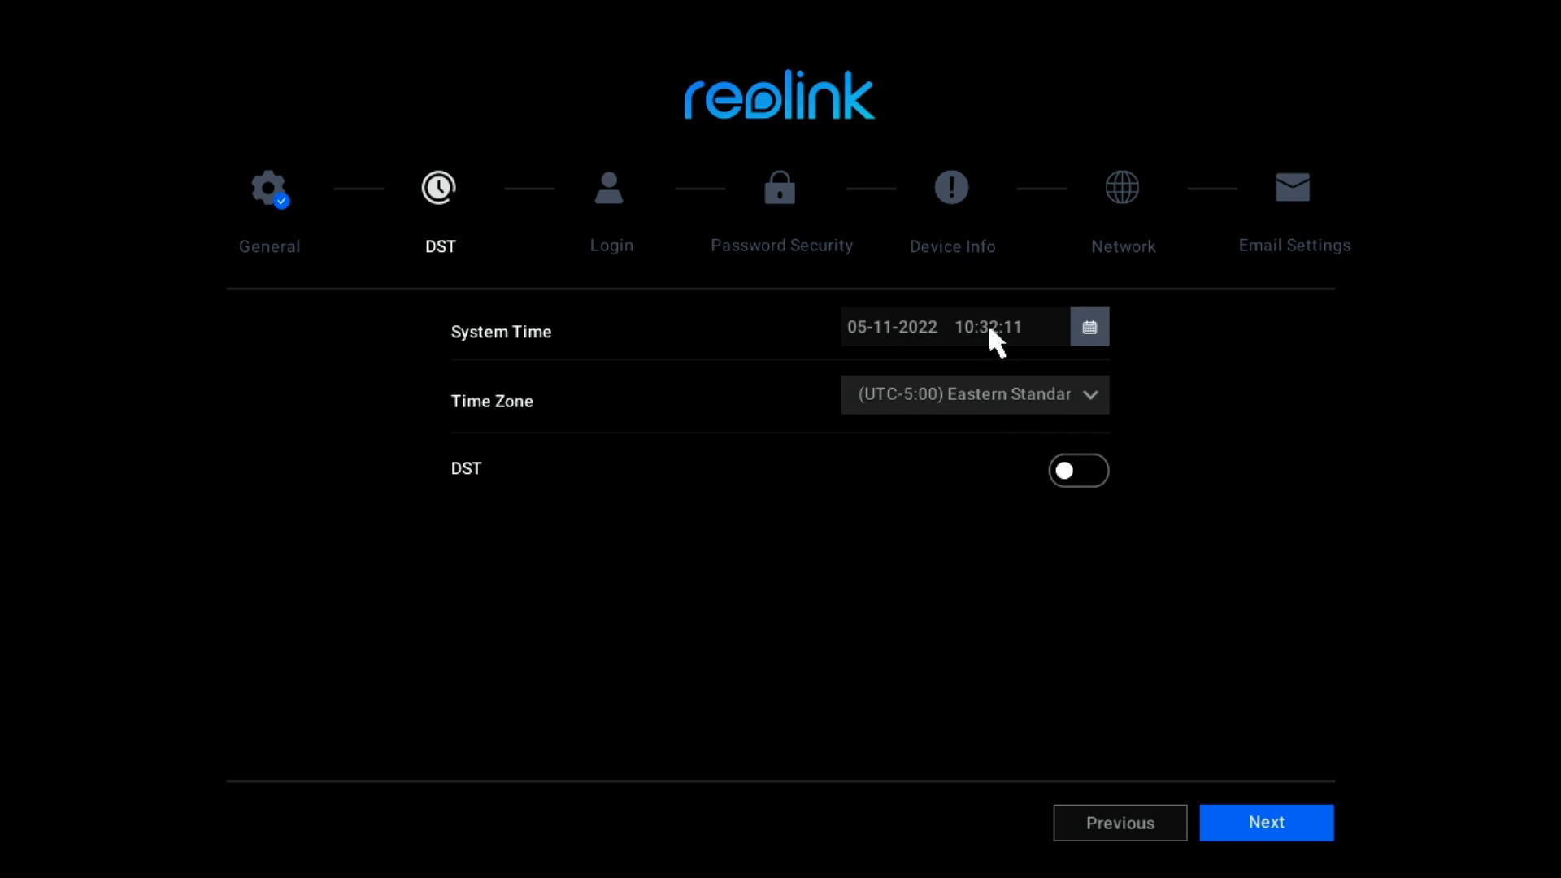
left_click(1088, 327)
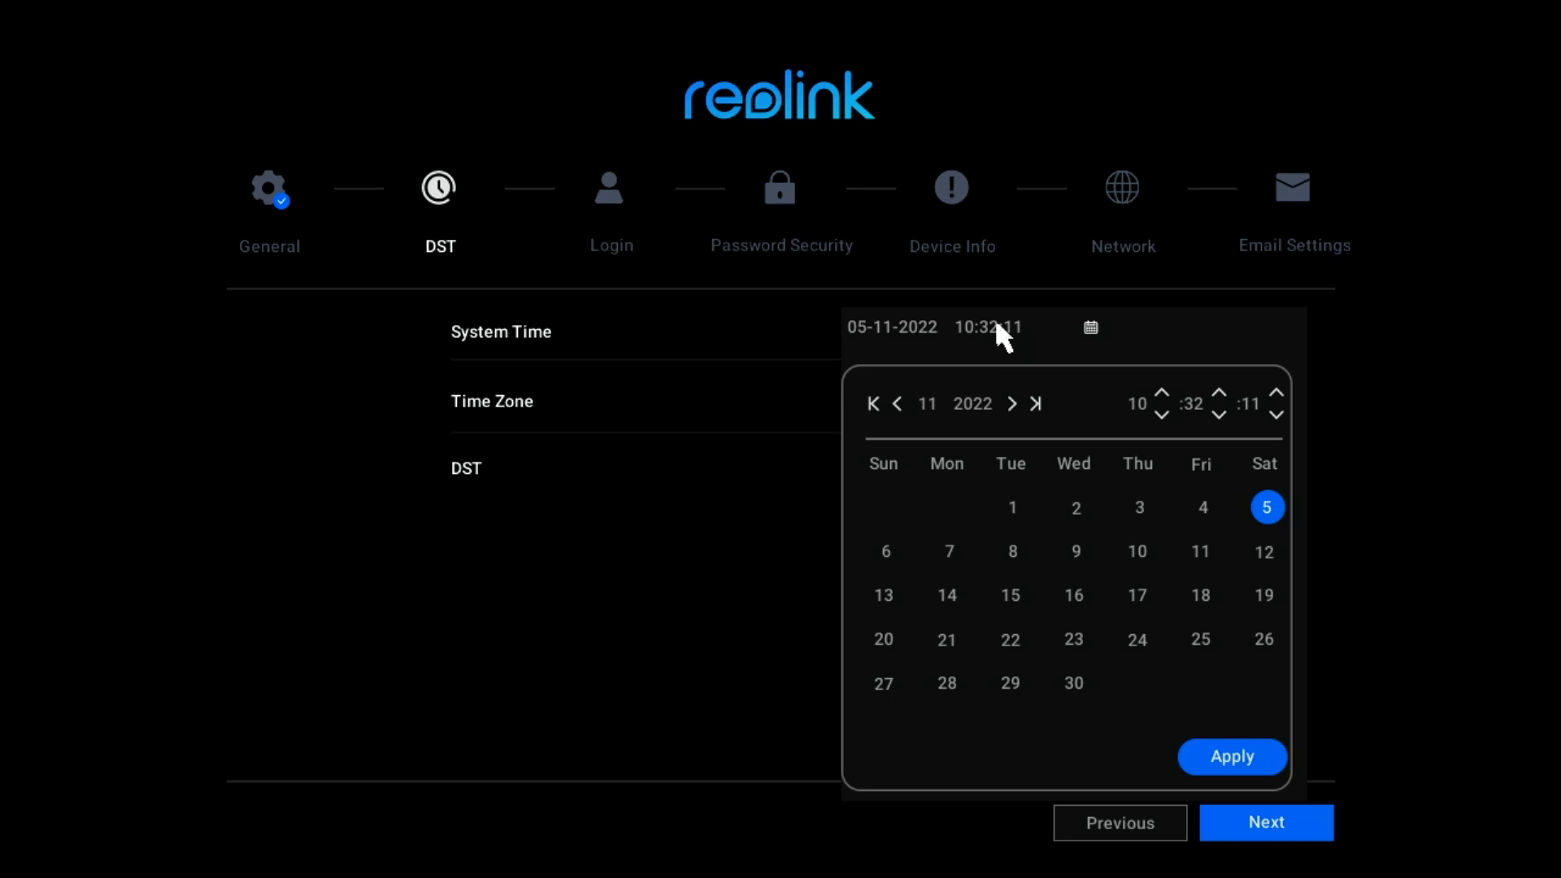
mouse_move(905, 413)
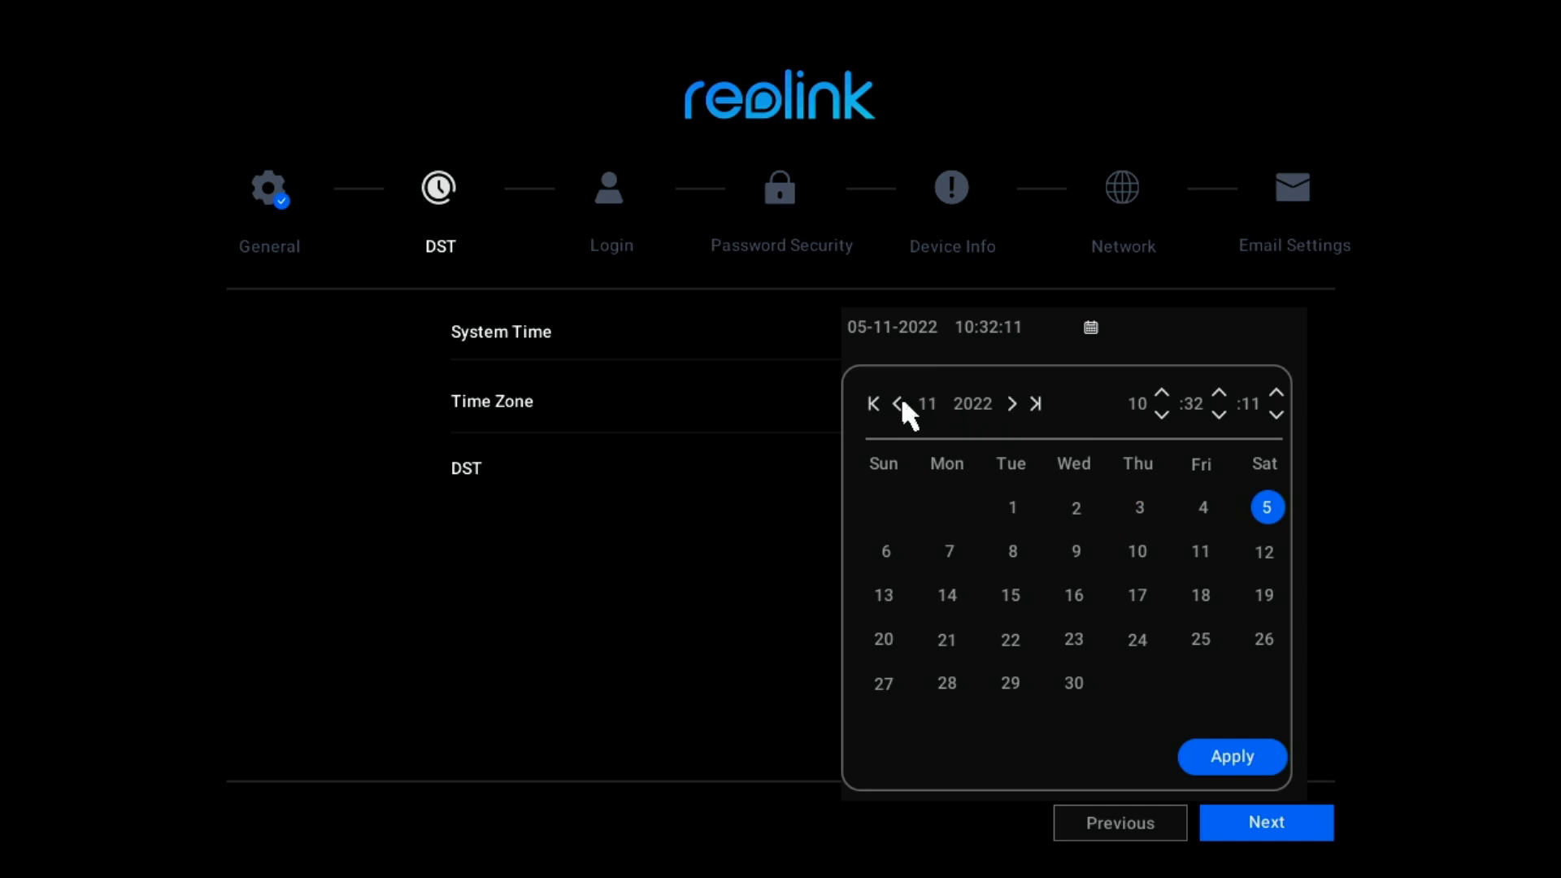
mouse_move(1155, 426)
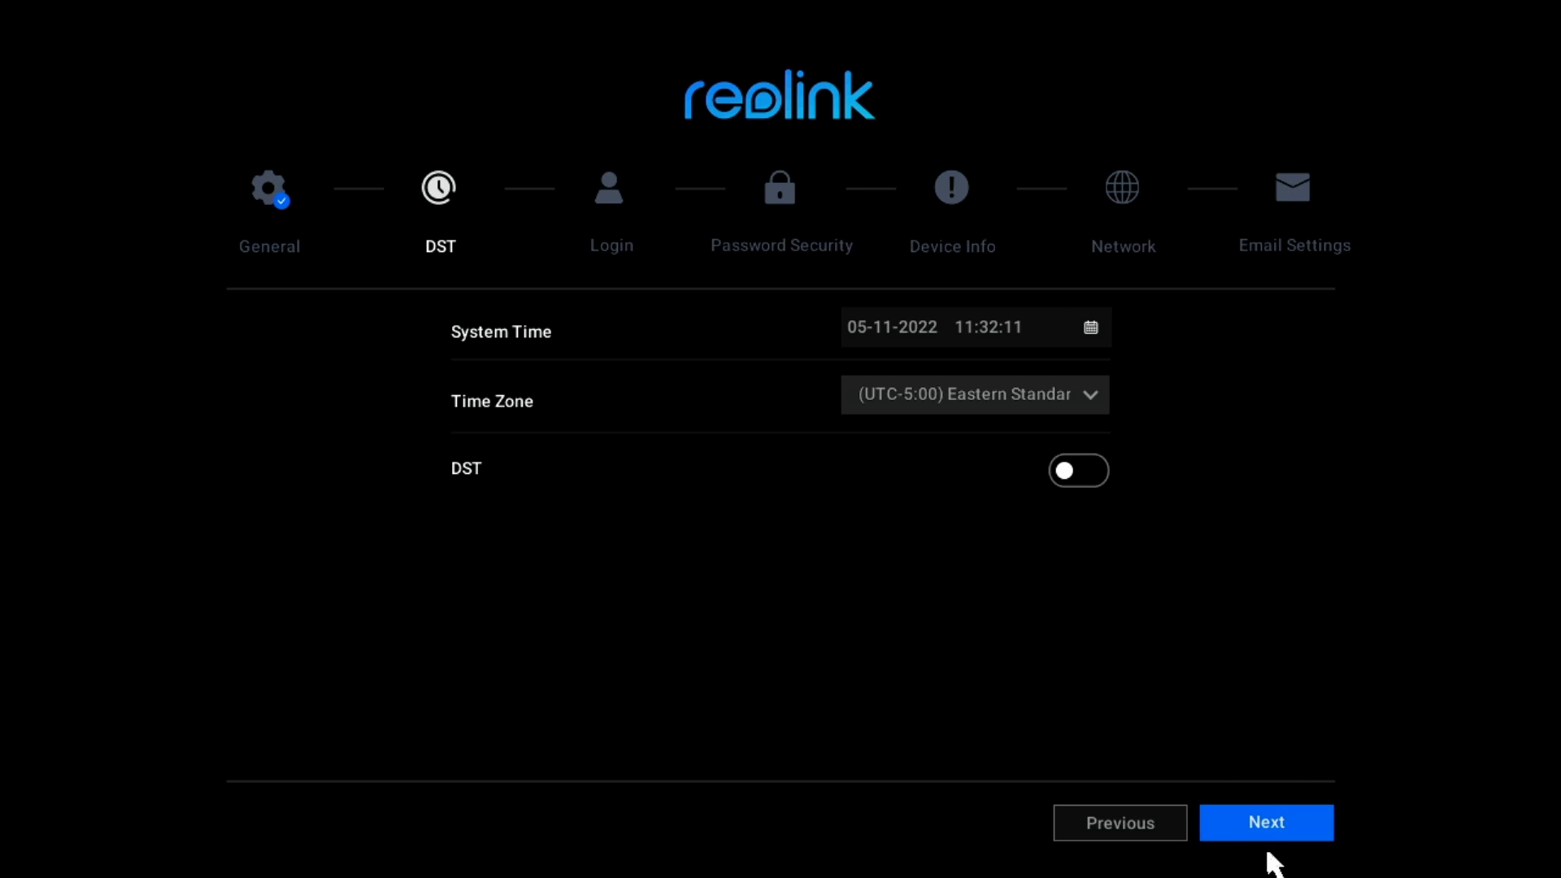
left_click(1265, 823)
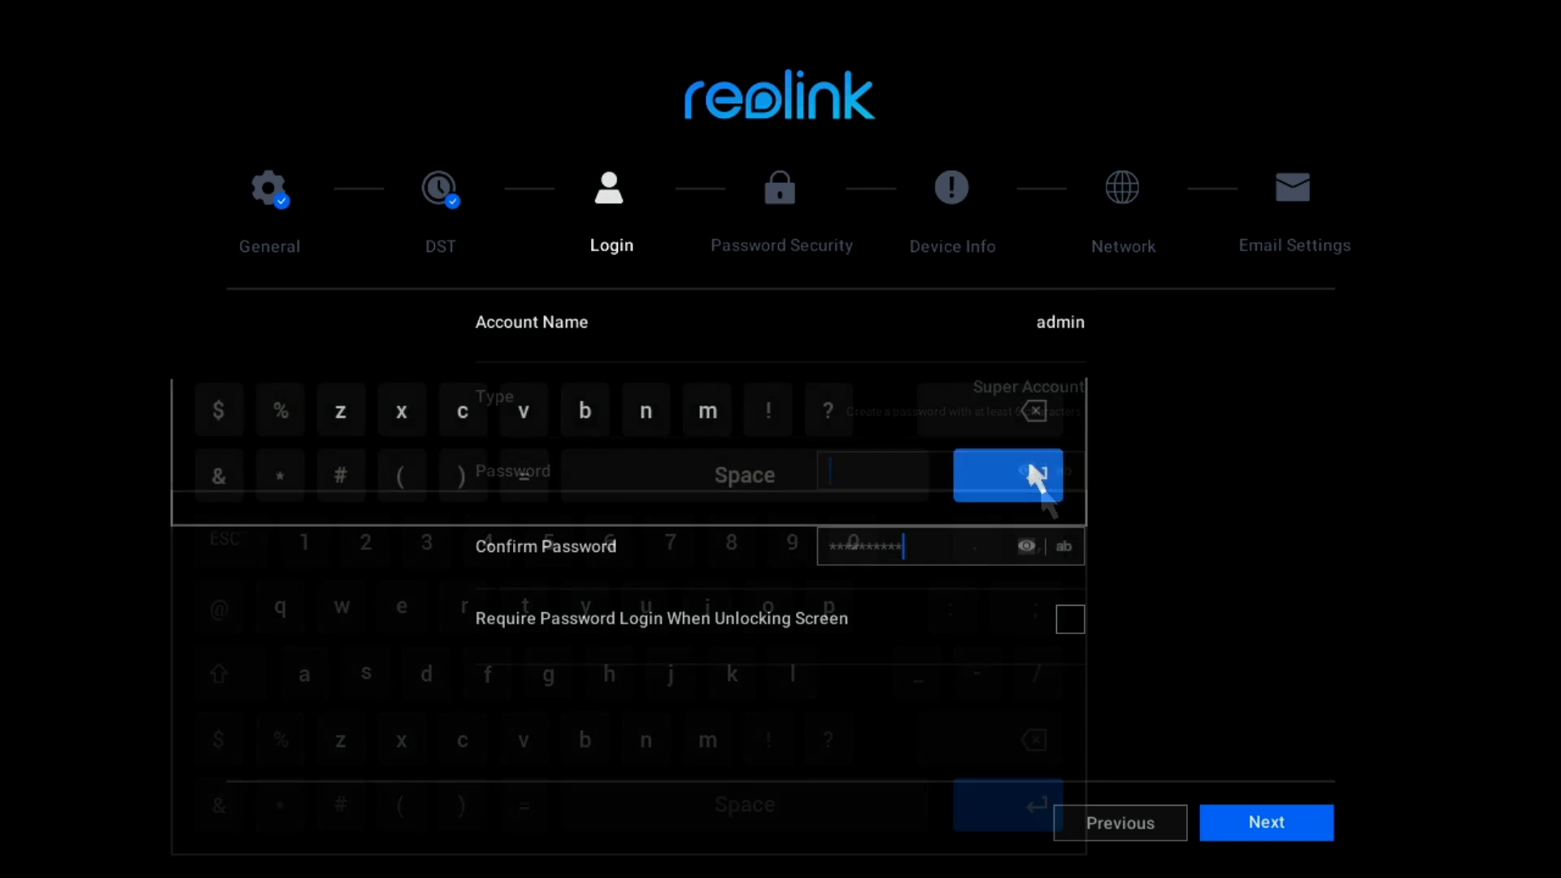
- Set the login password and security question, then continue through Device Info and Network to Email Settings
left_click(1008, 473)
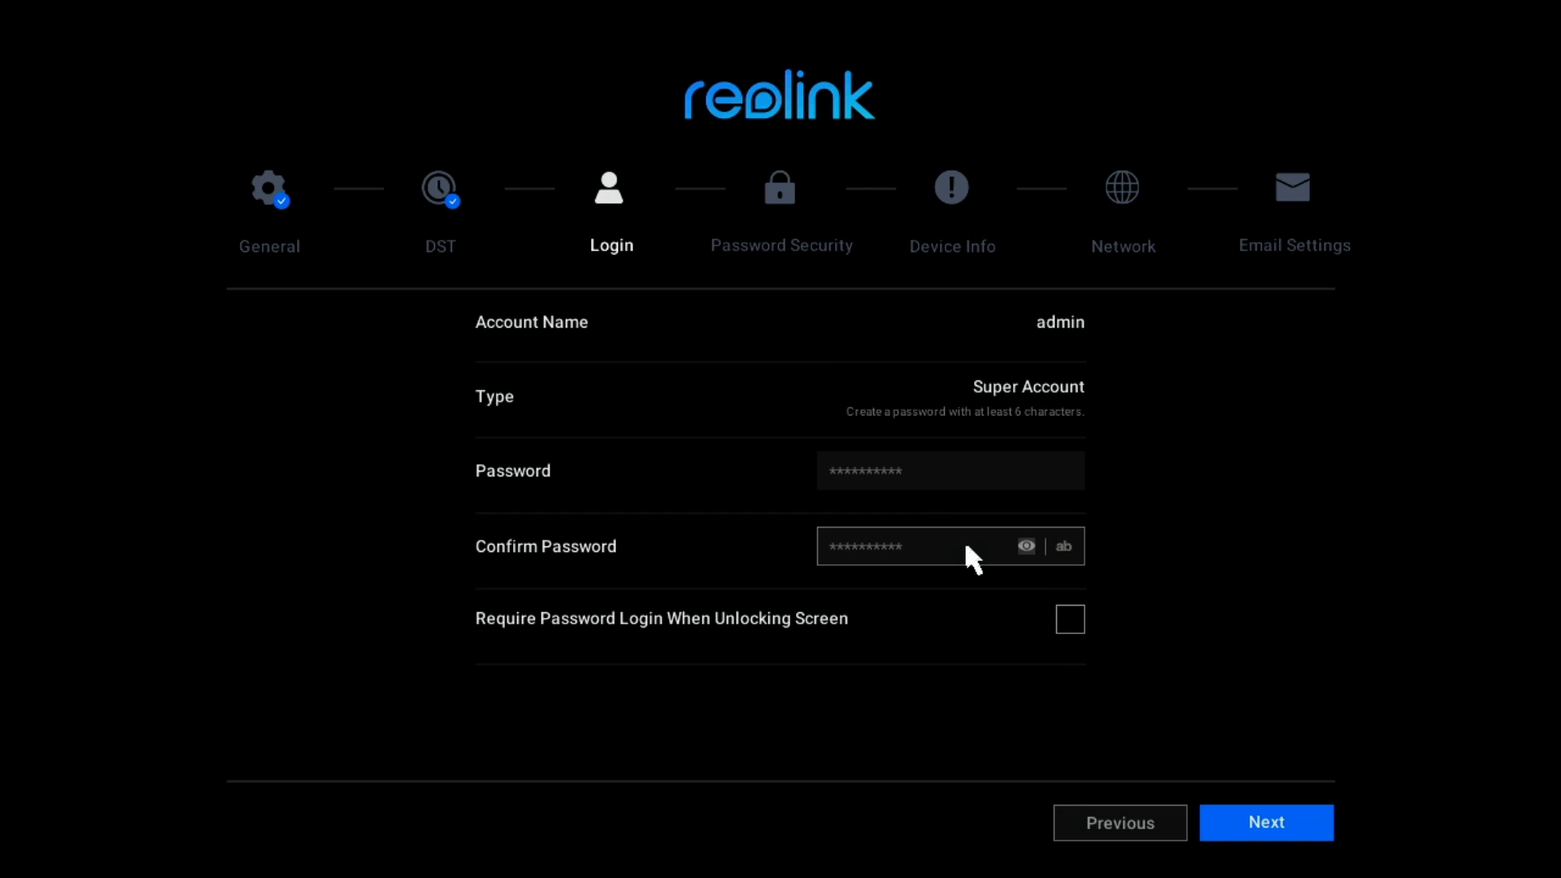
left_click(1265, 821)
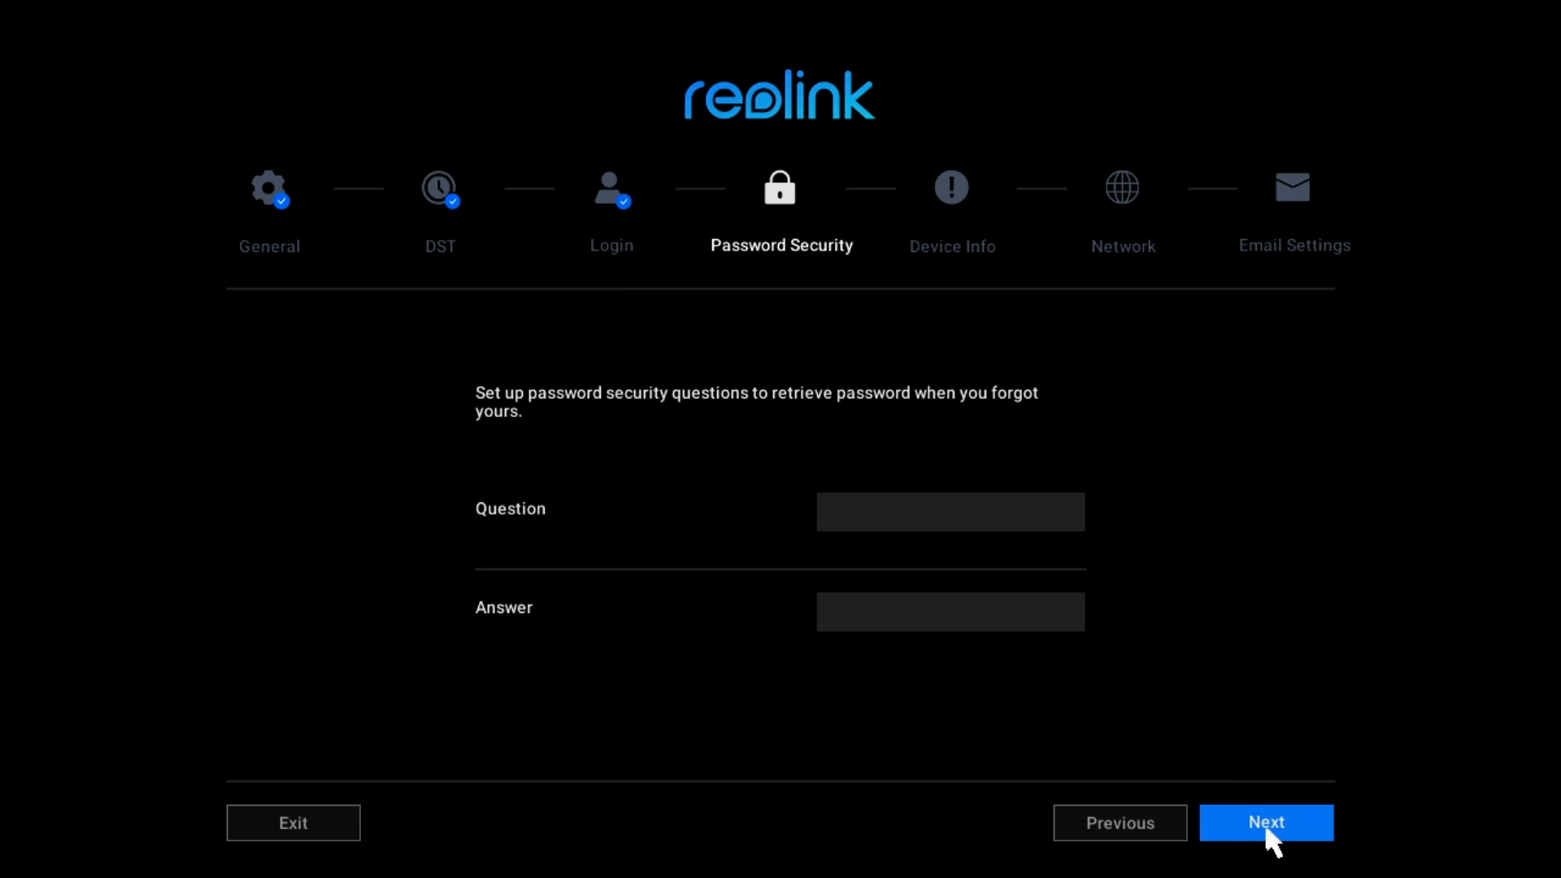
mouse_move(1167, 665)
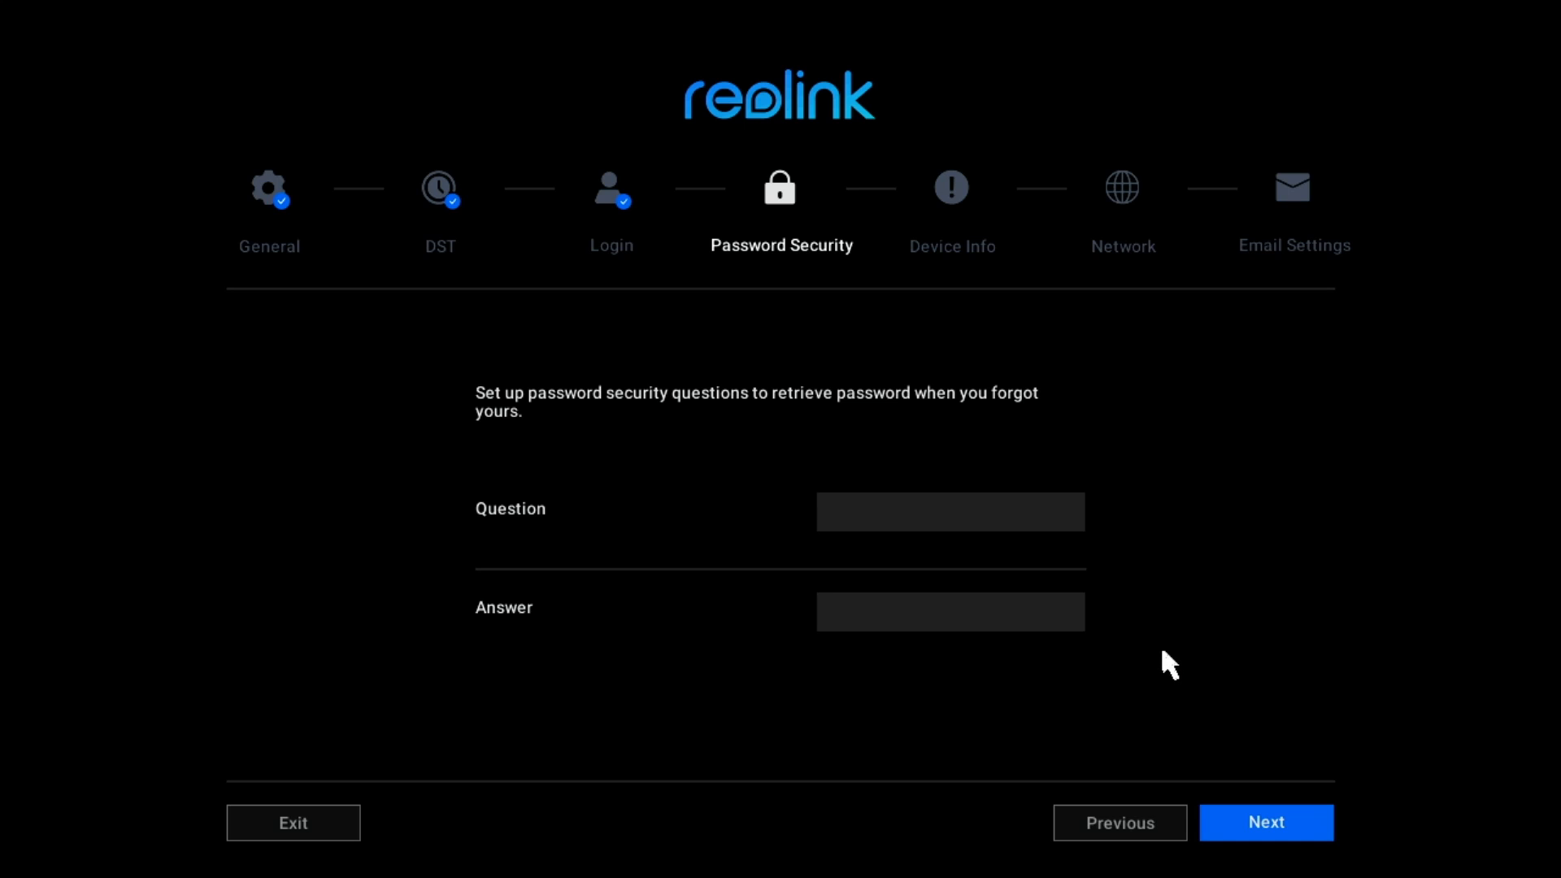
mouse_move(995, 556)
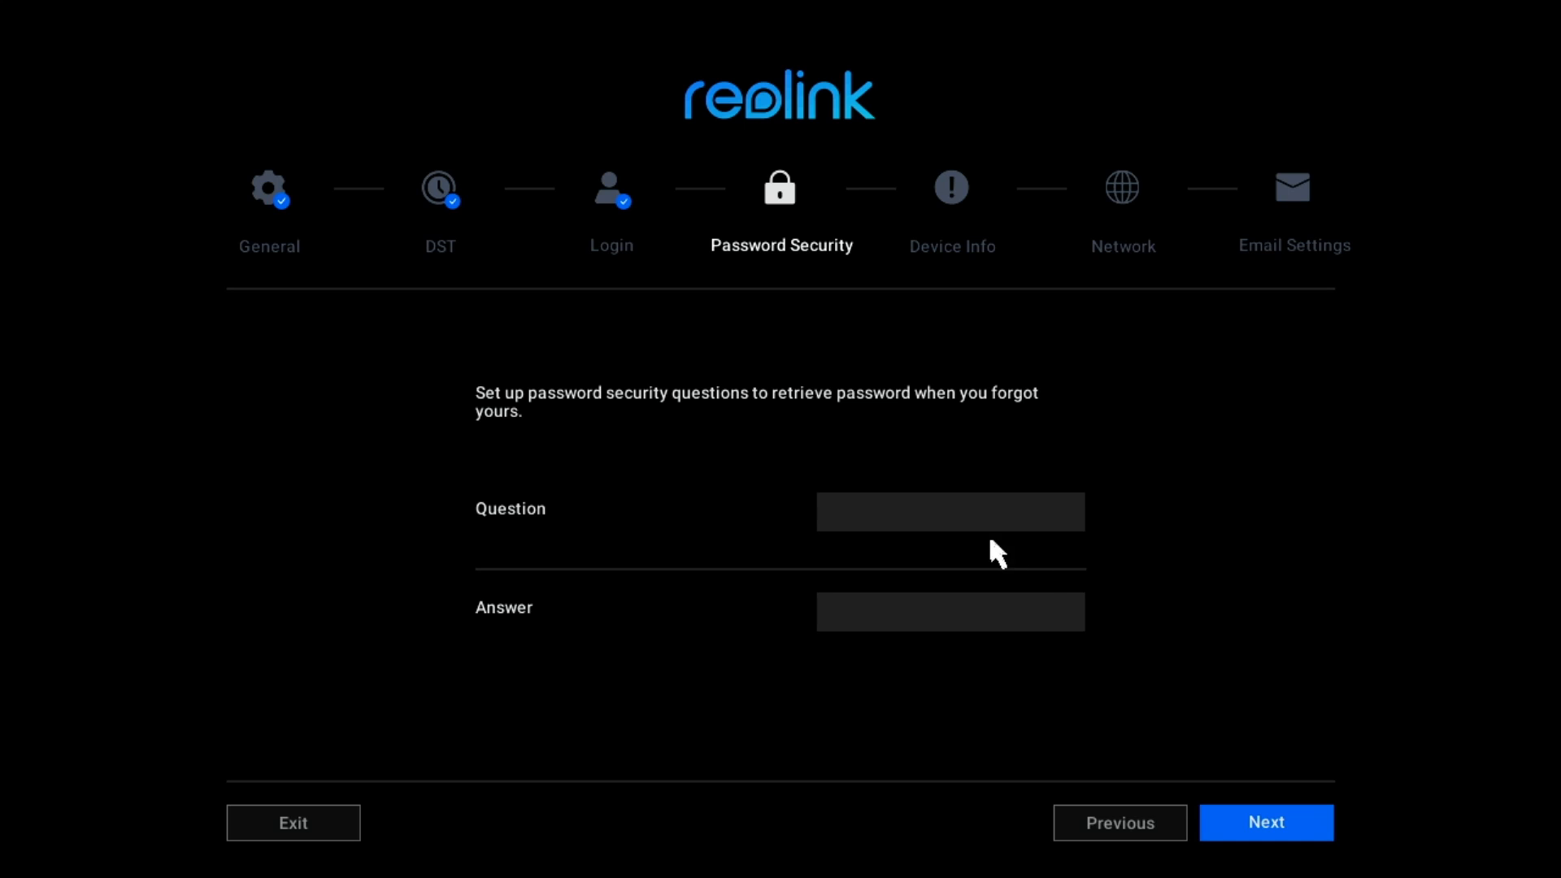
left_click(948, 510)
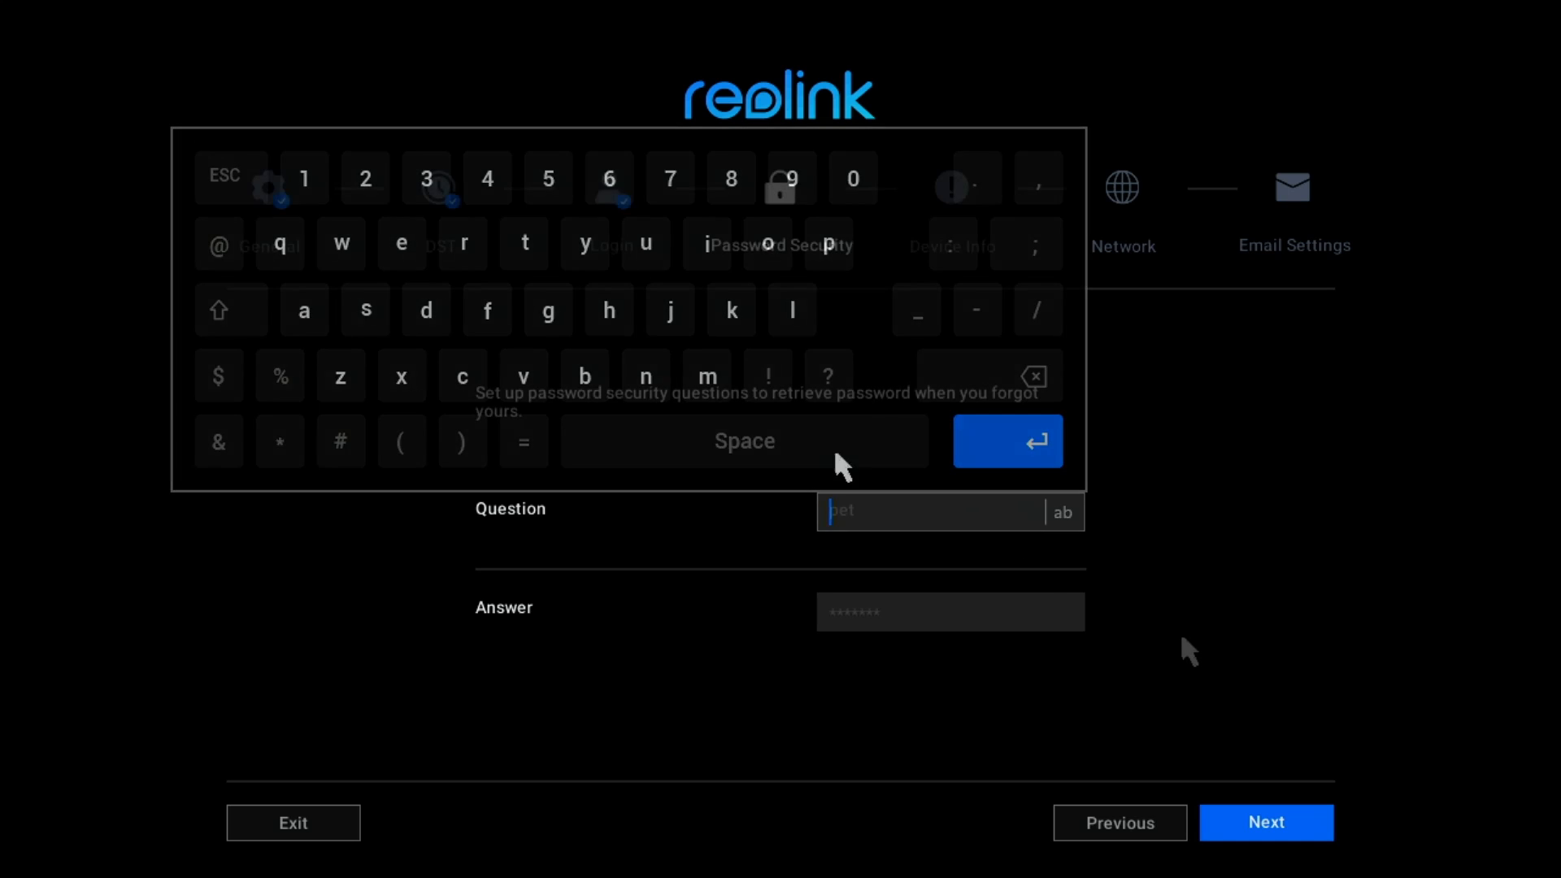
left_click(1265, 823)
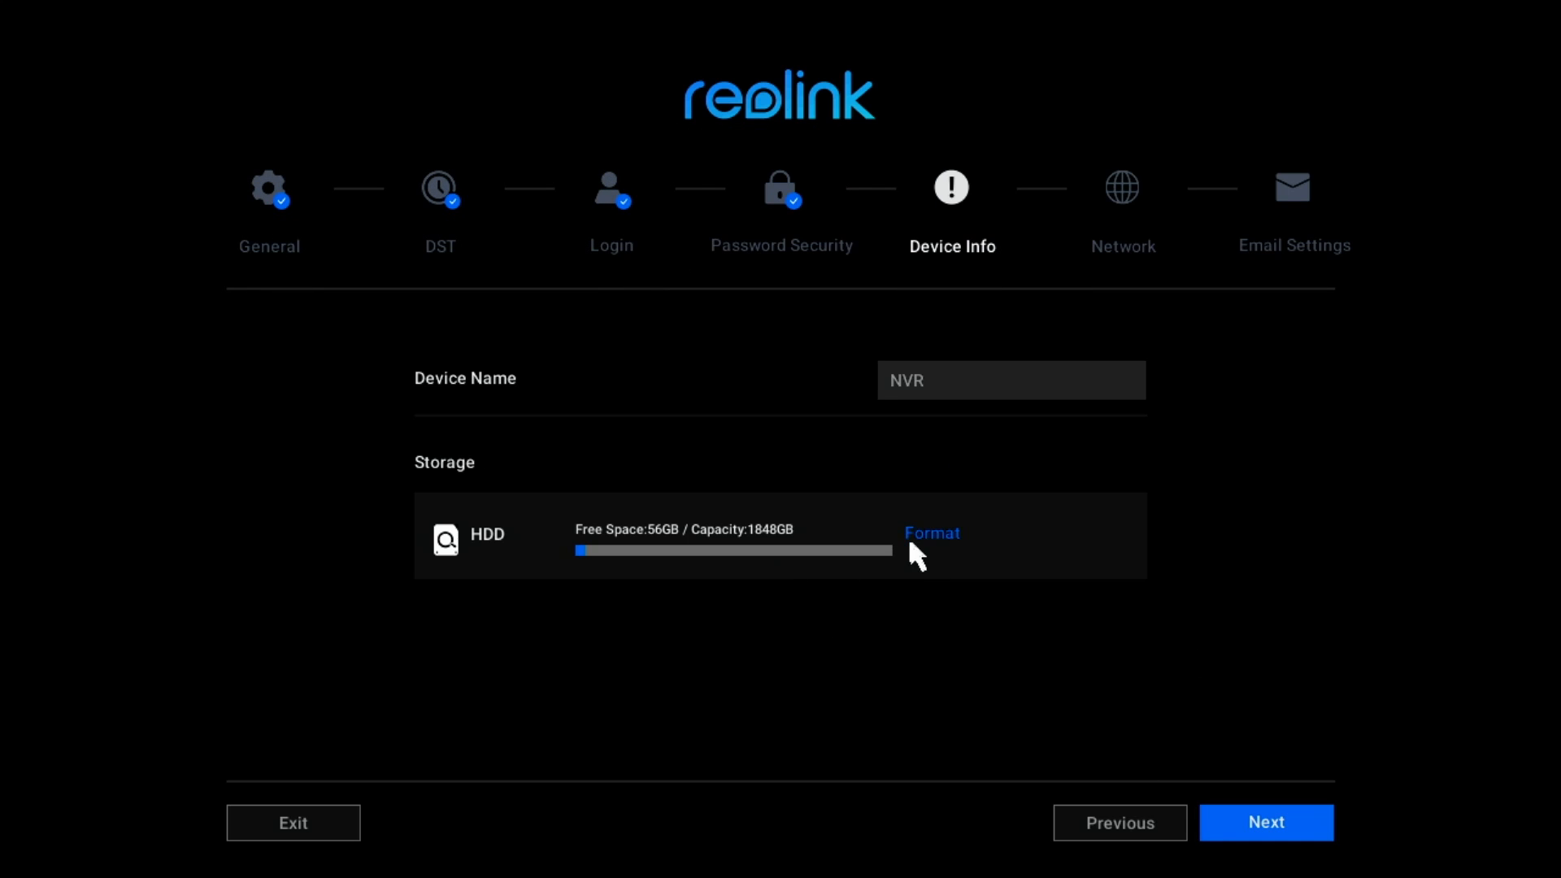
mouse_move(1182, 760)
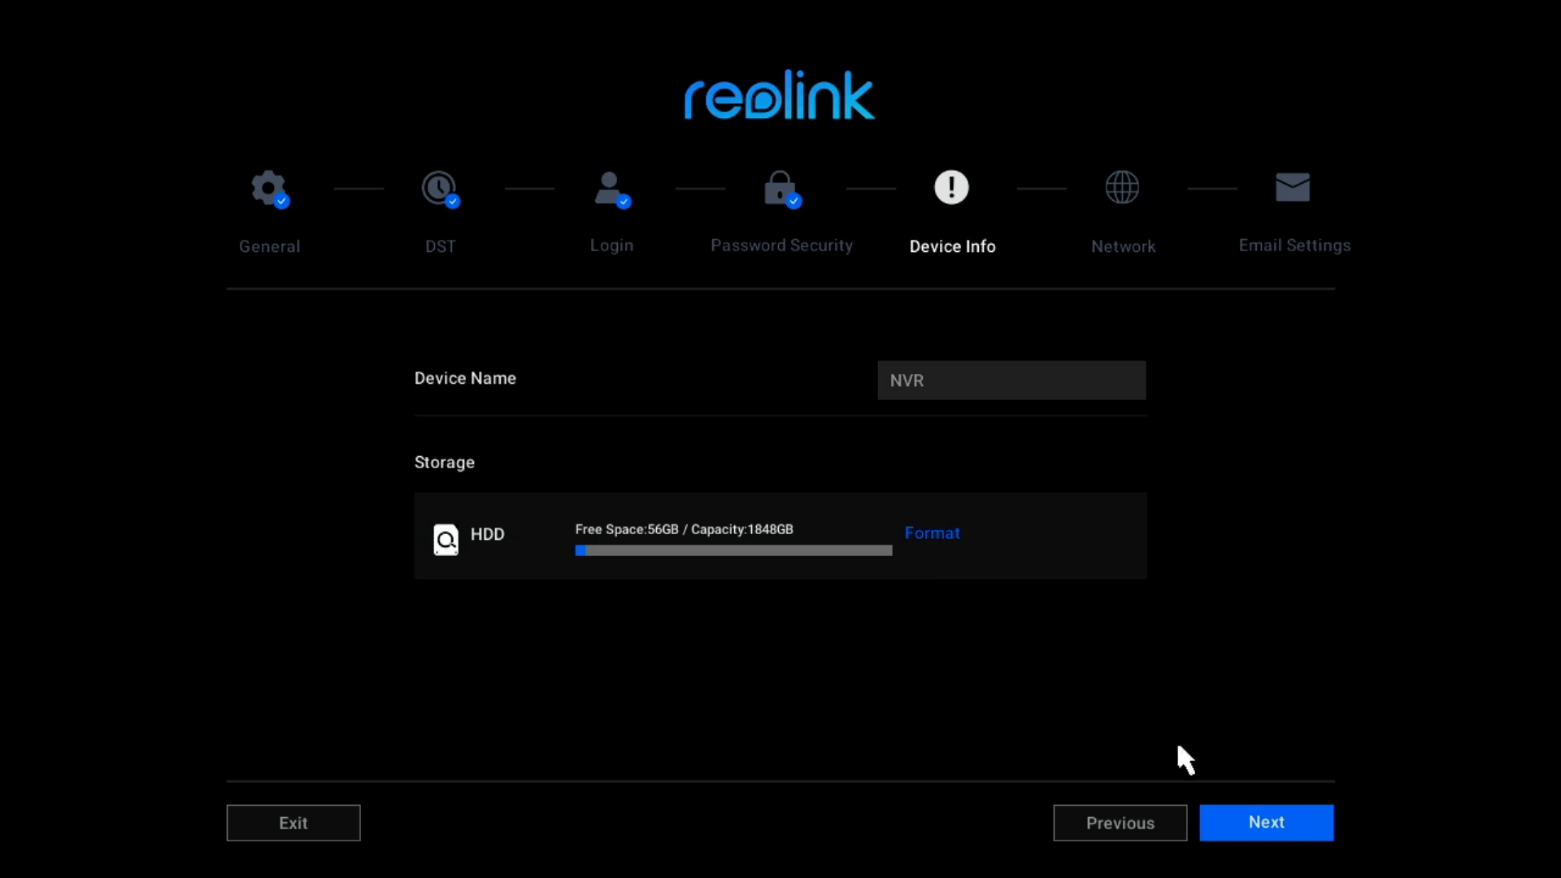
left_click(1265, 823)
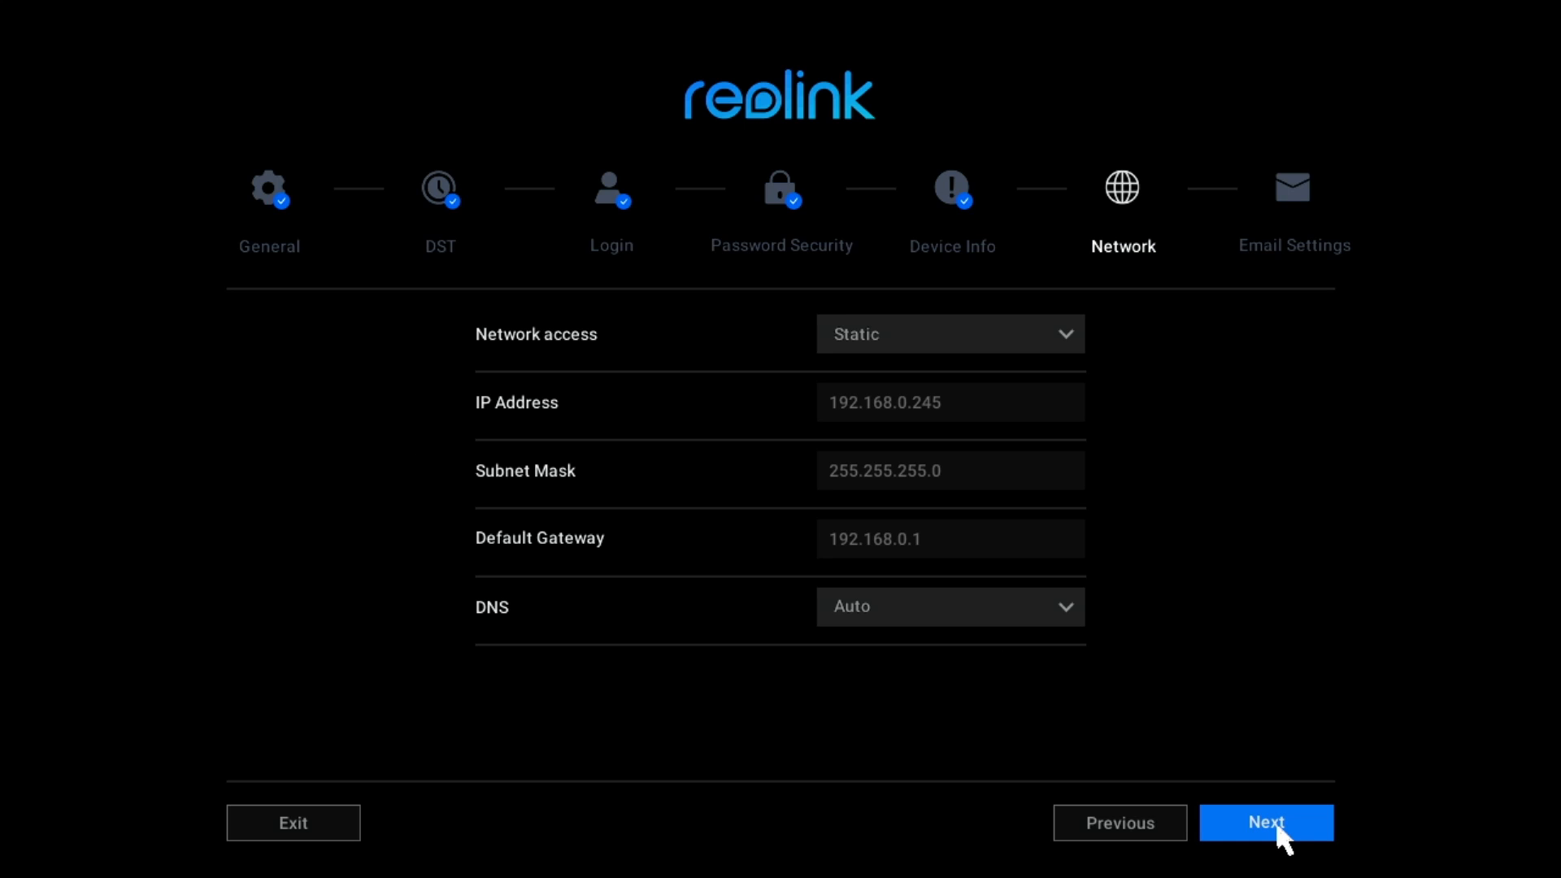
mouse_move(991, 515)
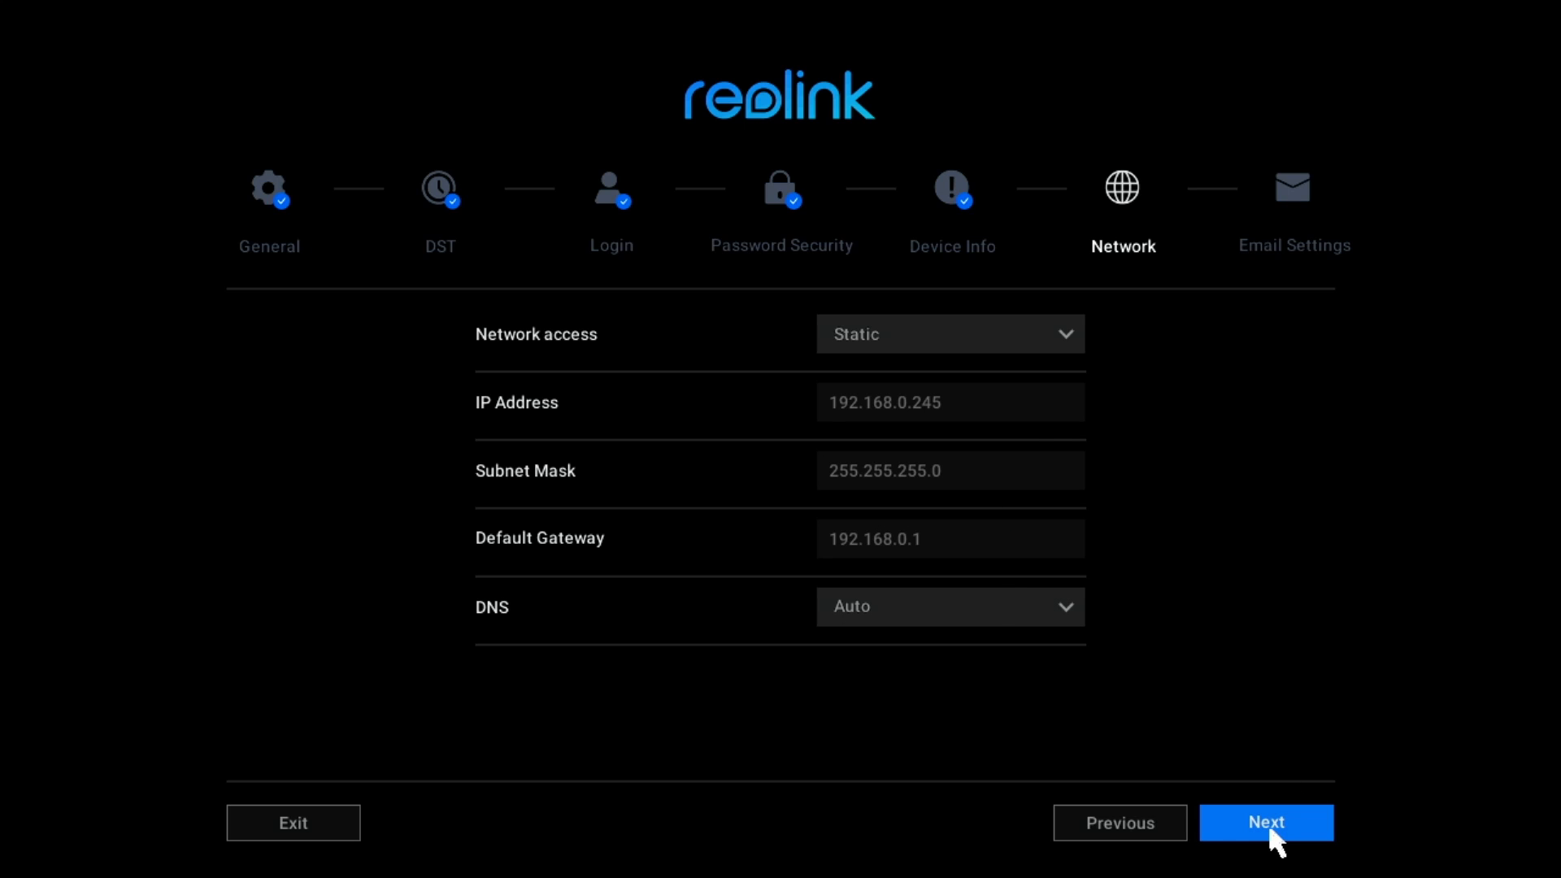
left_click(1265, 823)
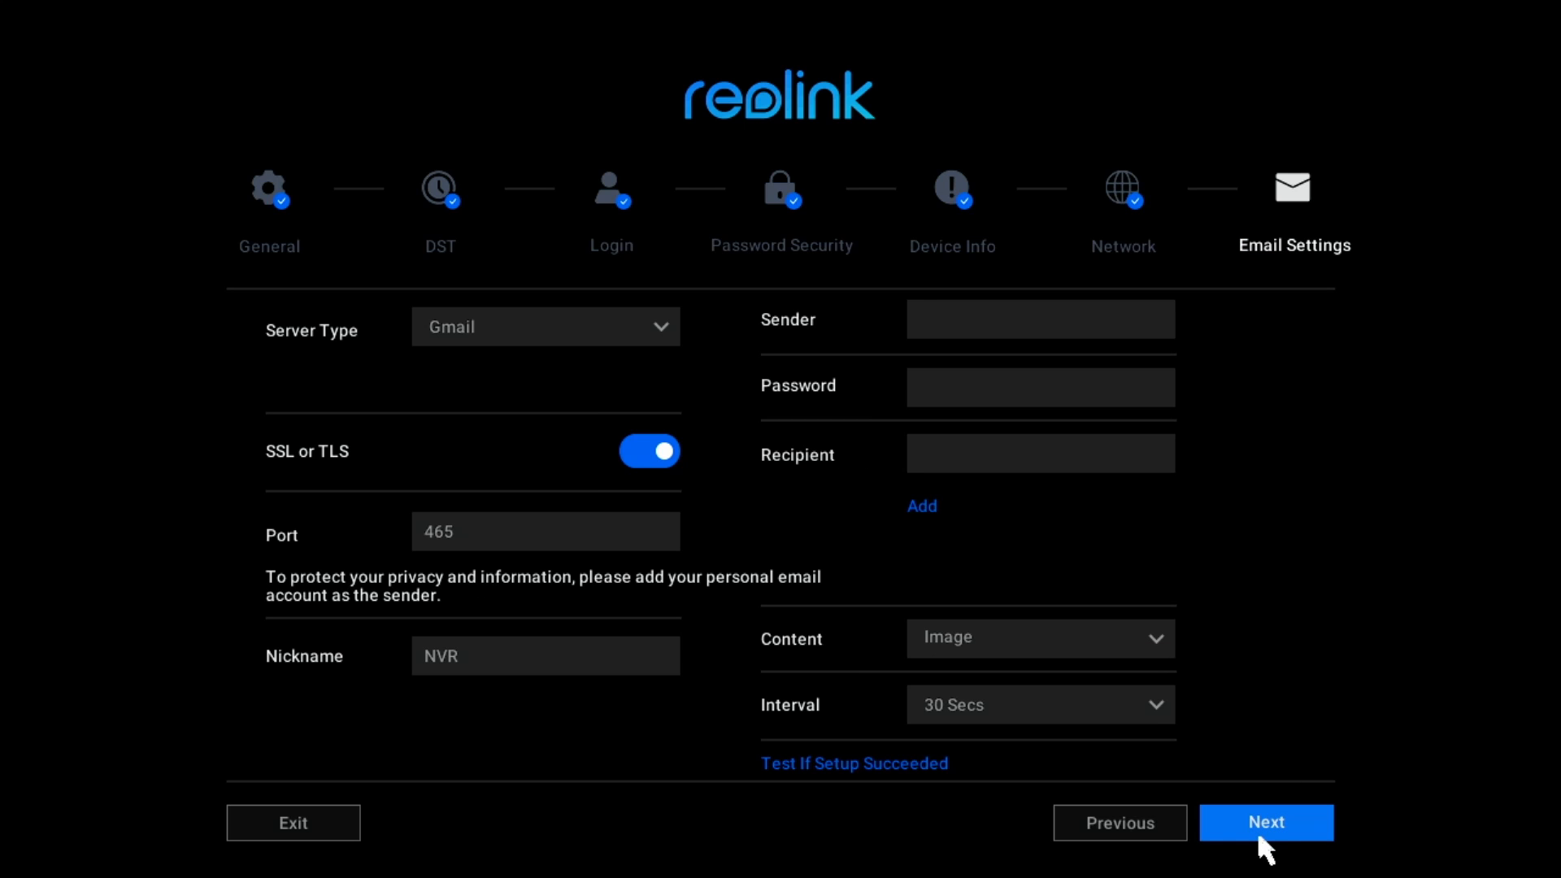
- Finish the setup wizard from Email Settings and reach the six-camera live view
left_click(1265, 822)
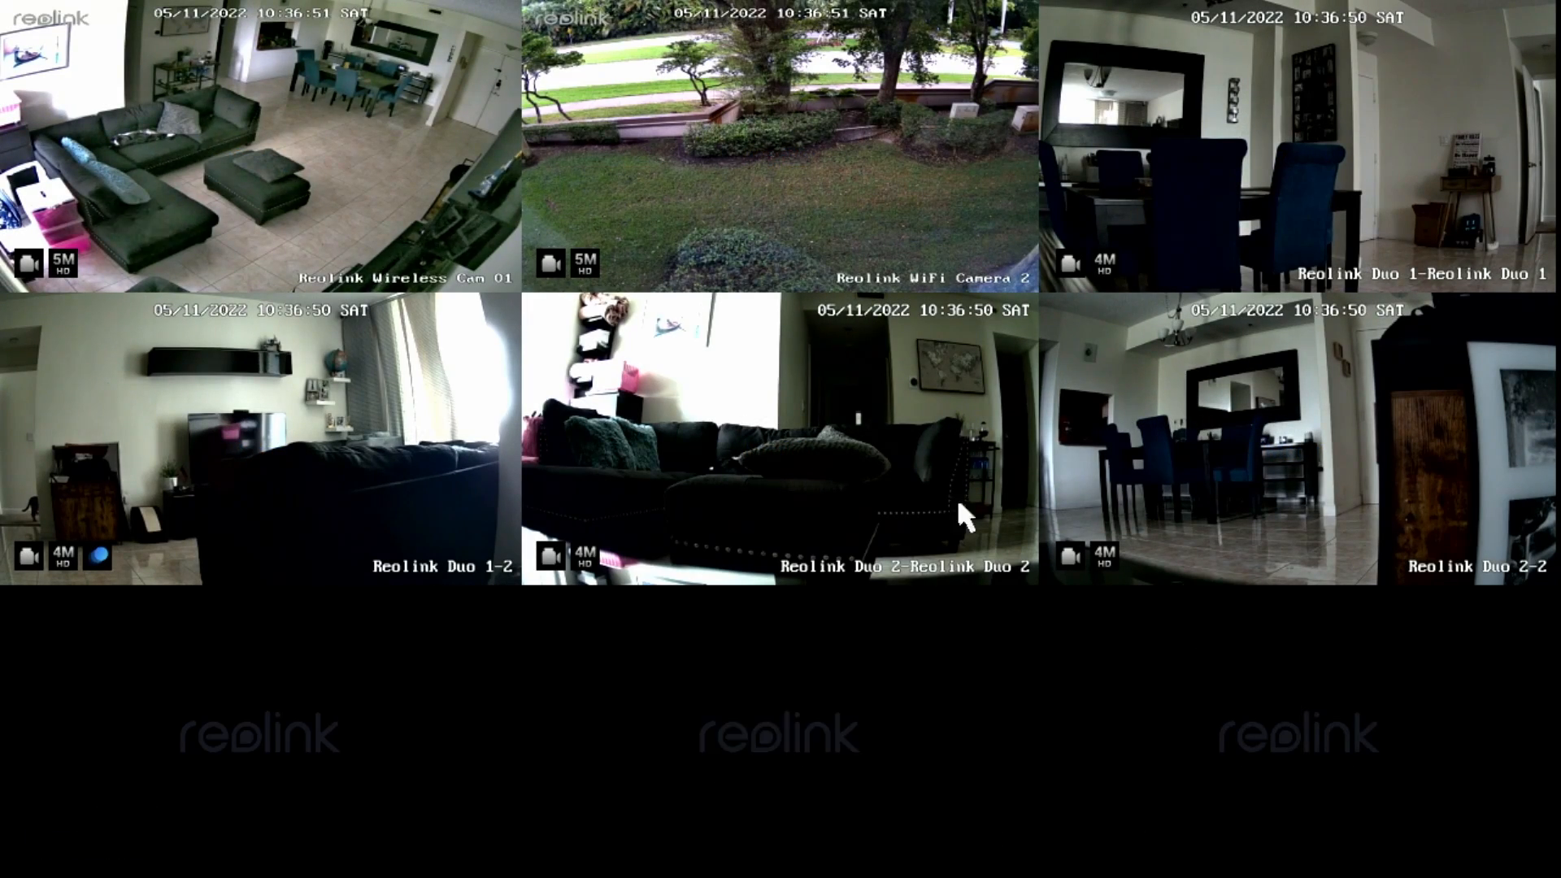
left_click(267, 387)
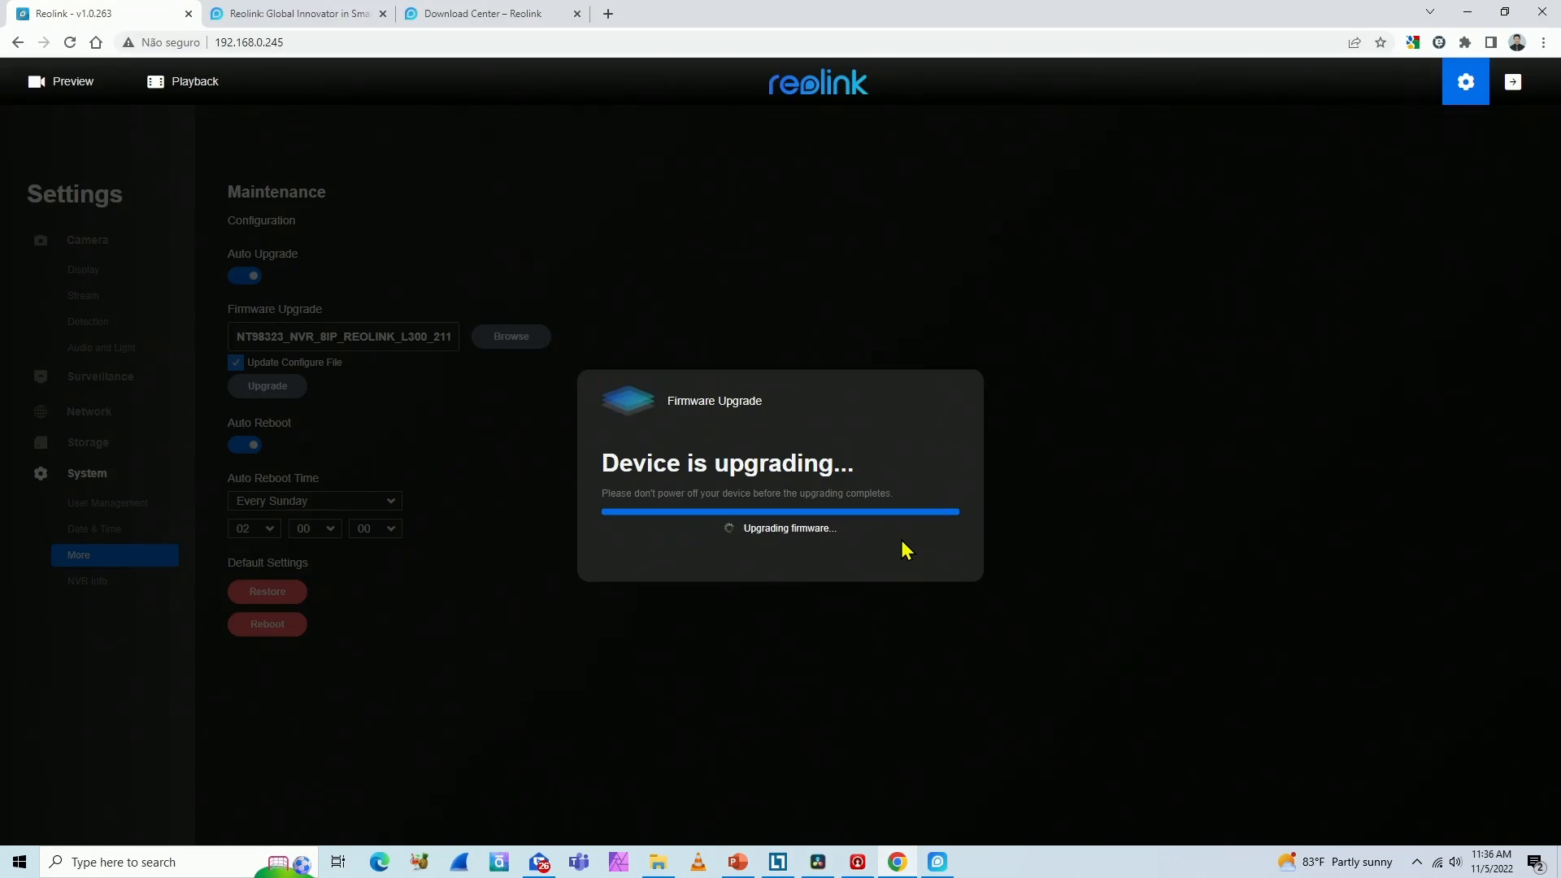
mouse_move(445, 117)
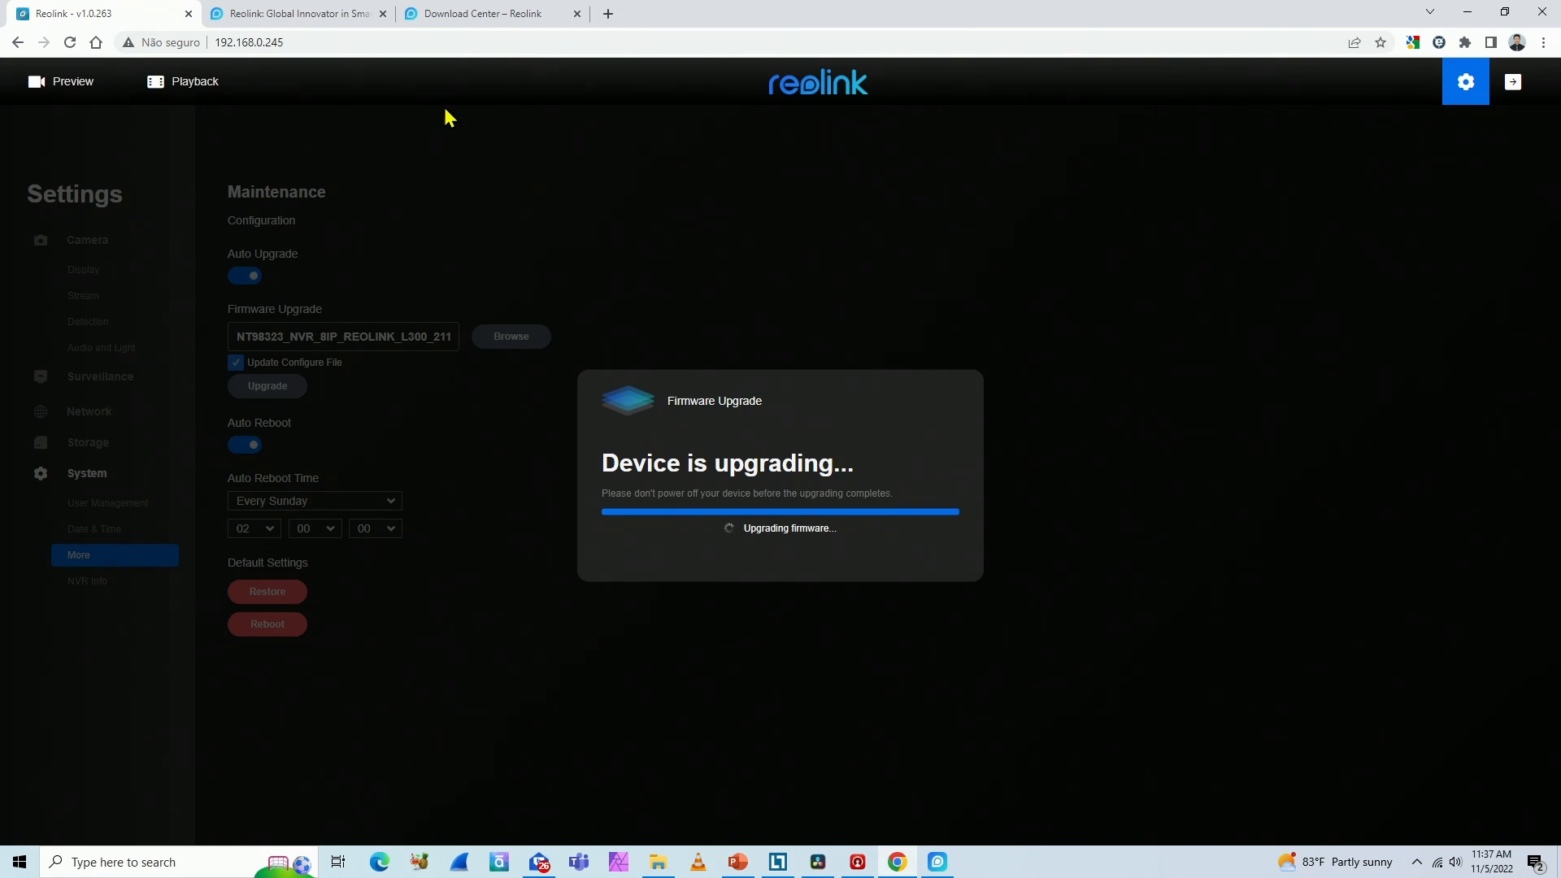
- Reload the NVR page and proceed past Chrome's certificate warning to the v1.0.274 login page
left_click(70, 42)
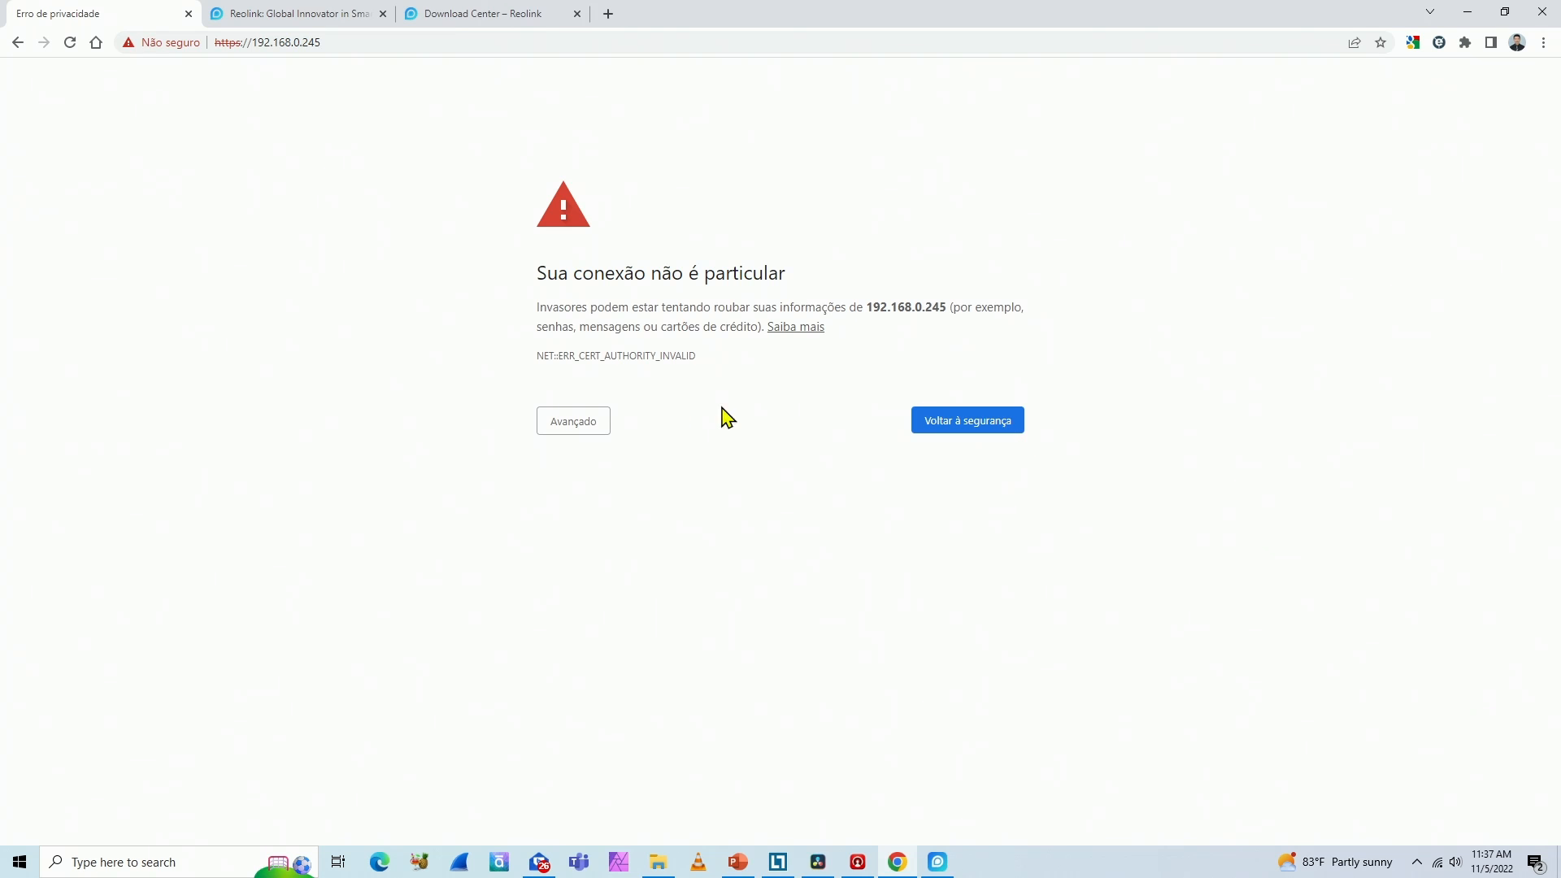
left_click(572, 419)
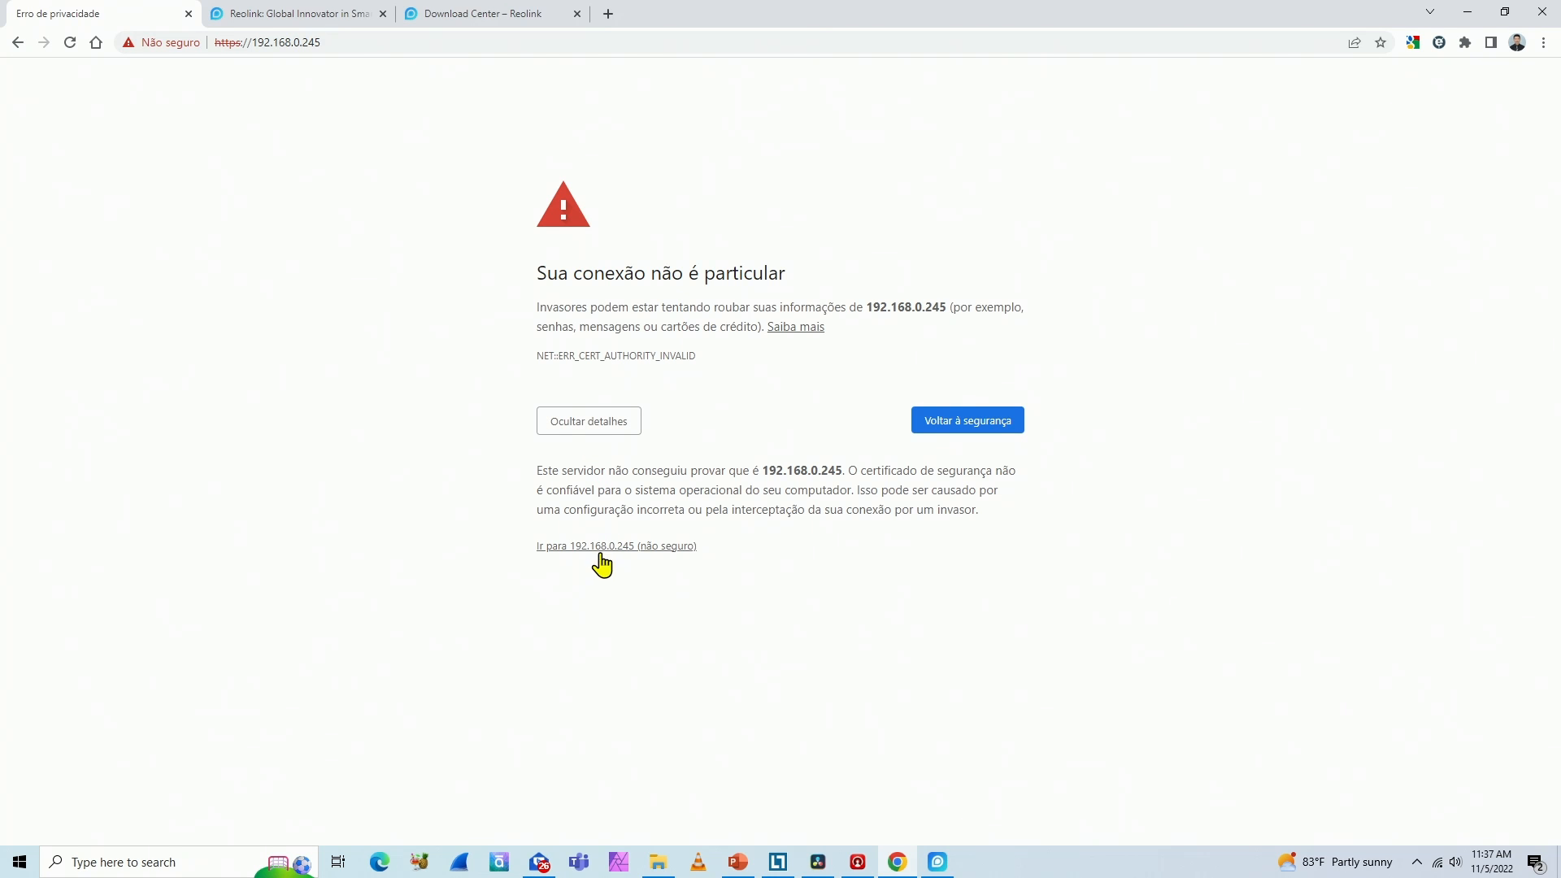
left_click(615, 546)
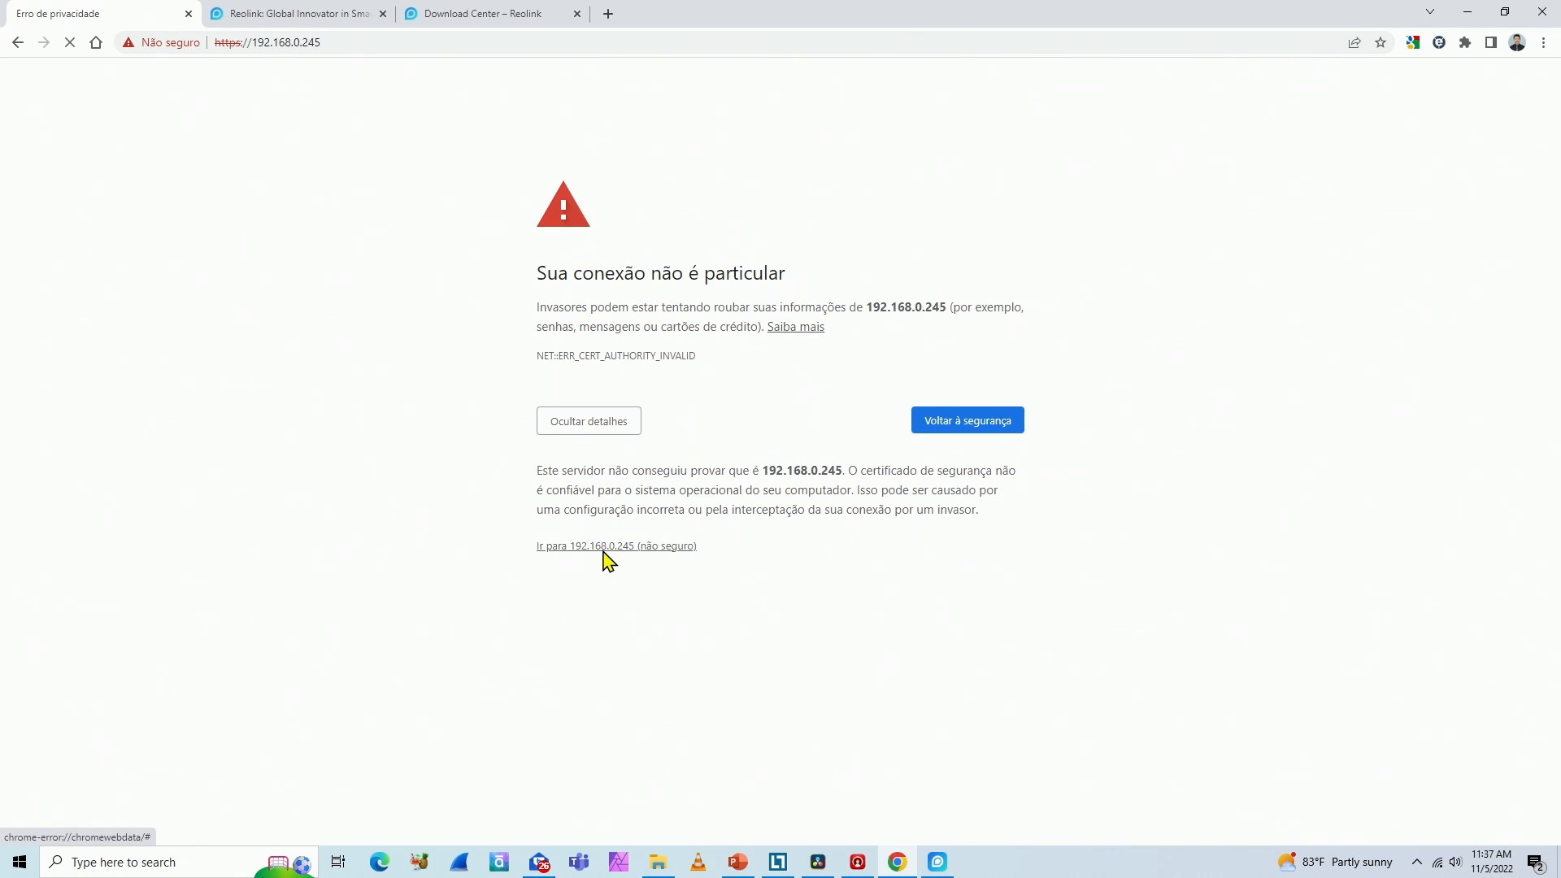
left_click(615, 546)
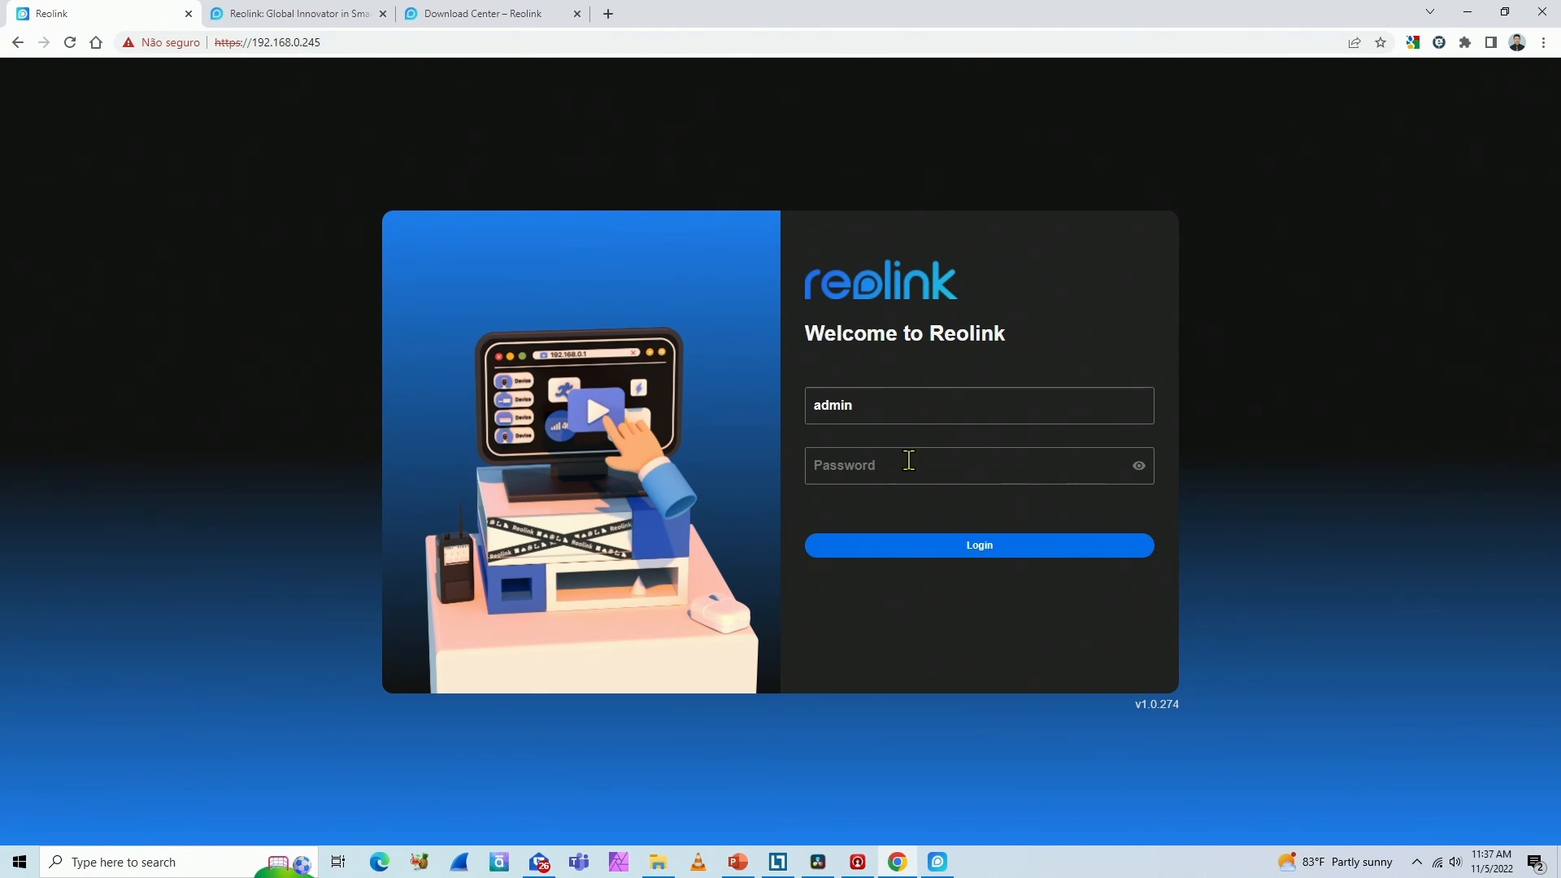
- Log in to the NVR web interface and show the Reolink WiFi Camera 2 channel in live preview
left_click(975, 465)
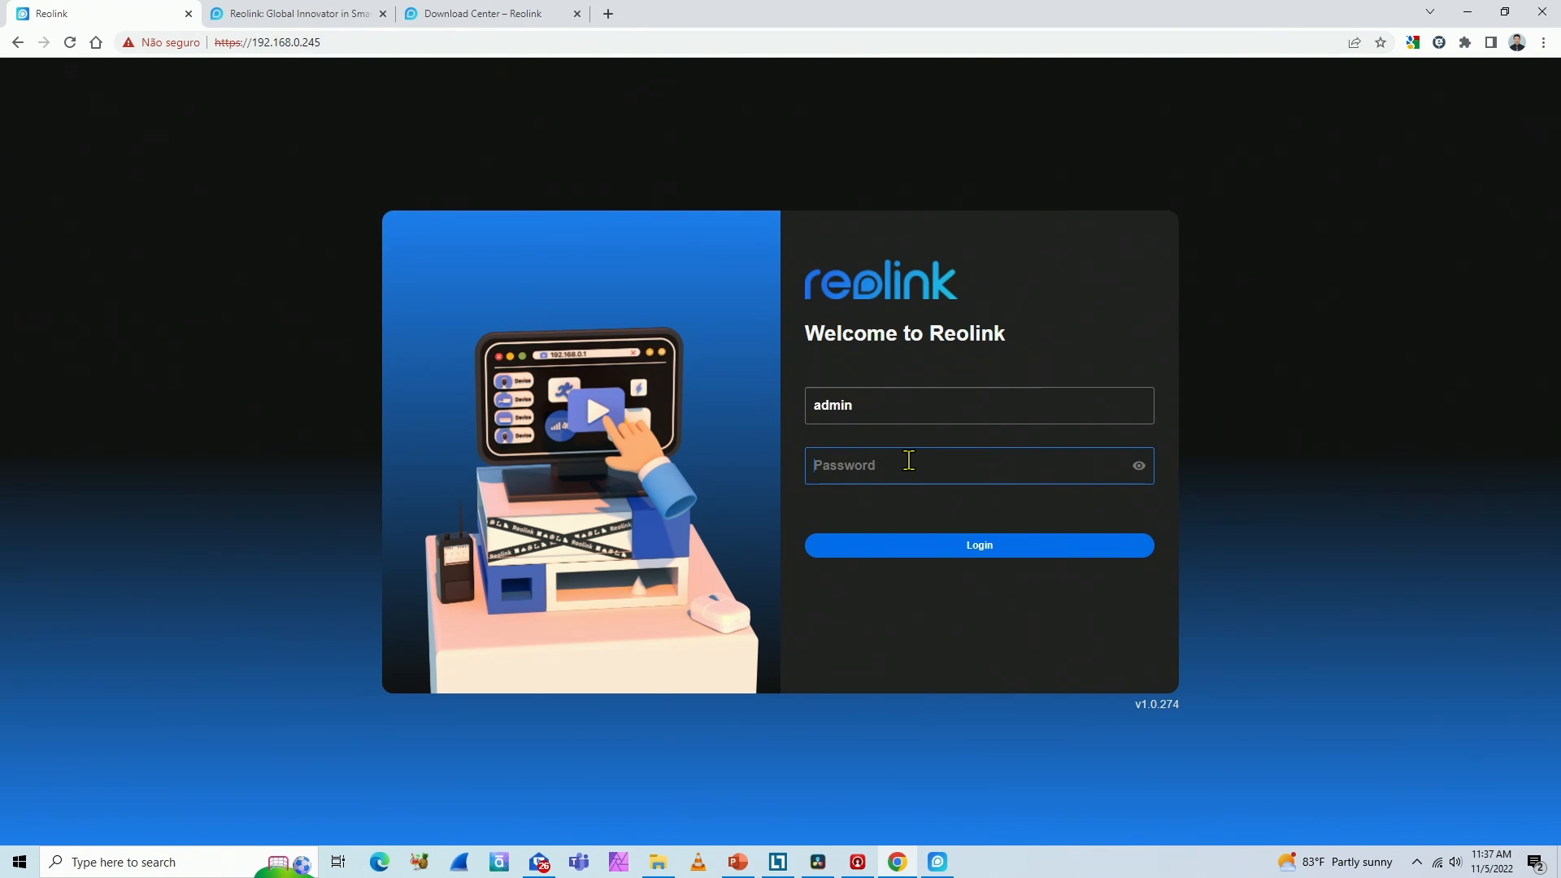
type("password")
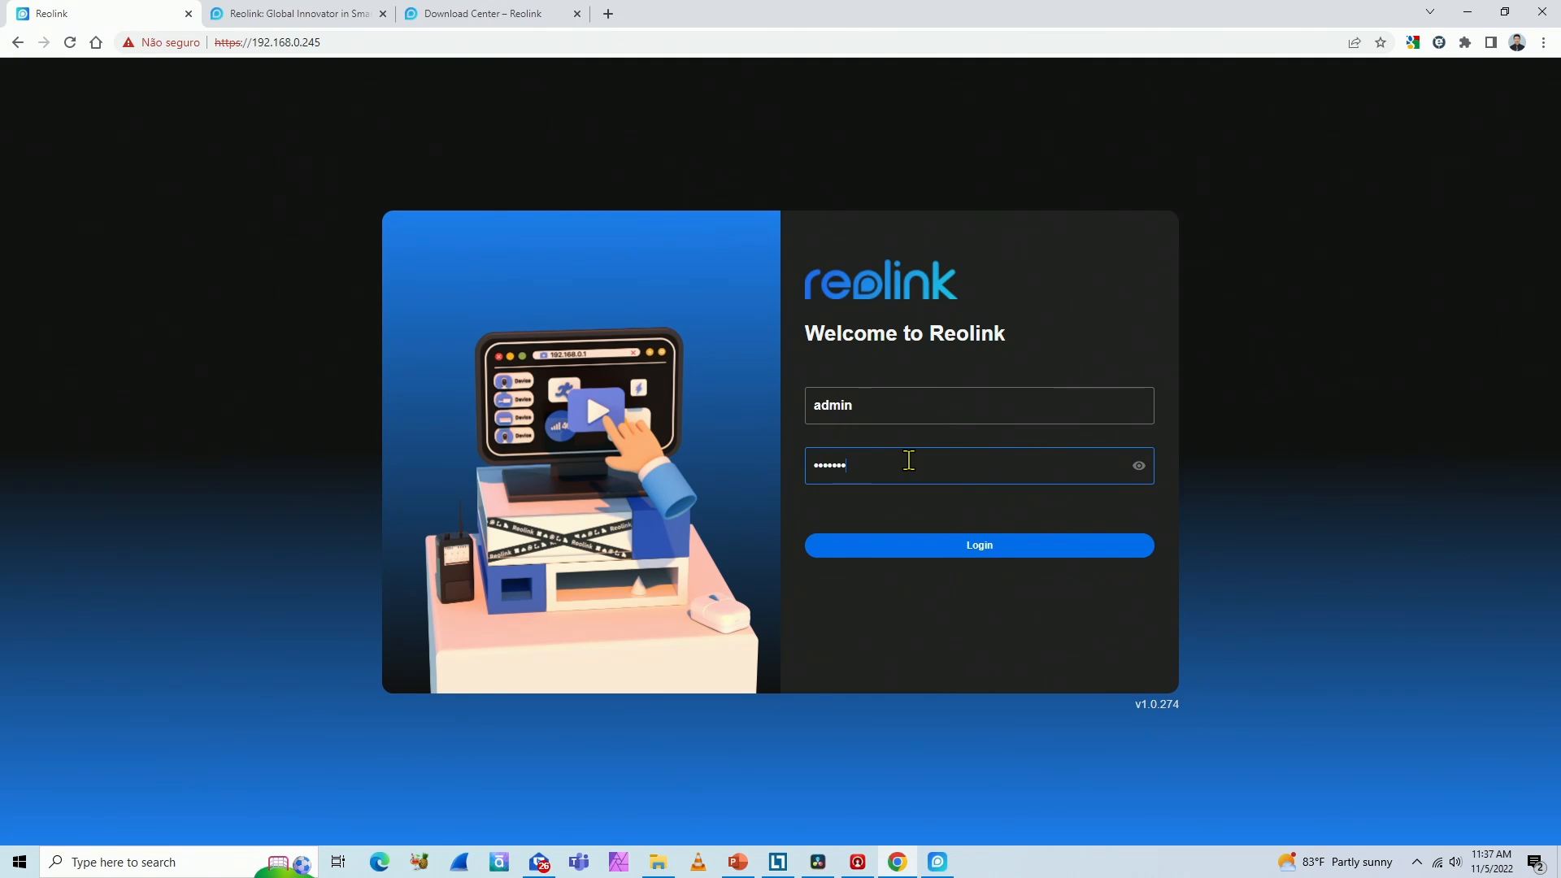
left_click(978, 544)
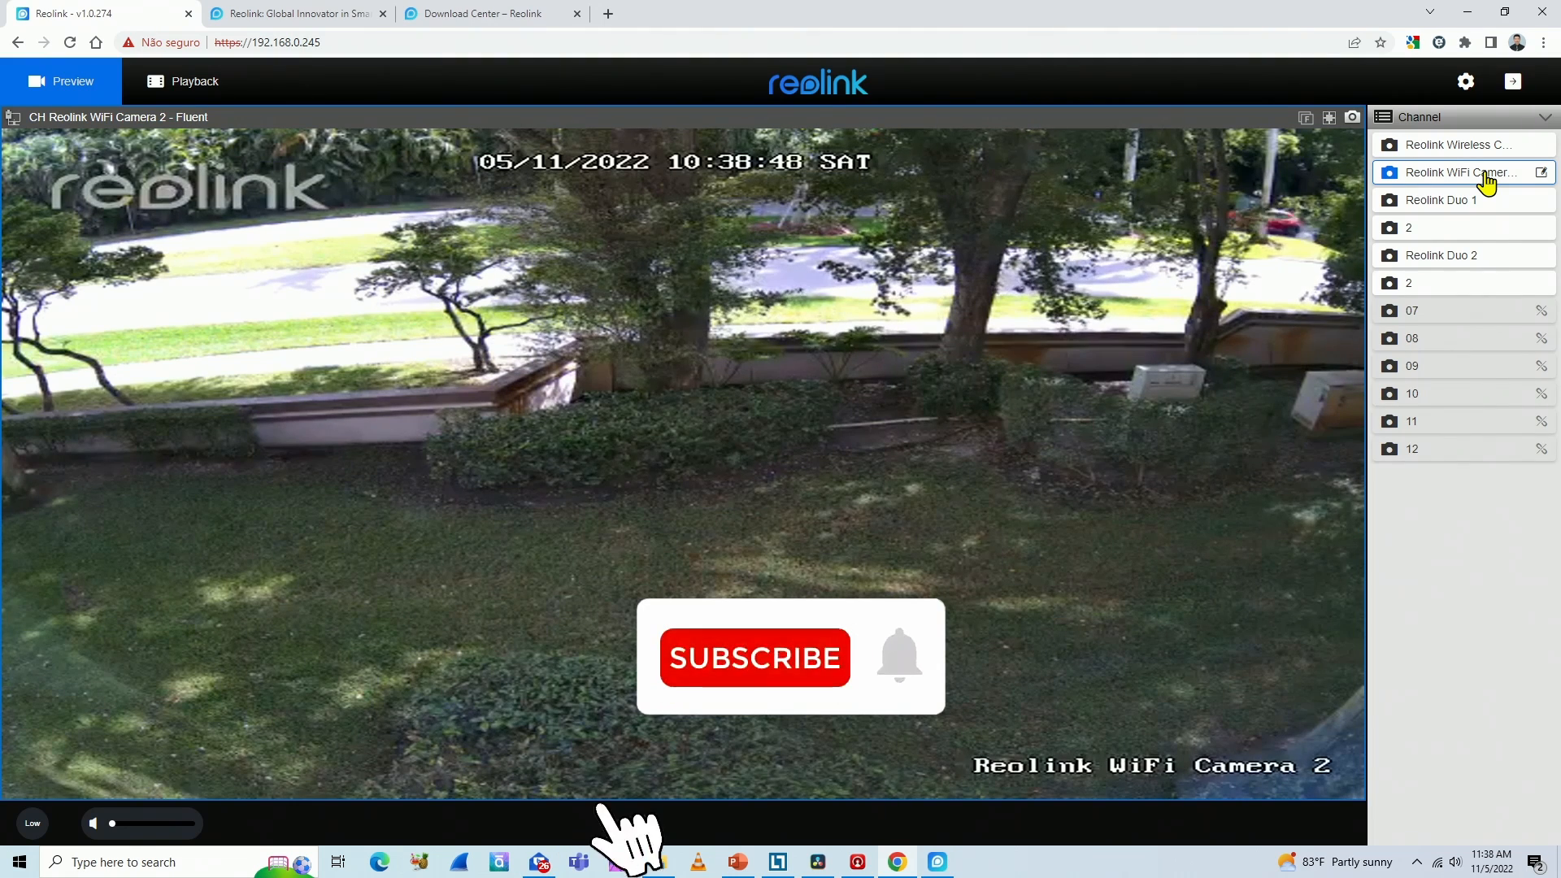
left_click(753, 659)
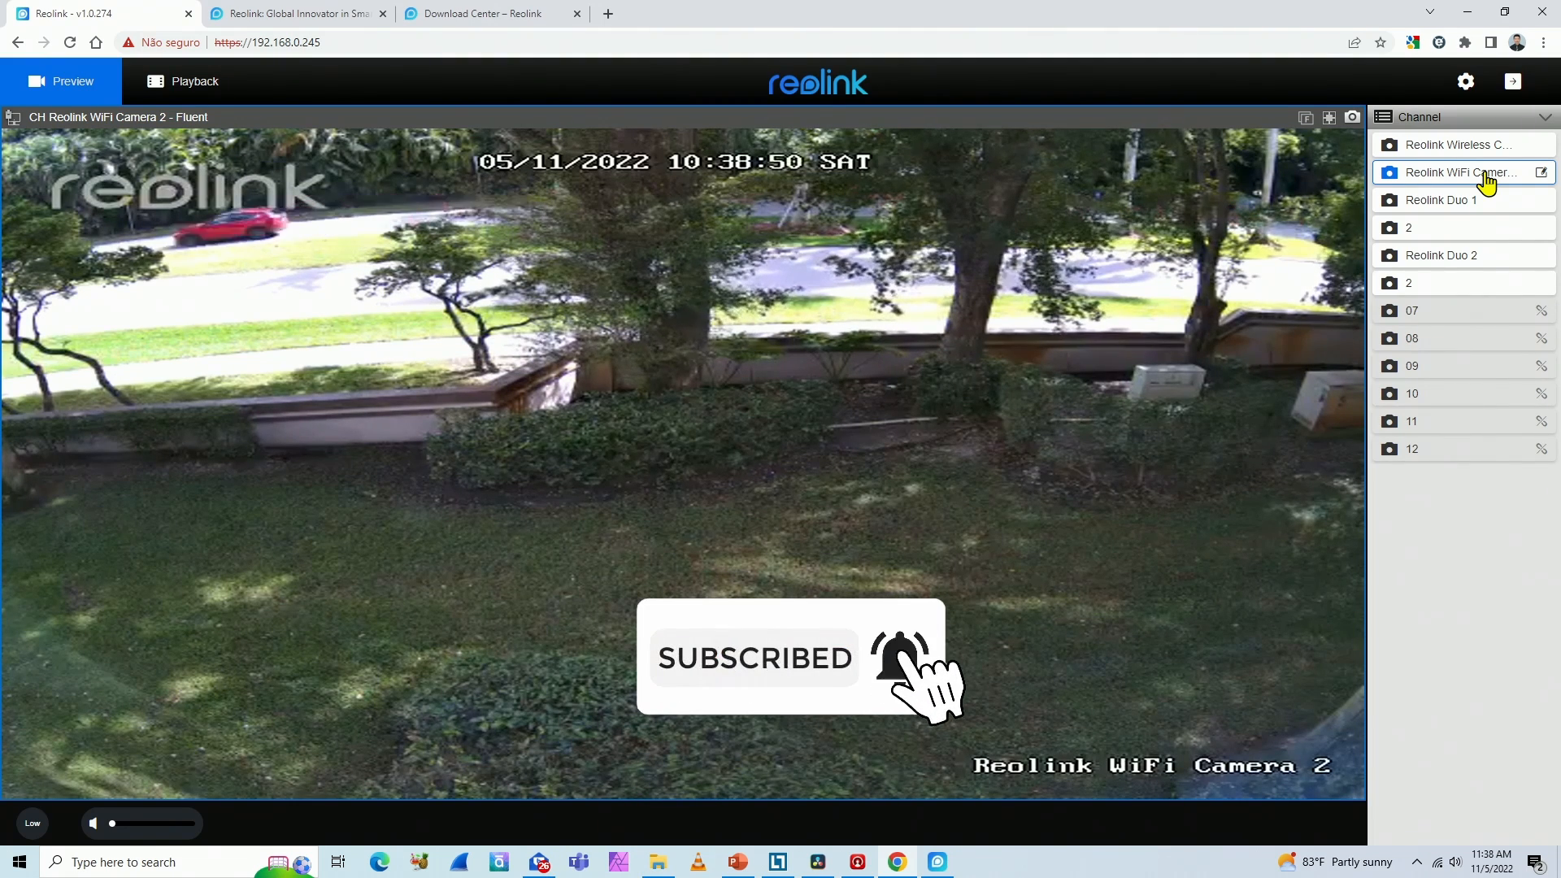